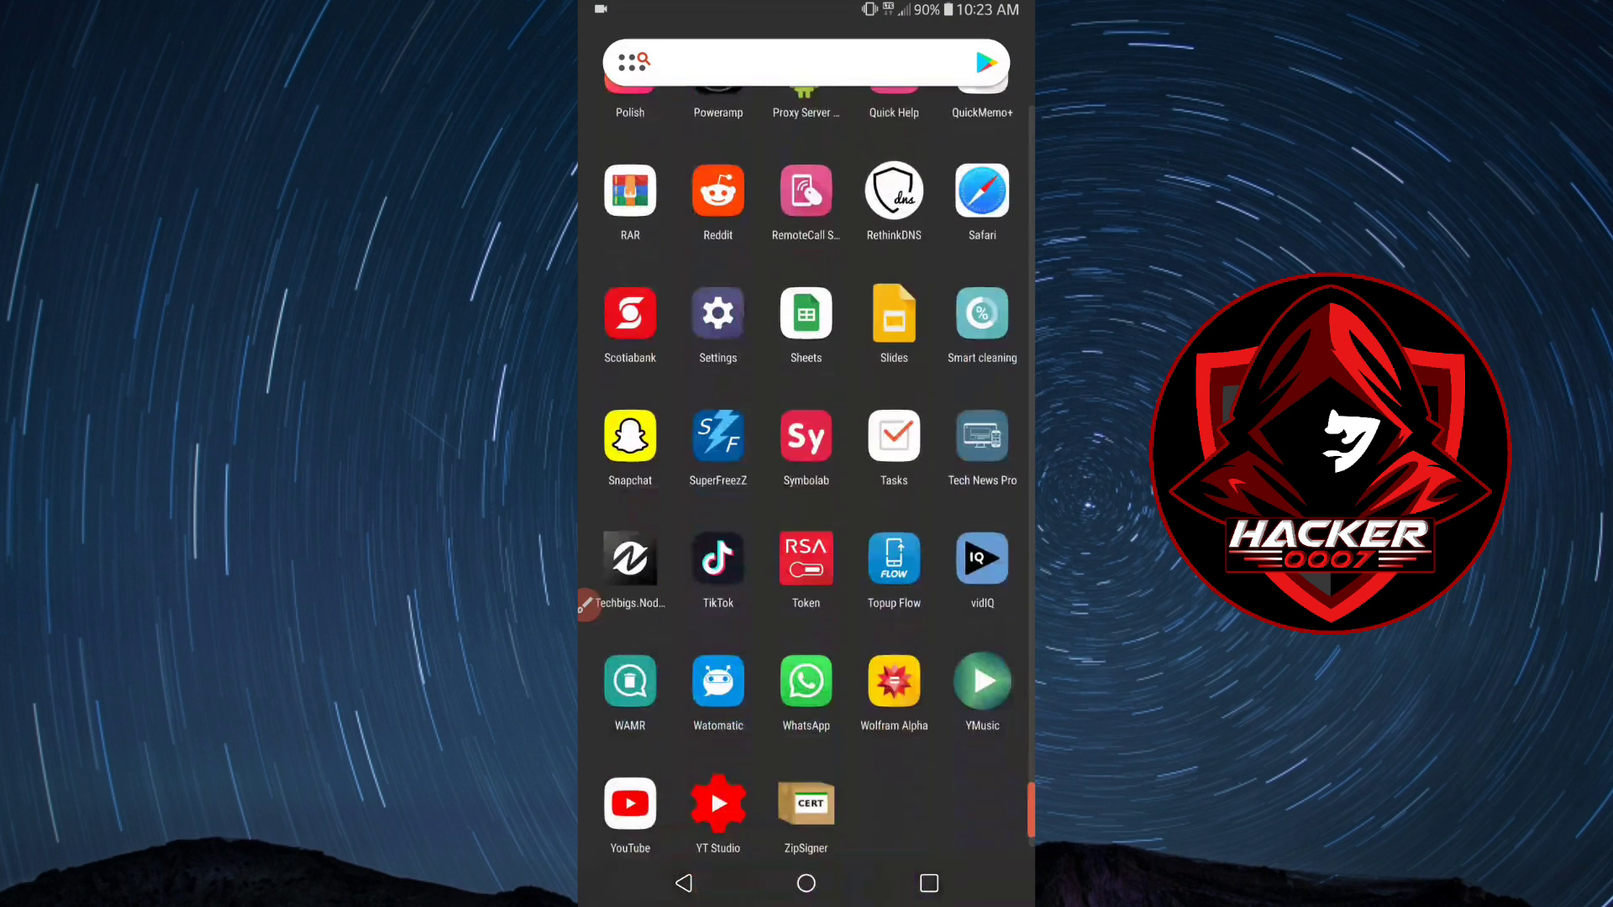
Browse Nova Settings and enter the Home screen settings page.
scroll("up", 3)
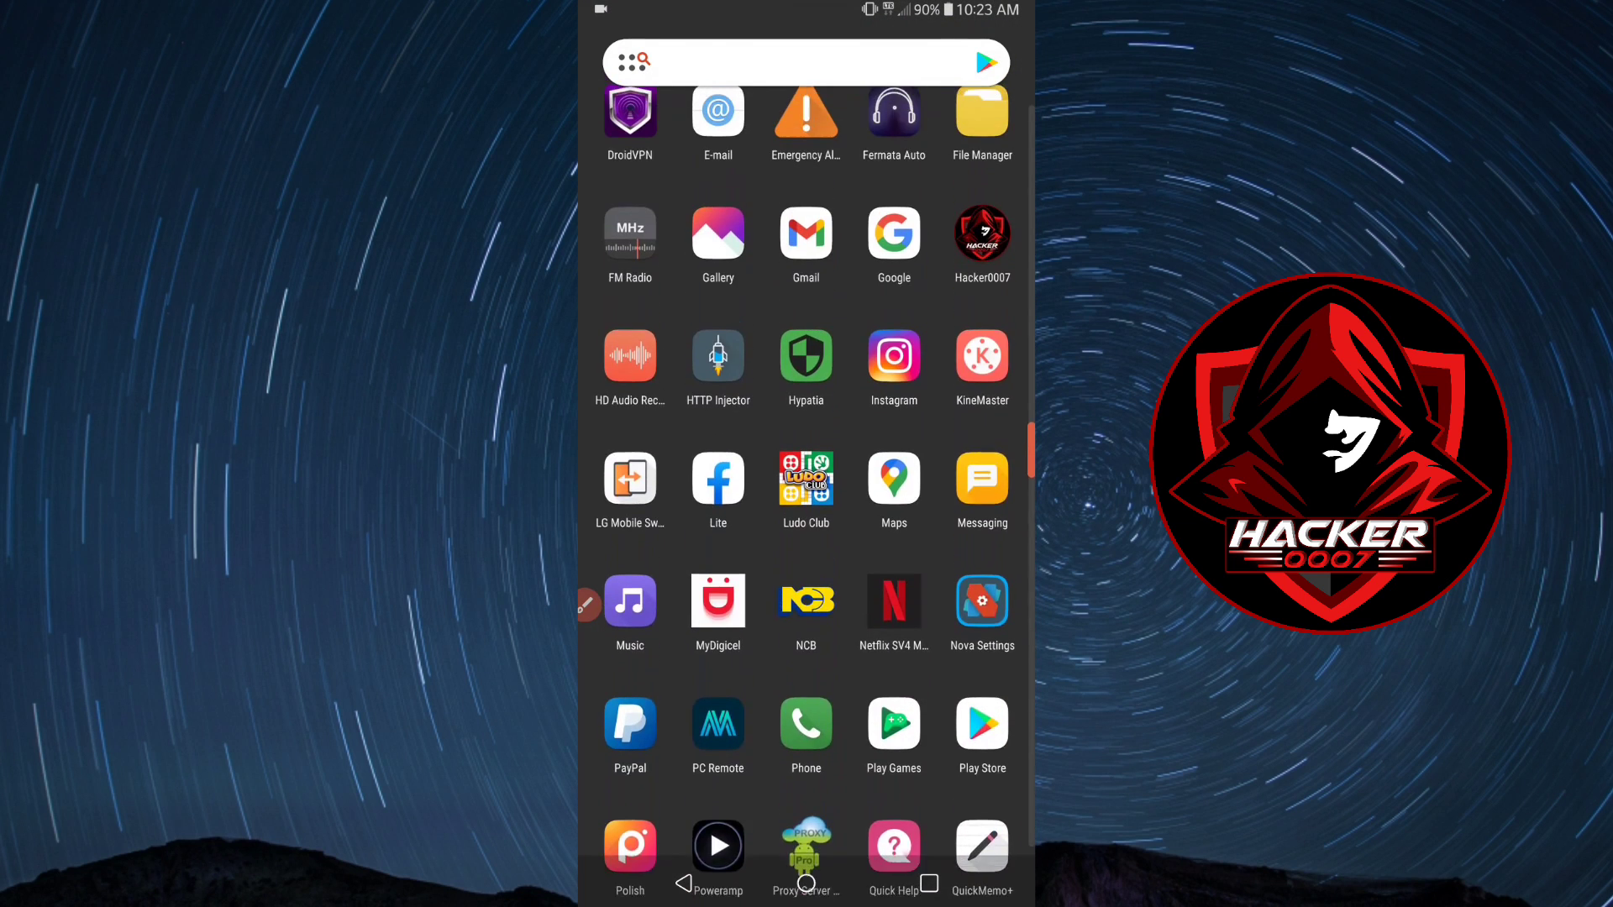
left_click(981, 601)
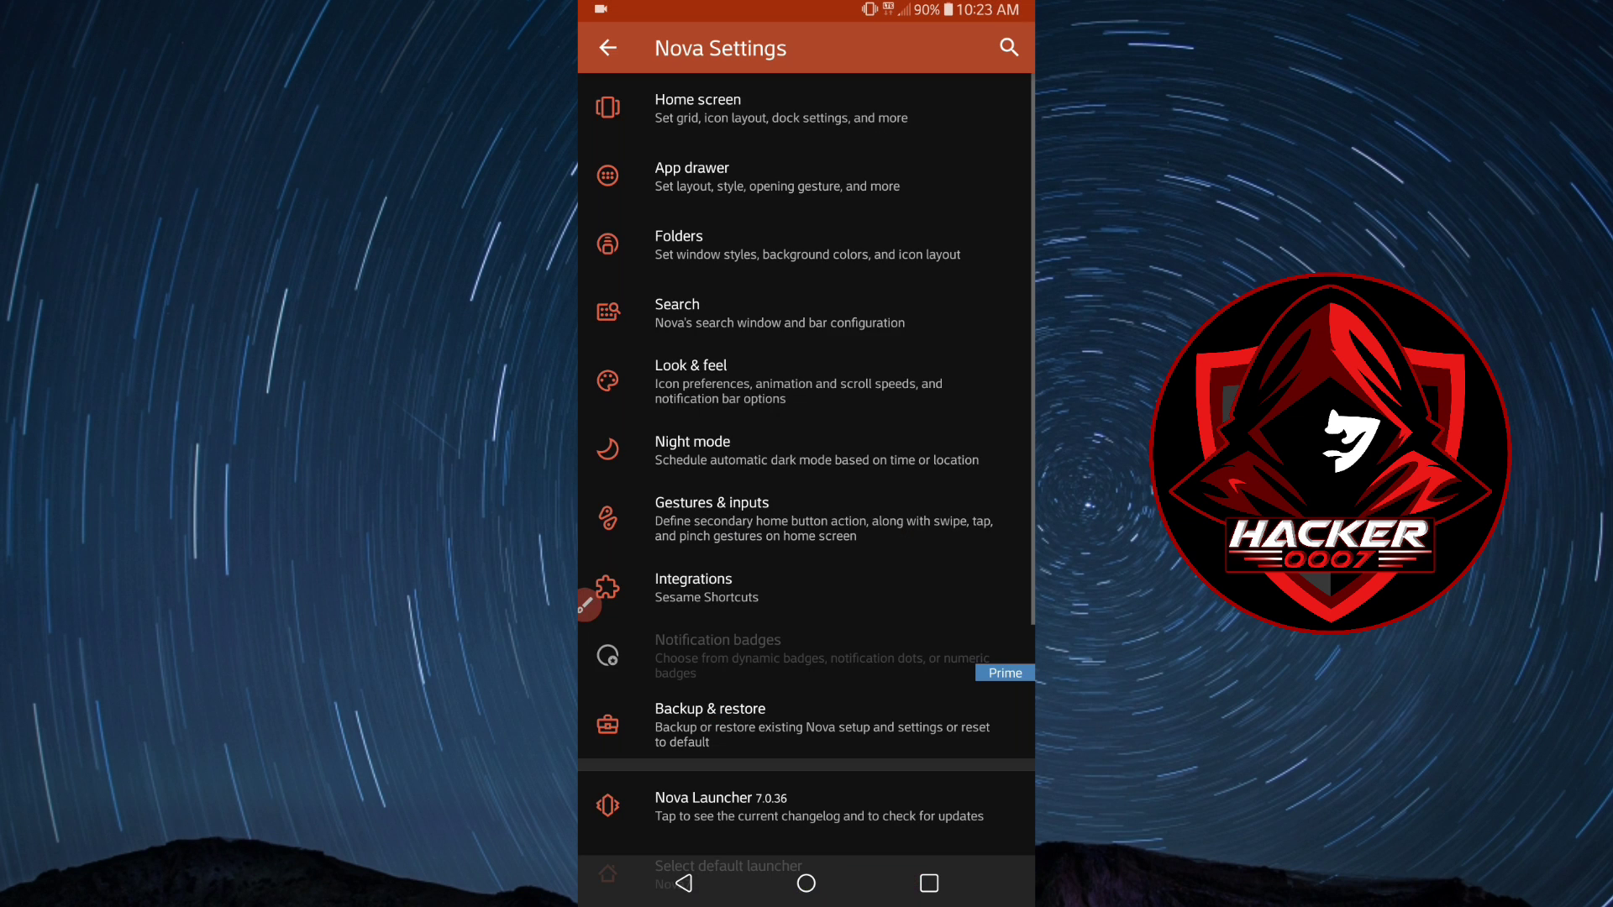
scroll("down", 3)
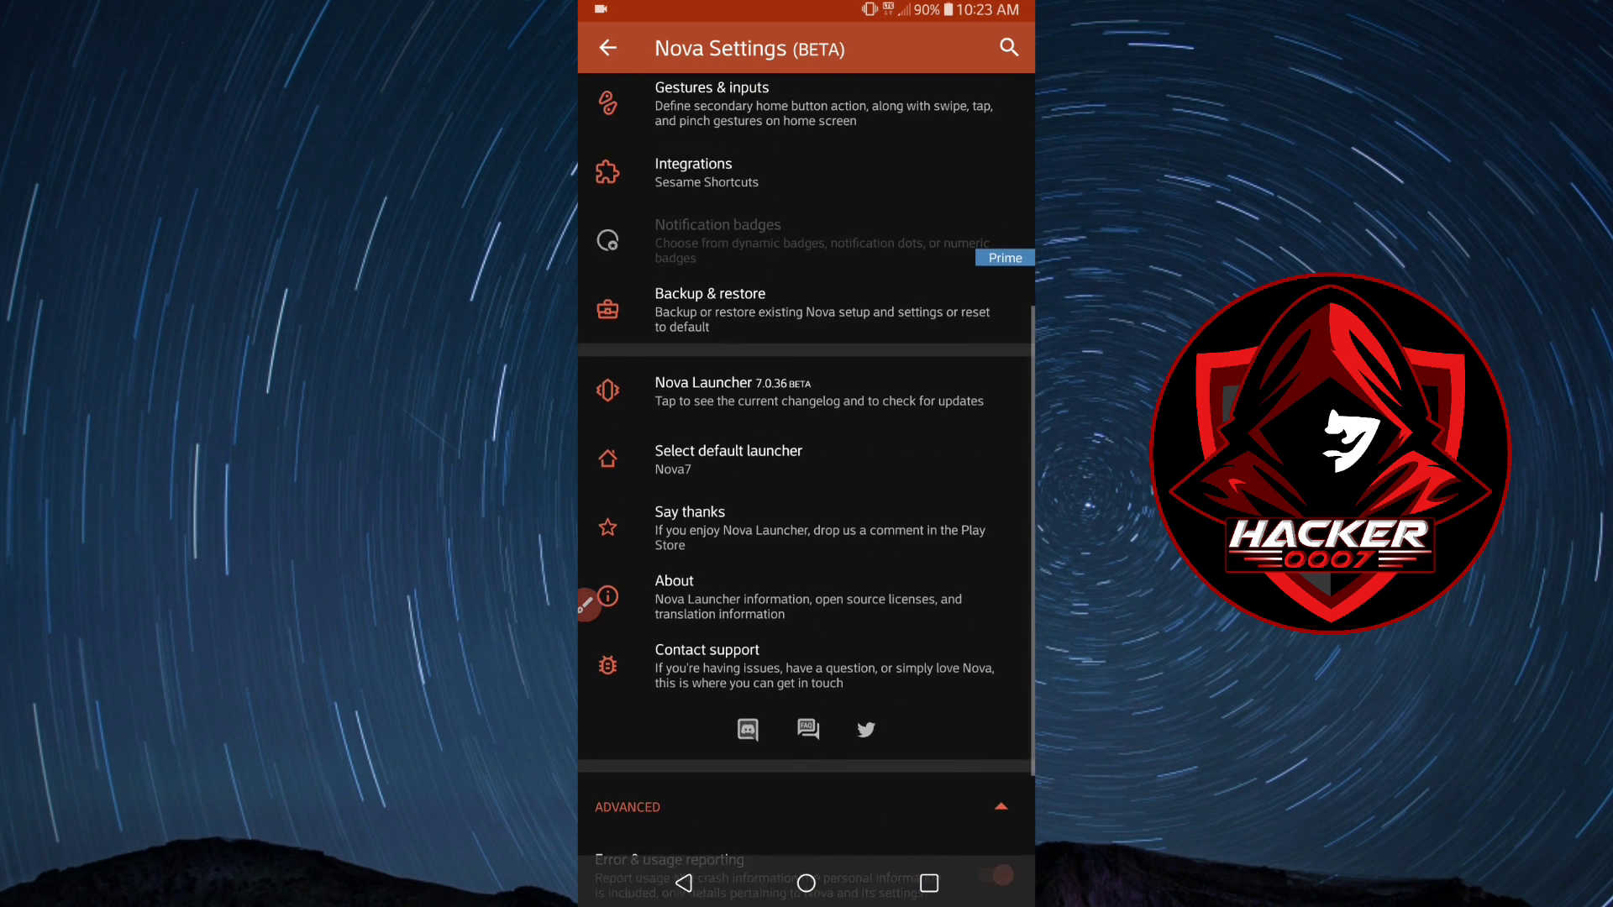
scroll("up", 3)
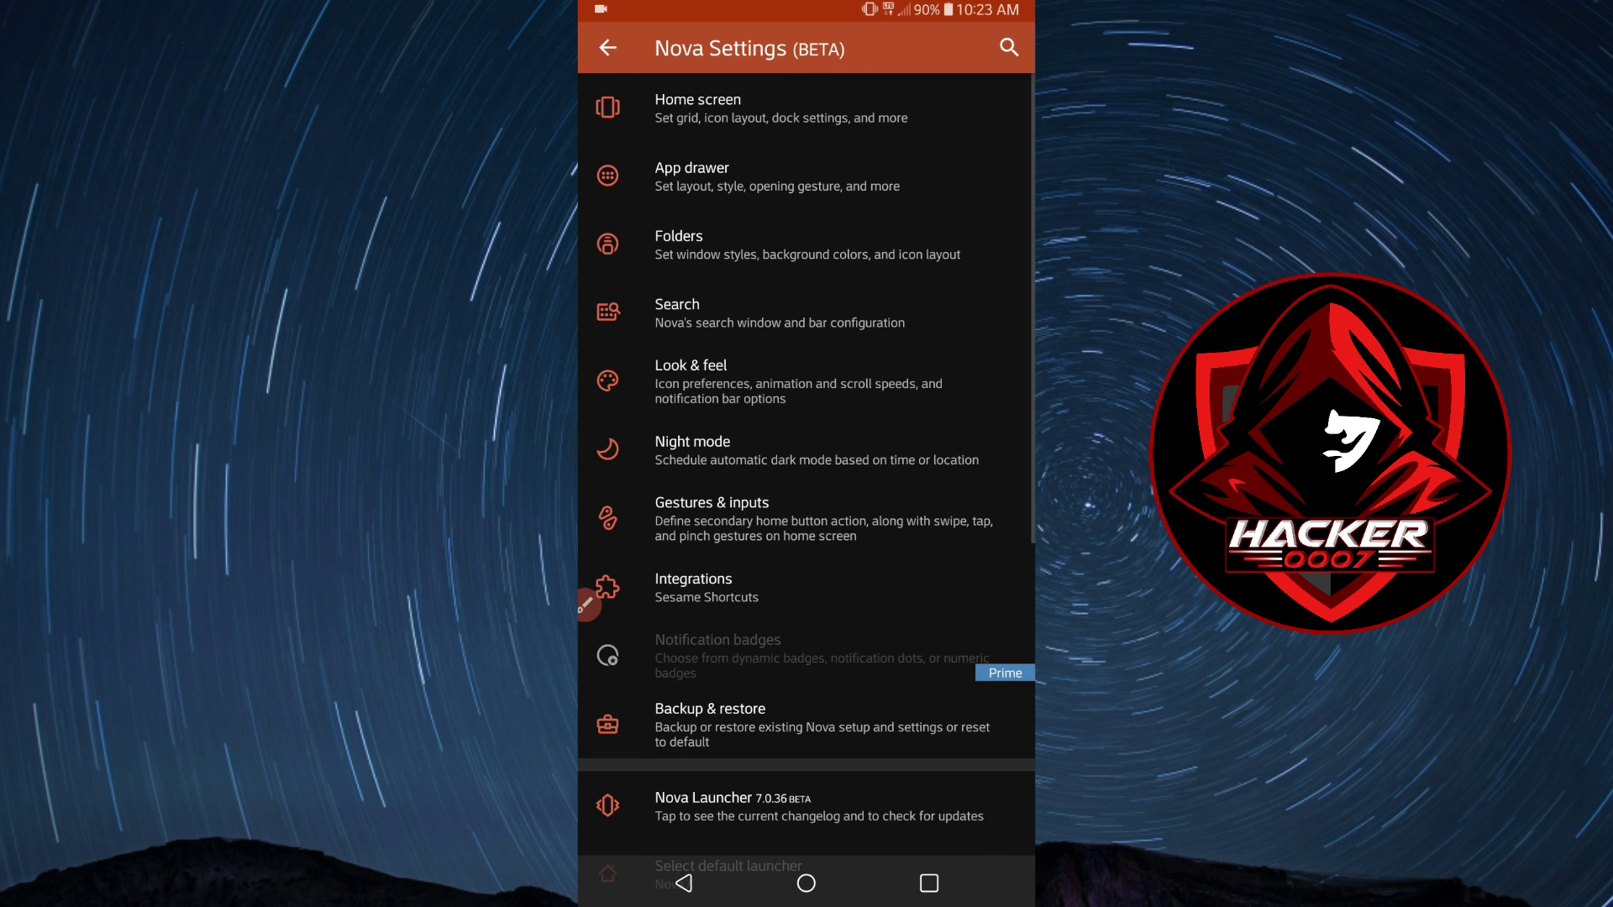
scroll("down", 3)
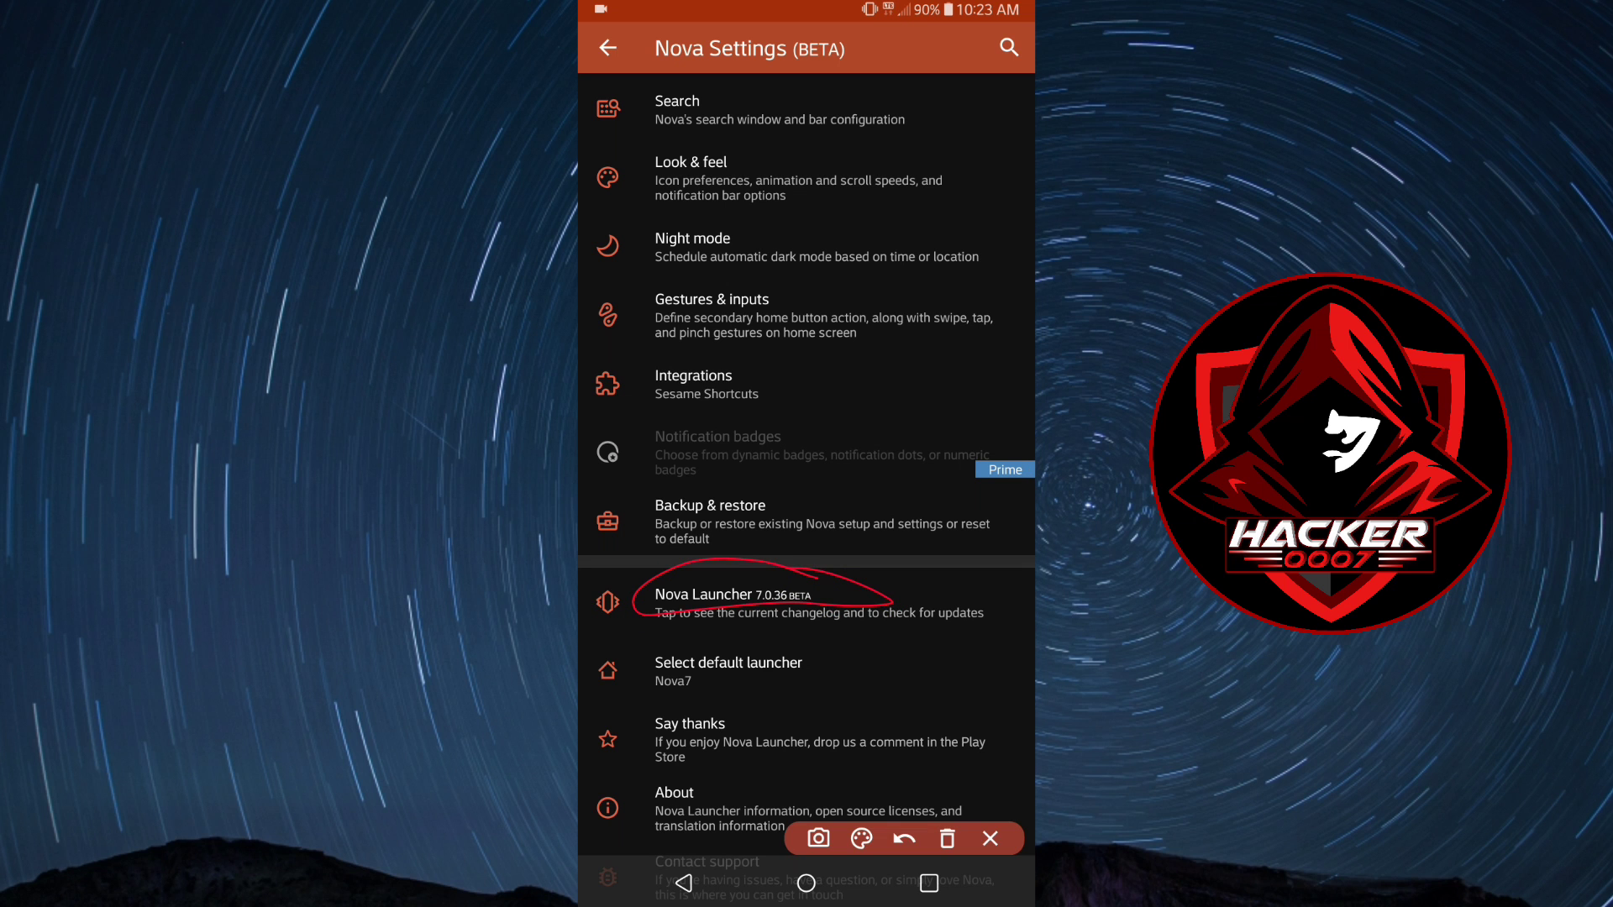
scroll("down", 3)
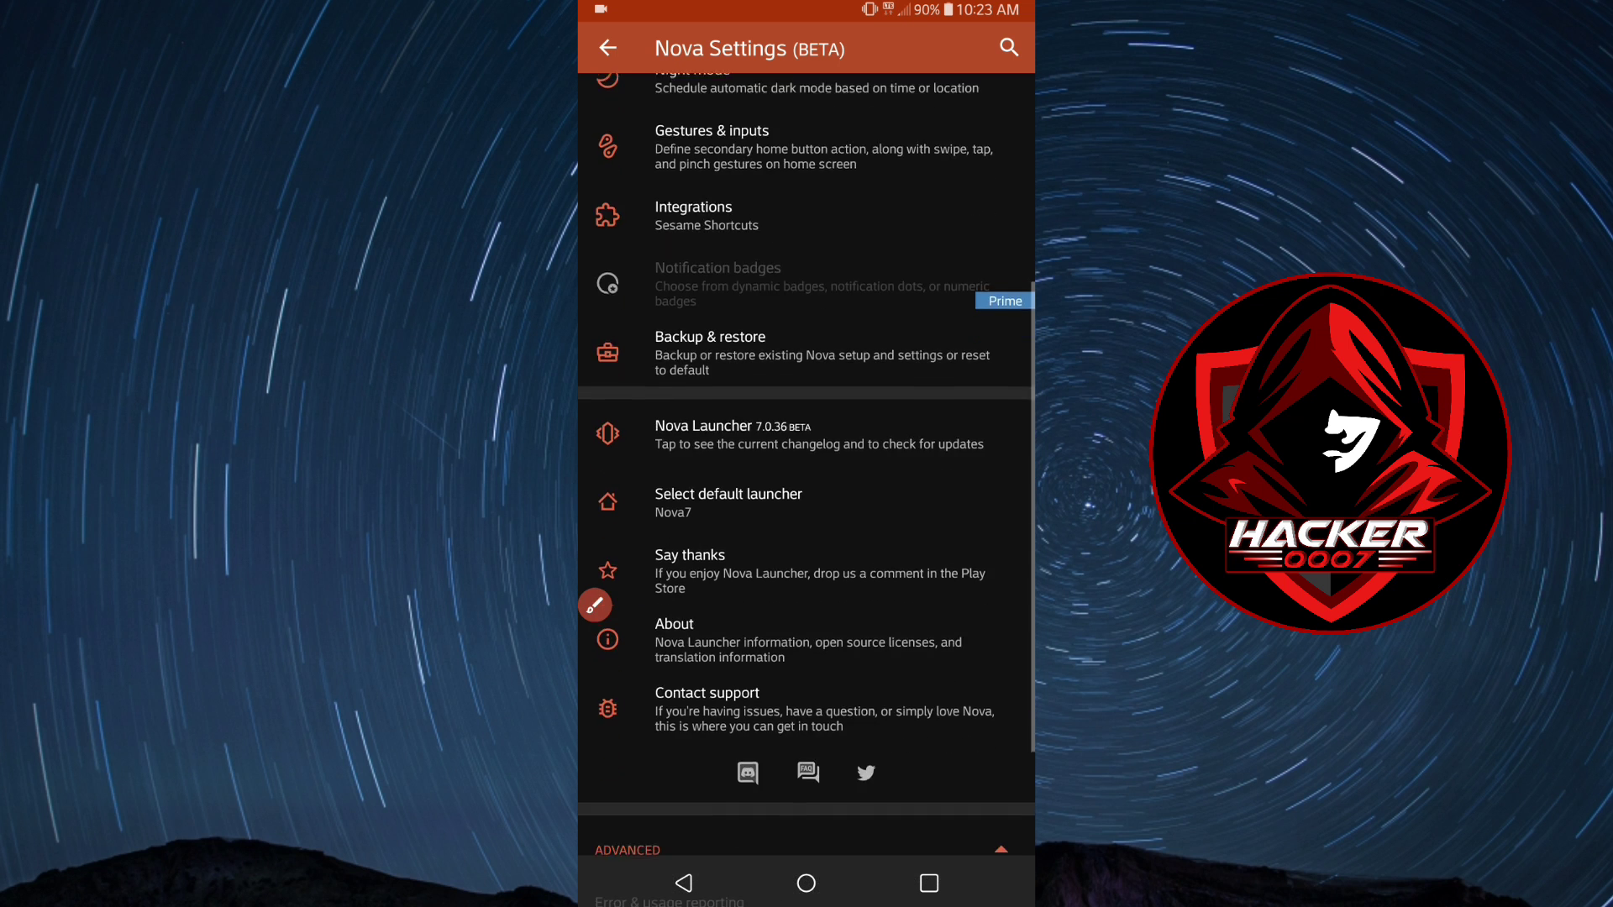
scroll("up", 3)
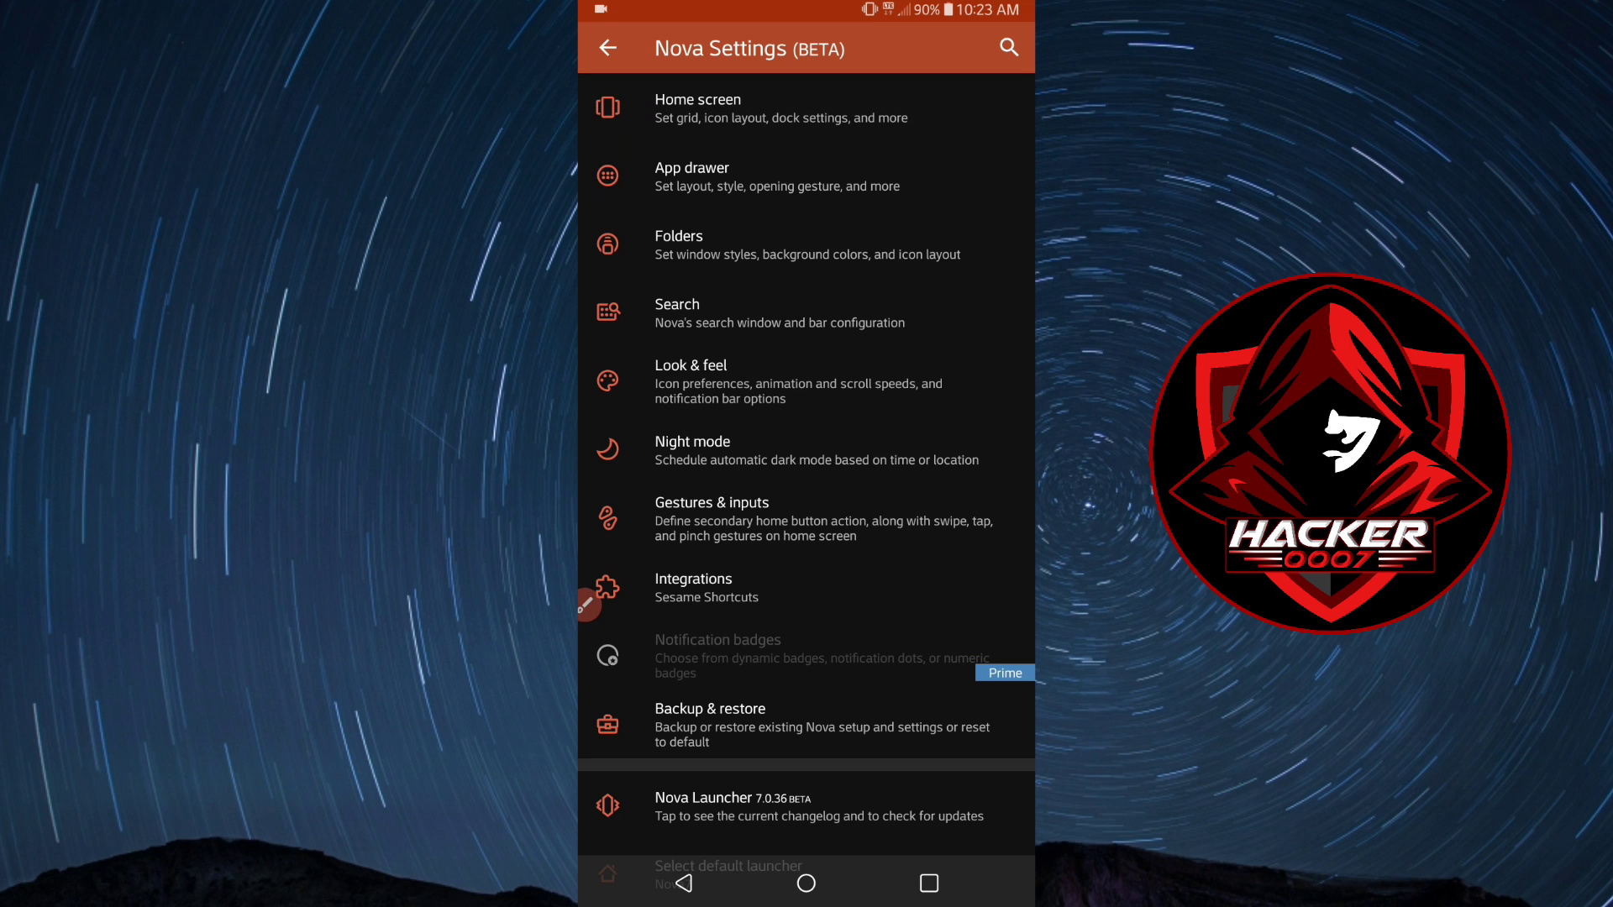
scroll("down", 3)
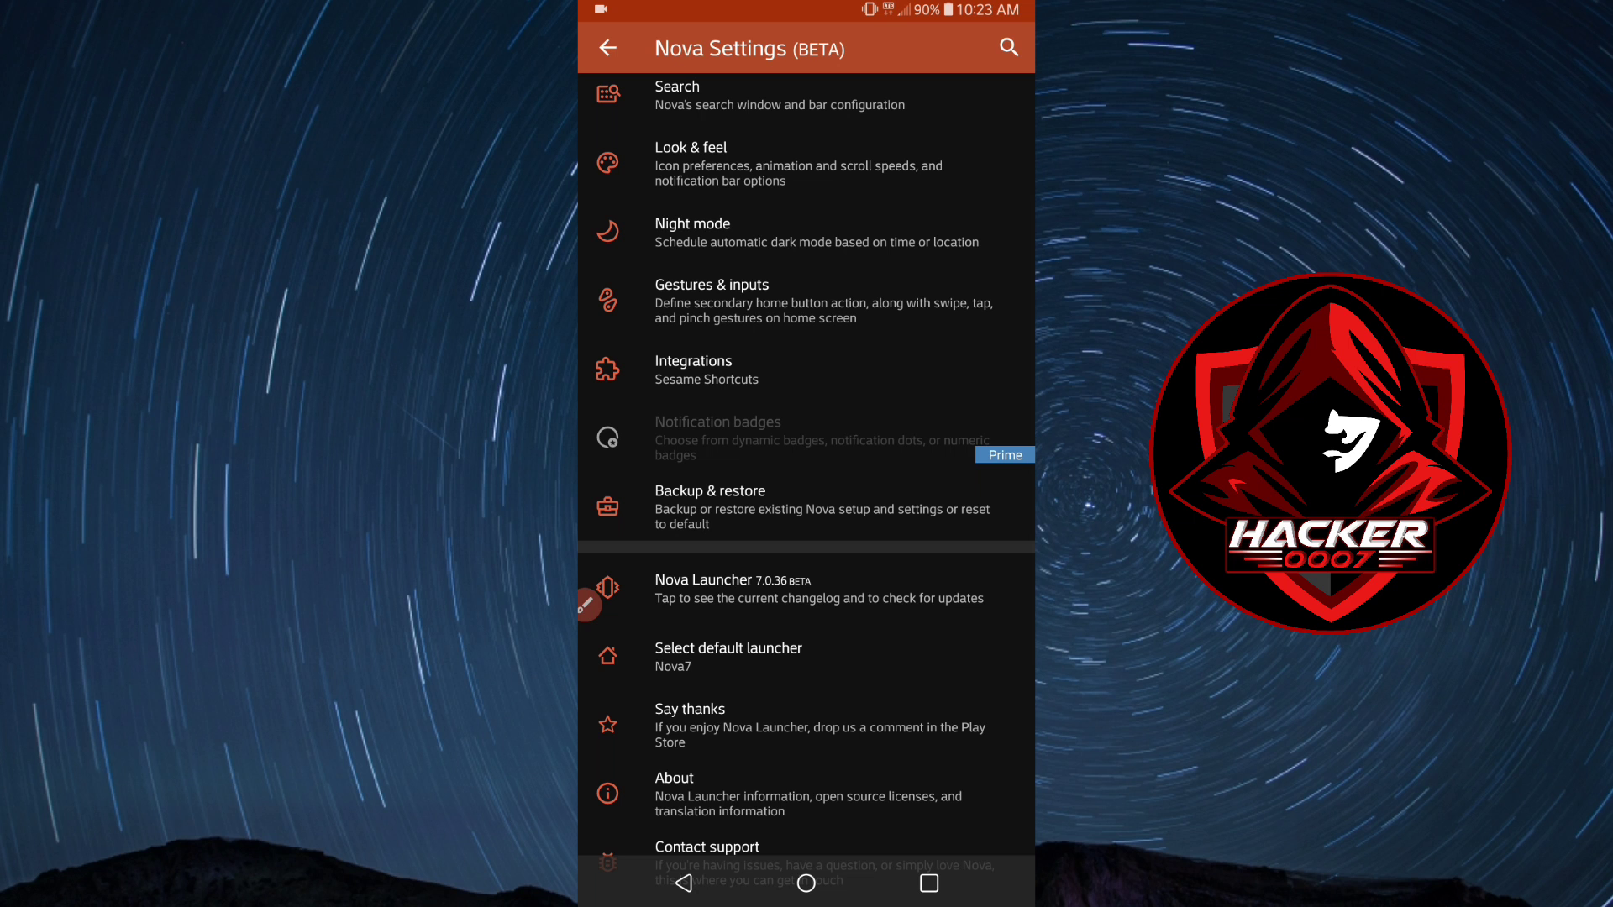
scroll("down", 3)
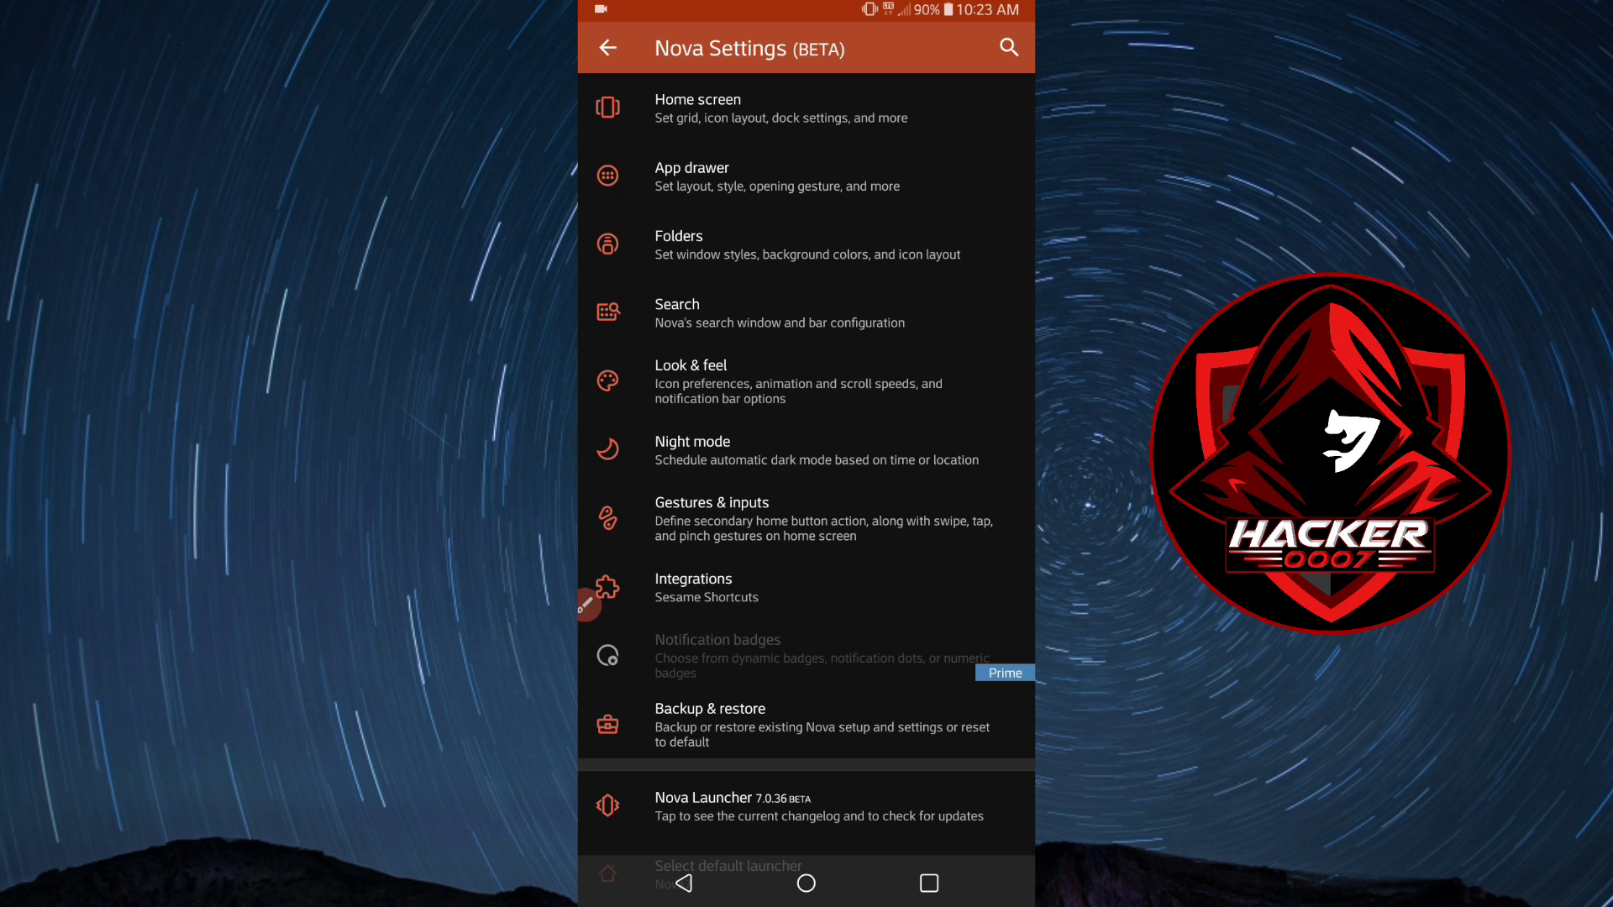
left_click(675, 882)
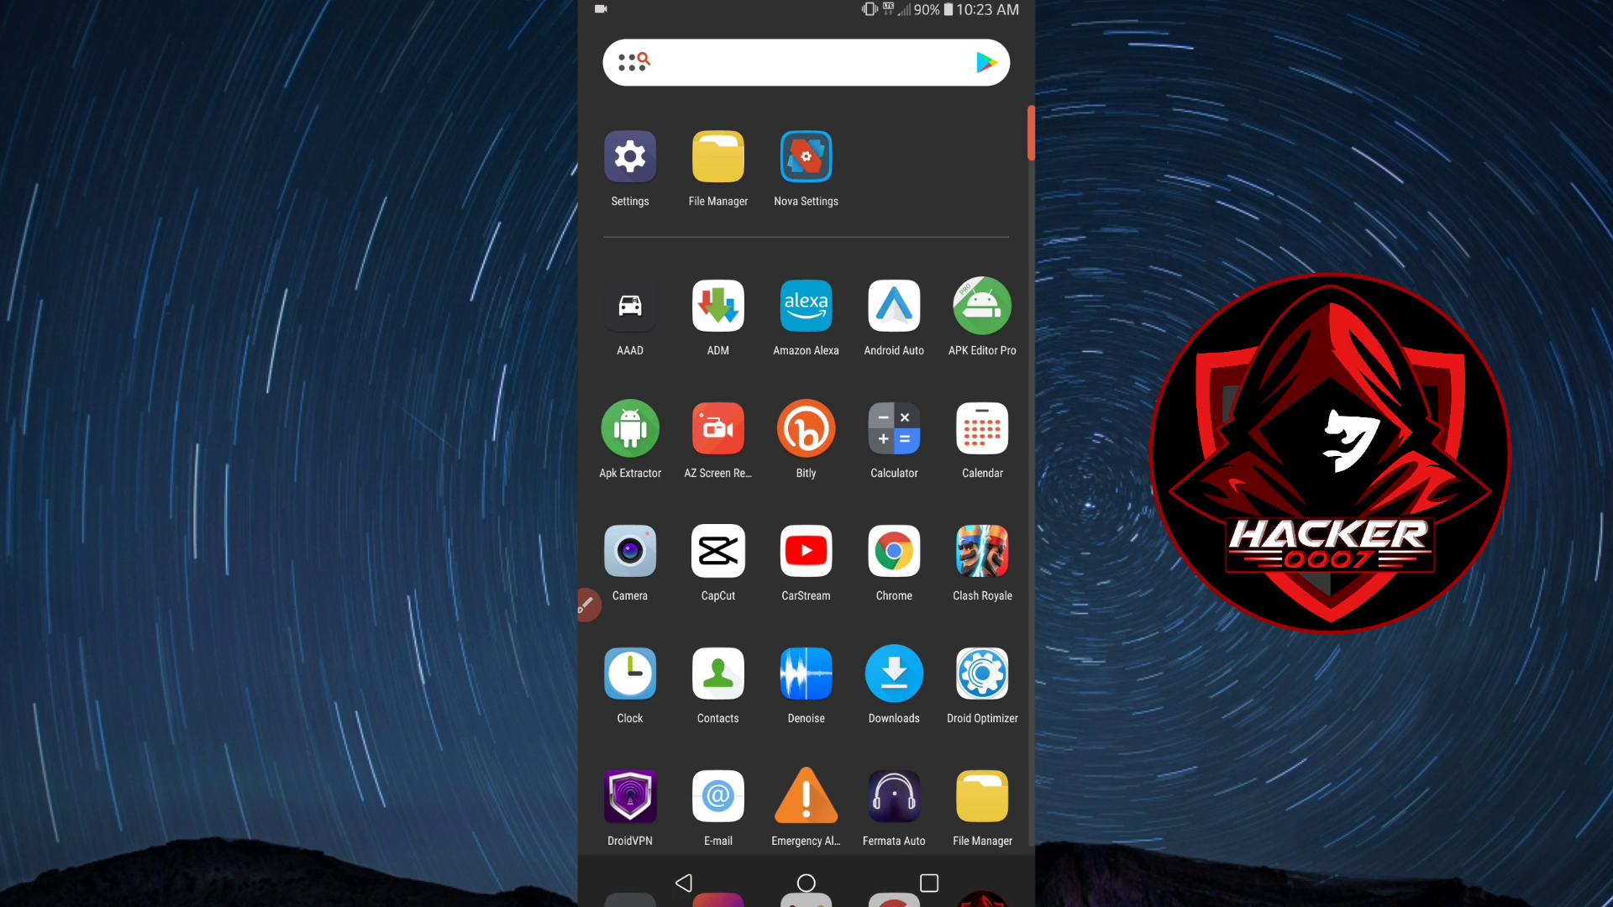
In Icon layout, set home screen icon size to 90% with labels on and review the label font choices.
left_click(806, 159)
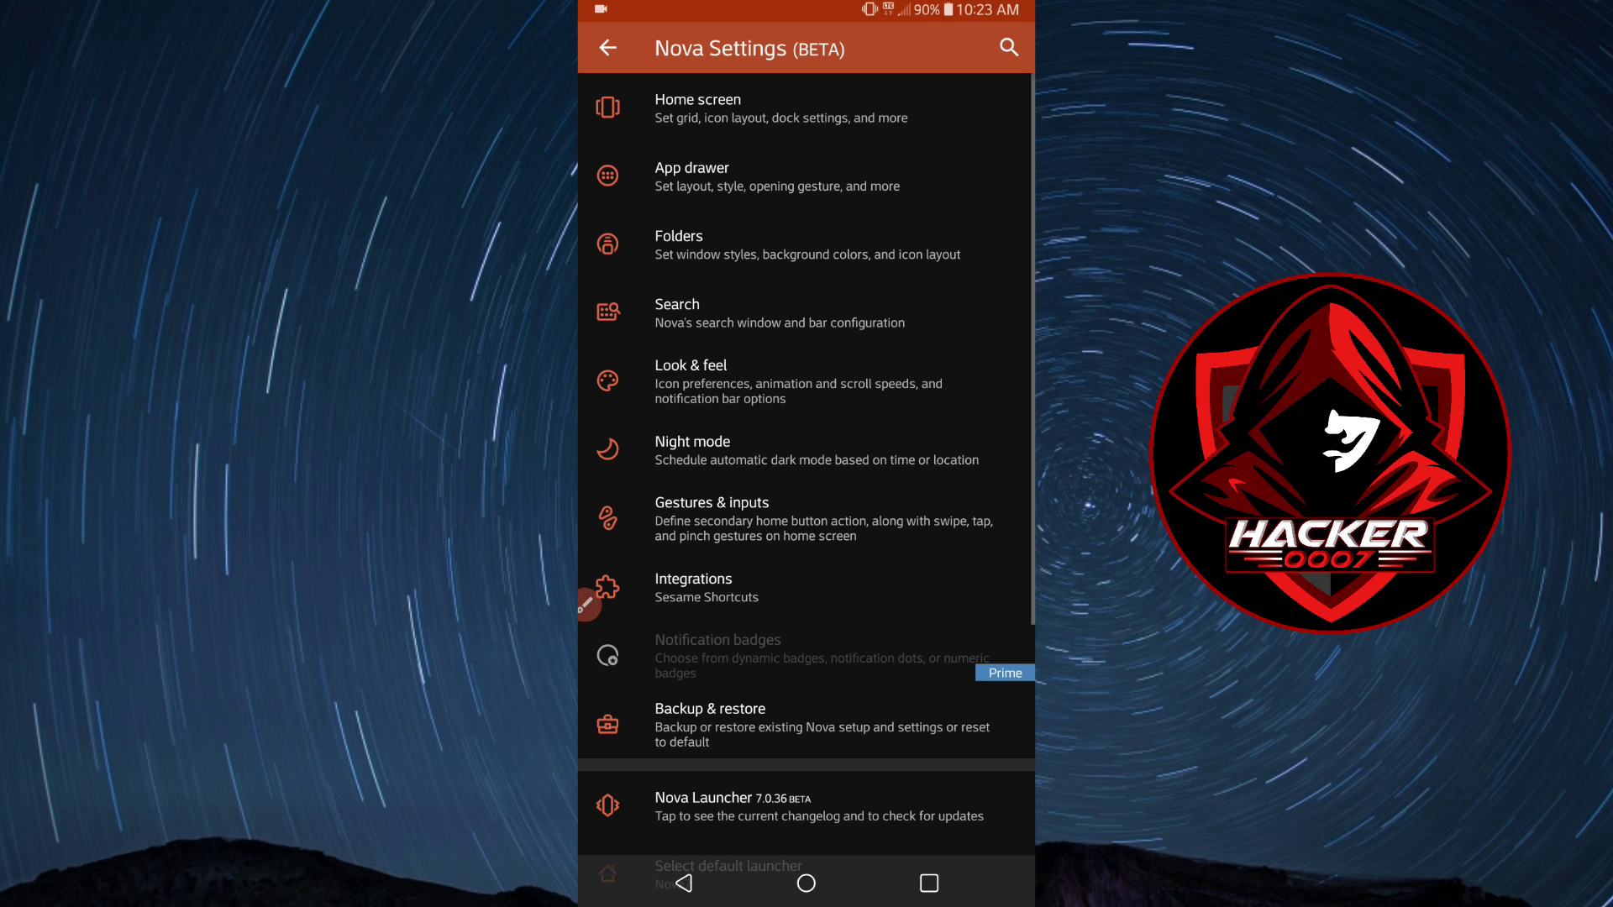
scroll("down", 3)
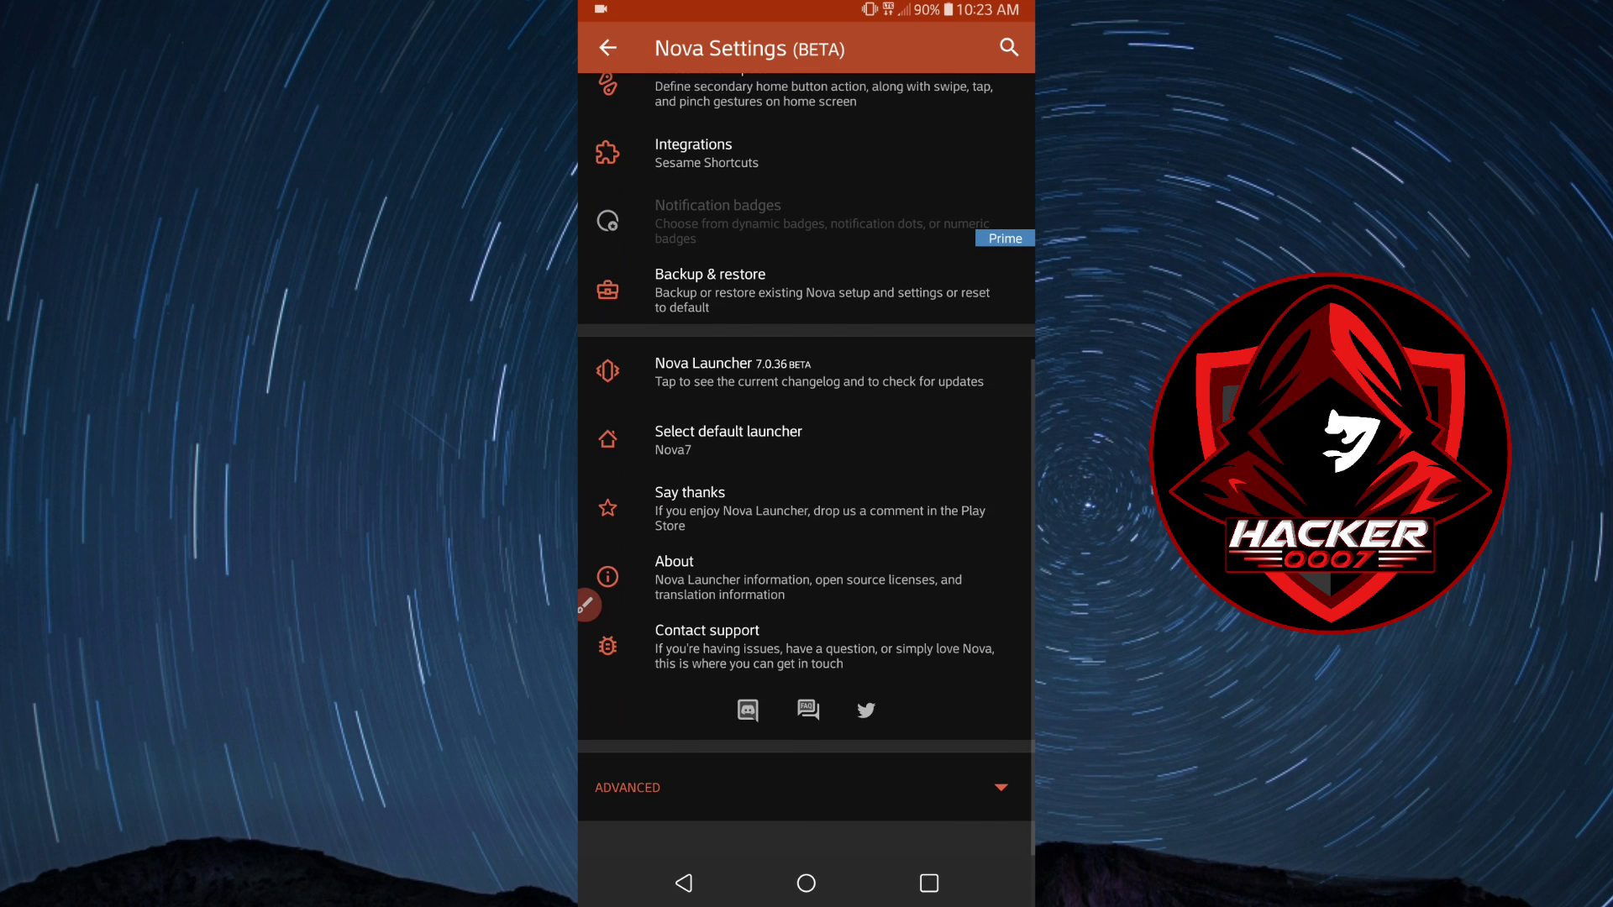
scroll("up", 3)
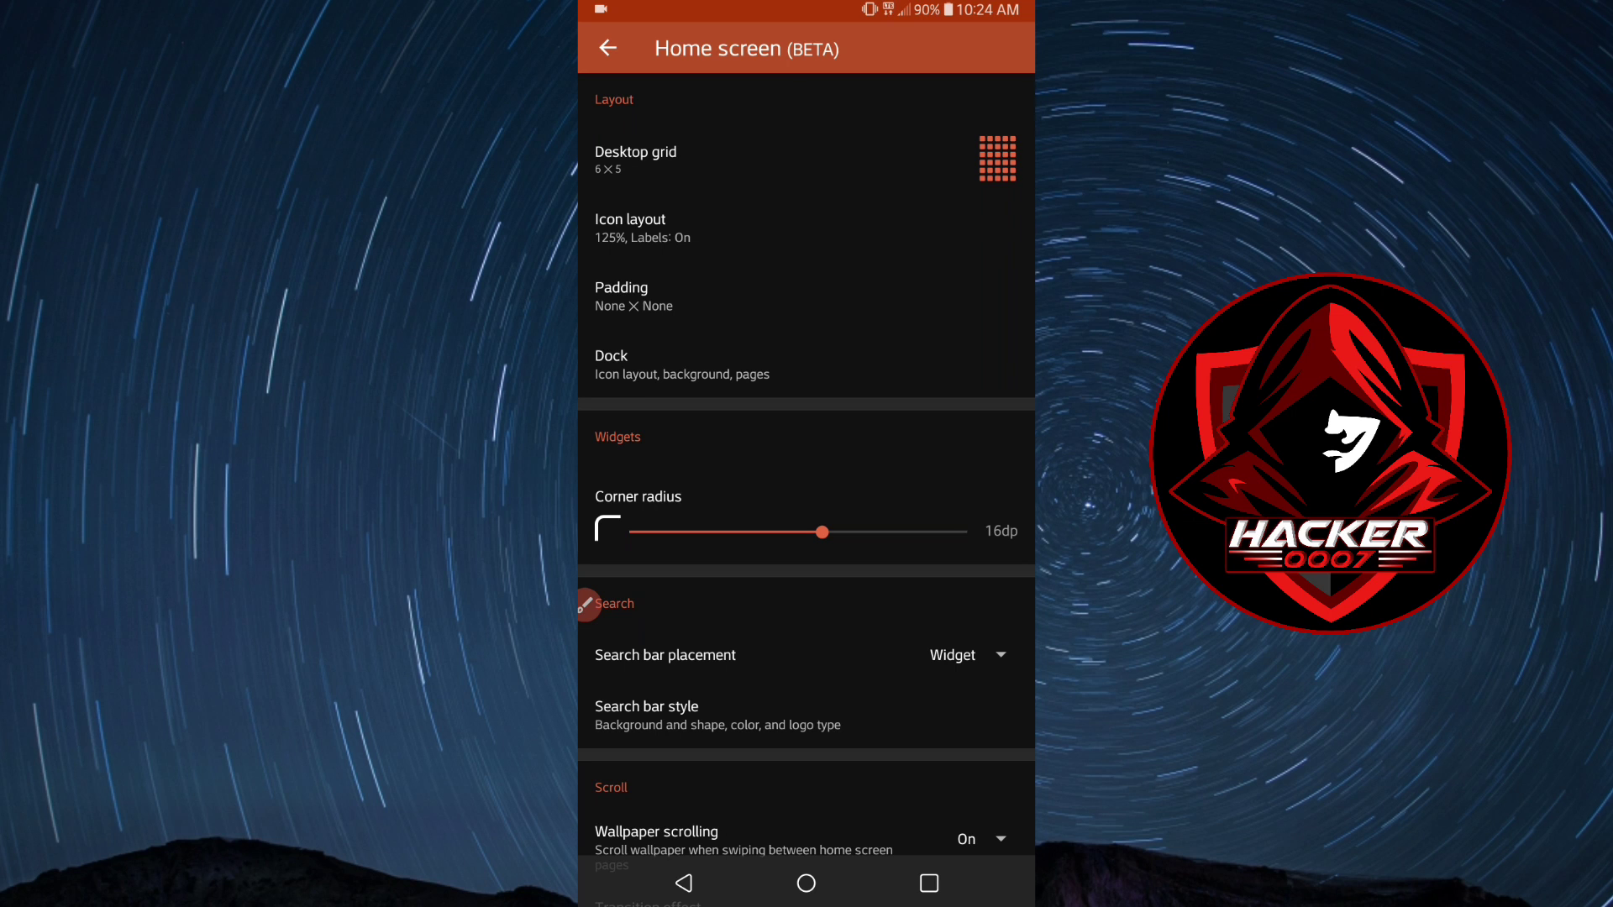
left_click(630, 227)
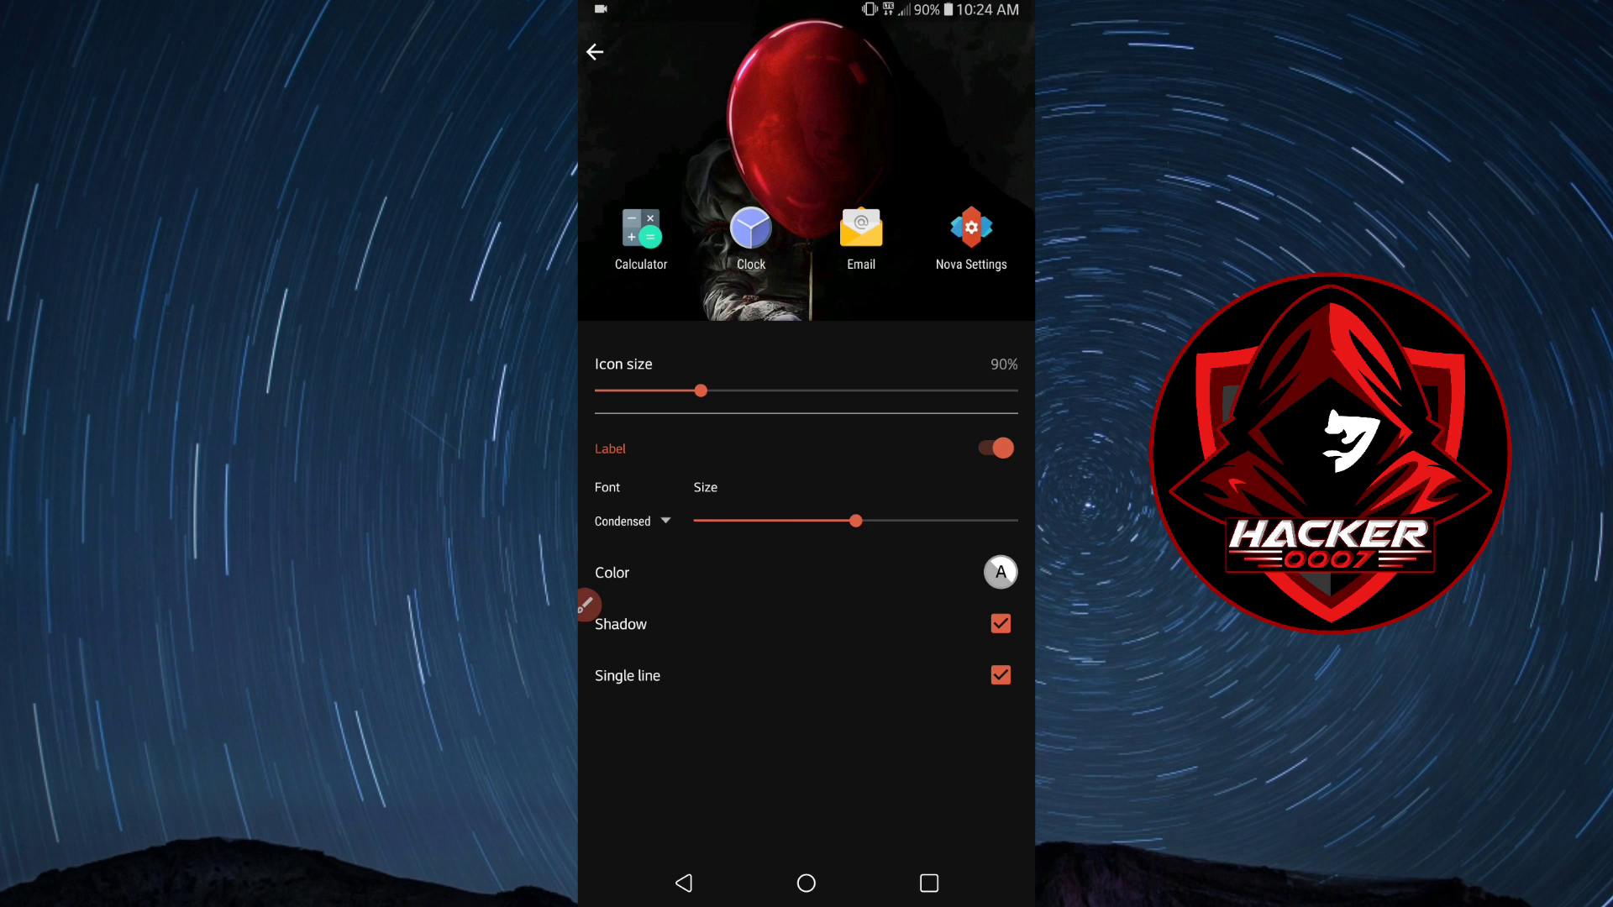
left_click(627, 521)
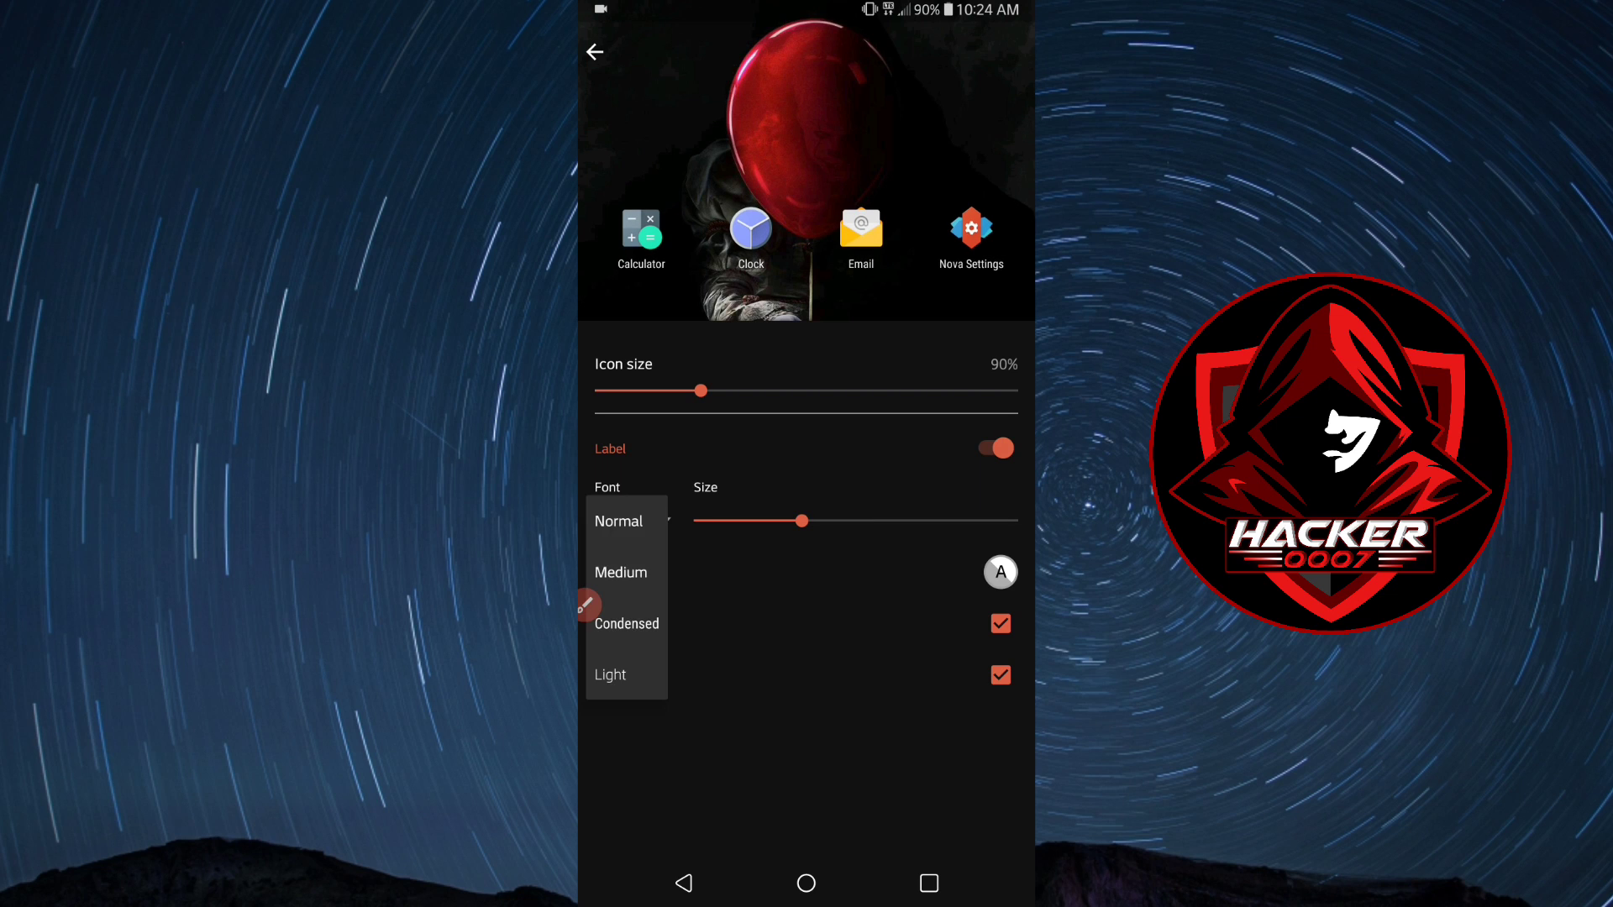
left_click(595, 52)
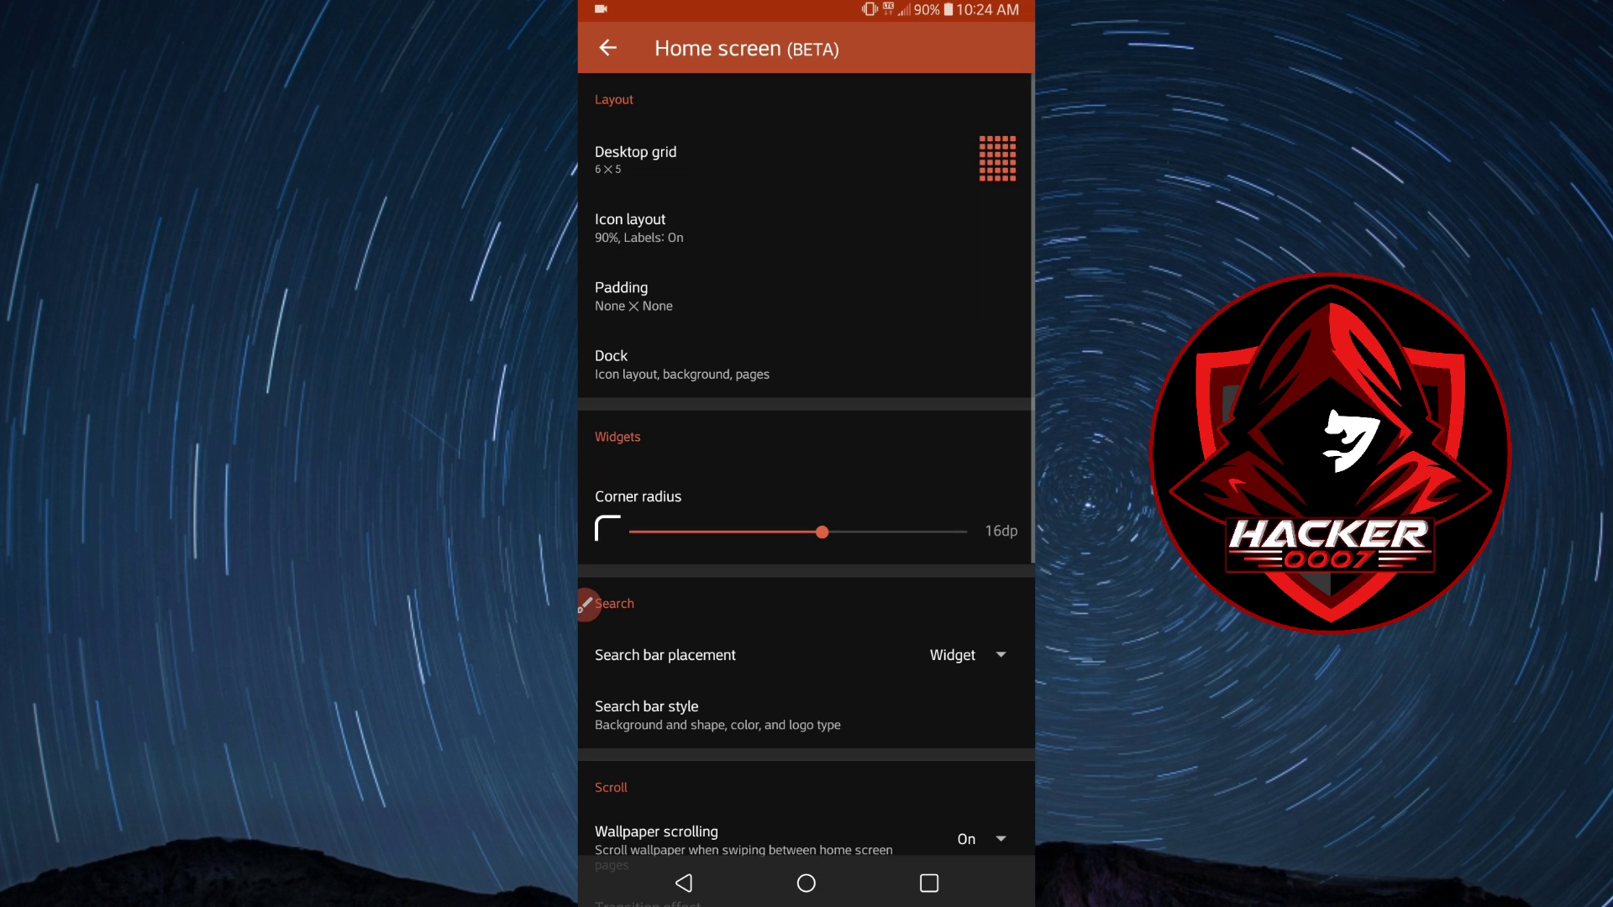
Set the widget corner radius to 10dp and scroll down to Search bar style.
scroll("up", 3)
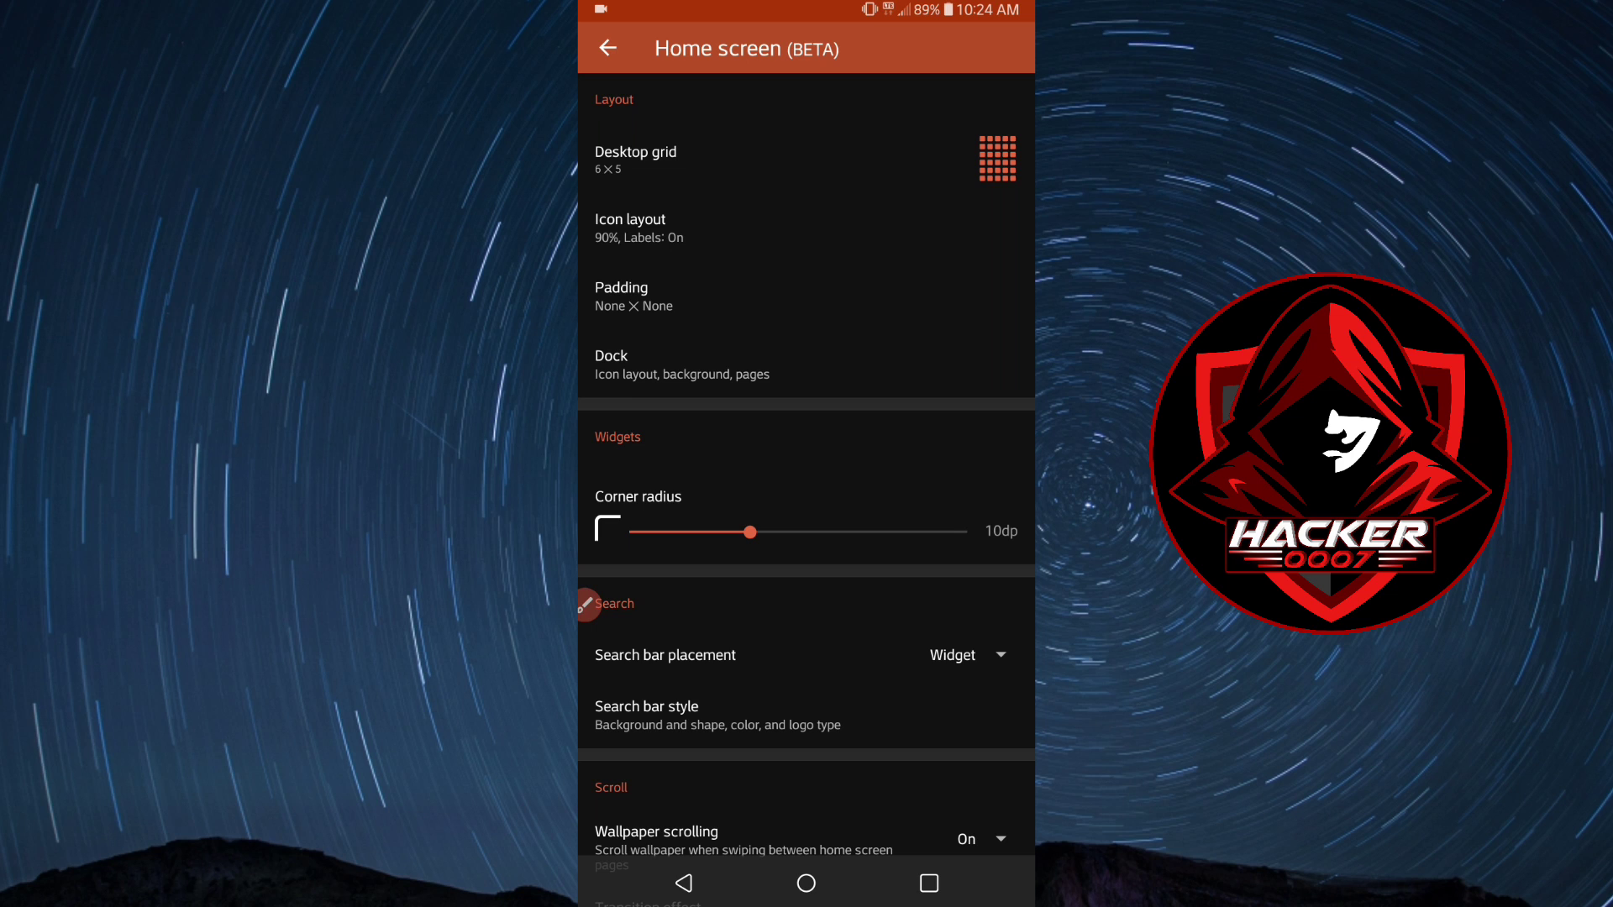
scroll("down", 3)
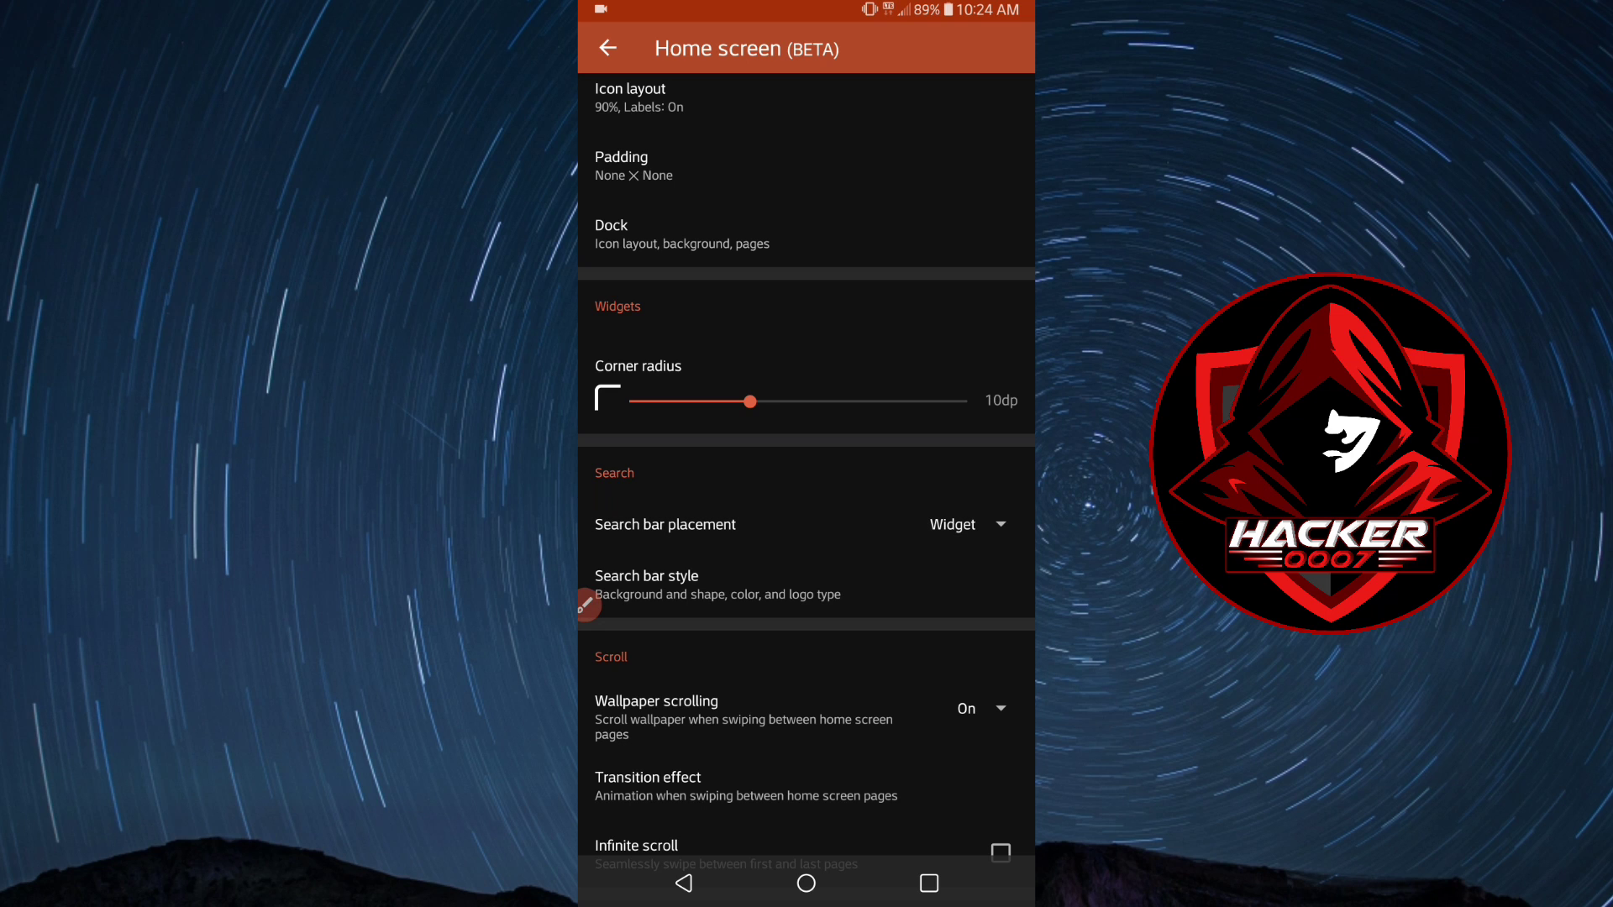
scroll("down", 3)
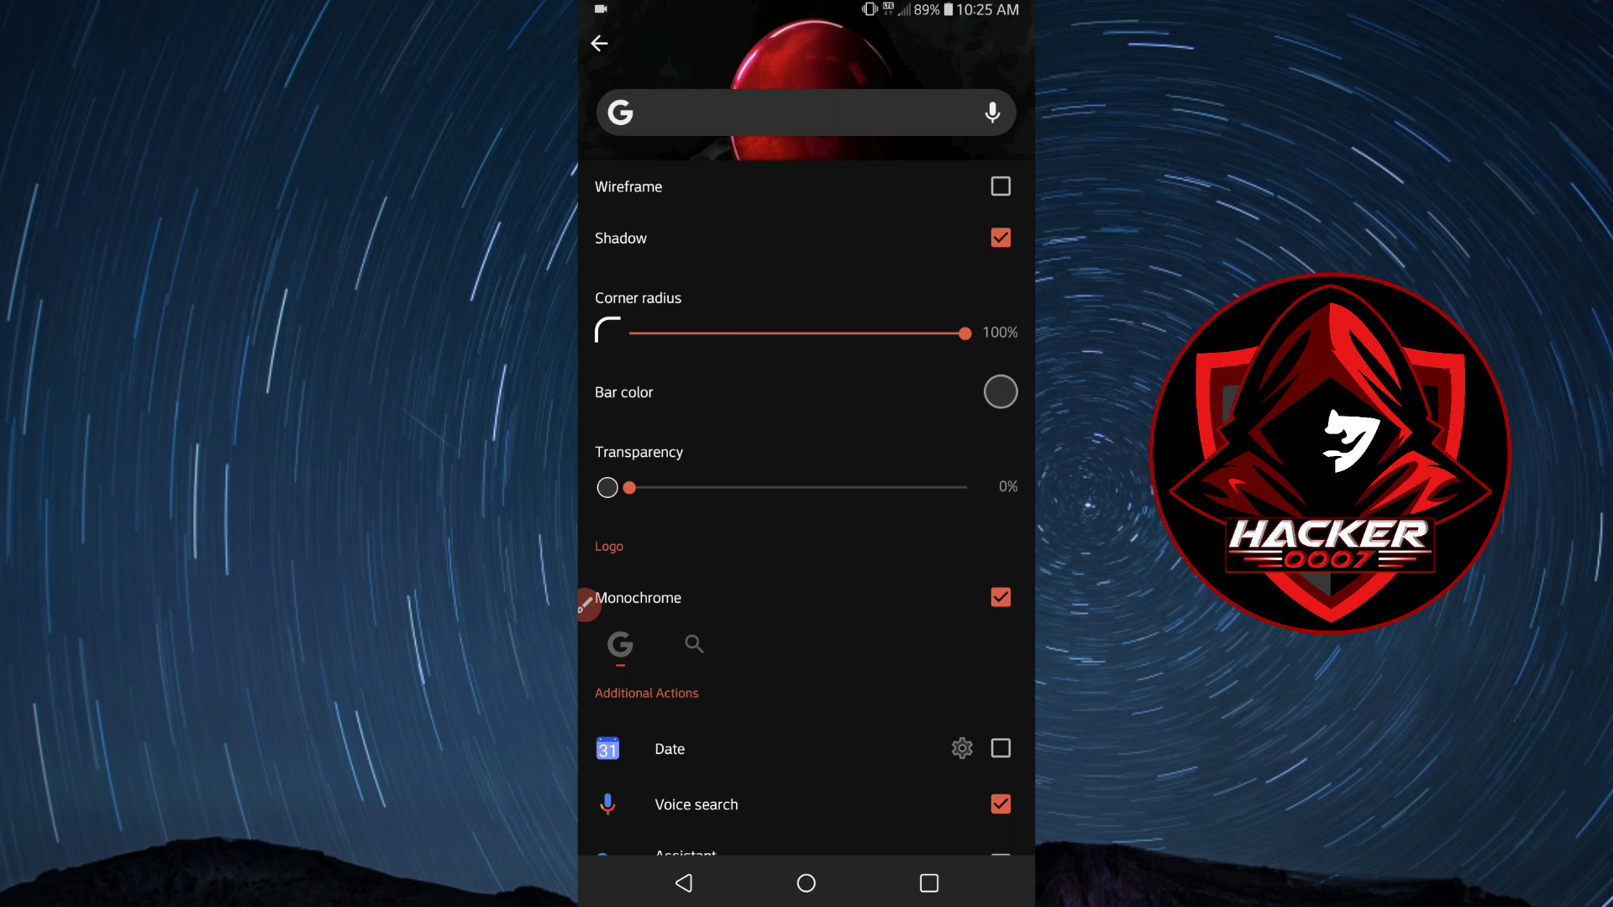
Add Play Store and app drawer shortcuts to the search bar, disable Wireframe, and reach the bar colour choices.
scroll("down", 3)
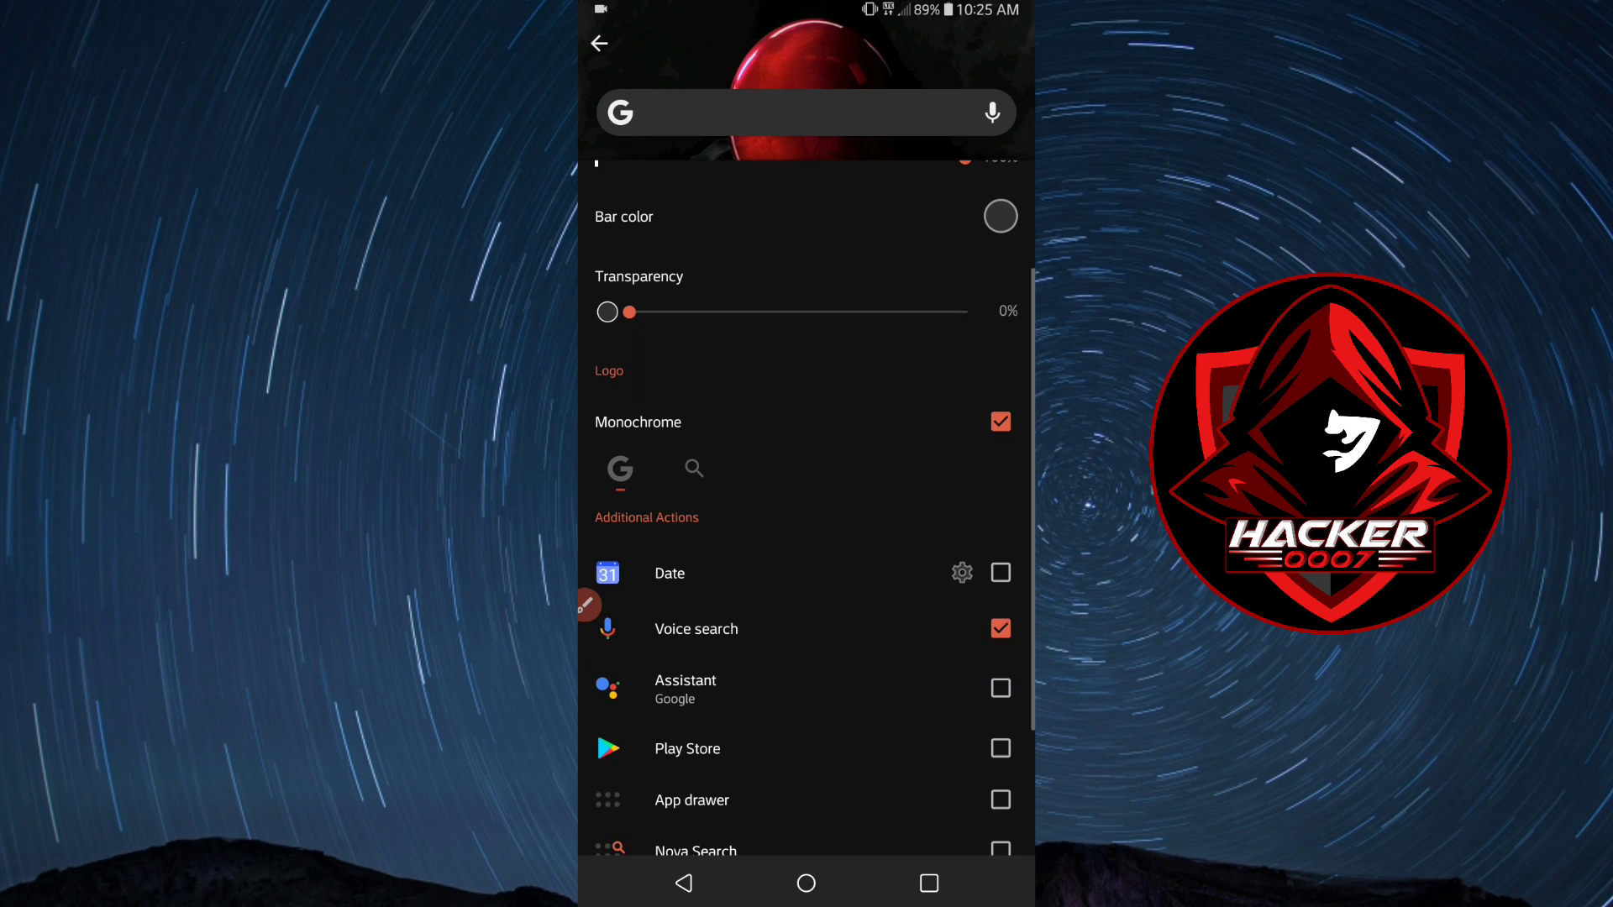
scroll("down", 3)
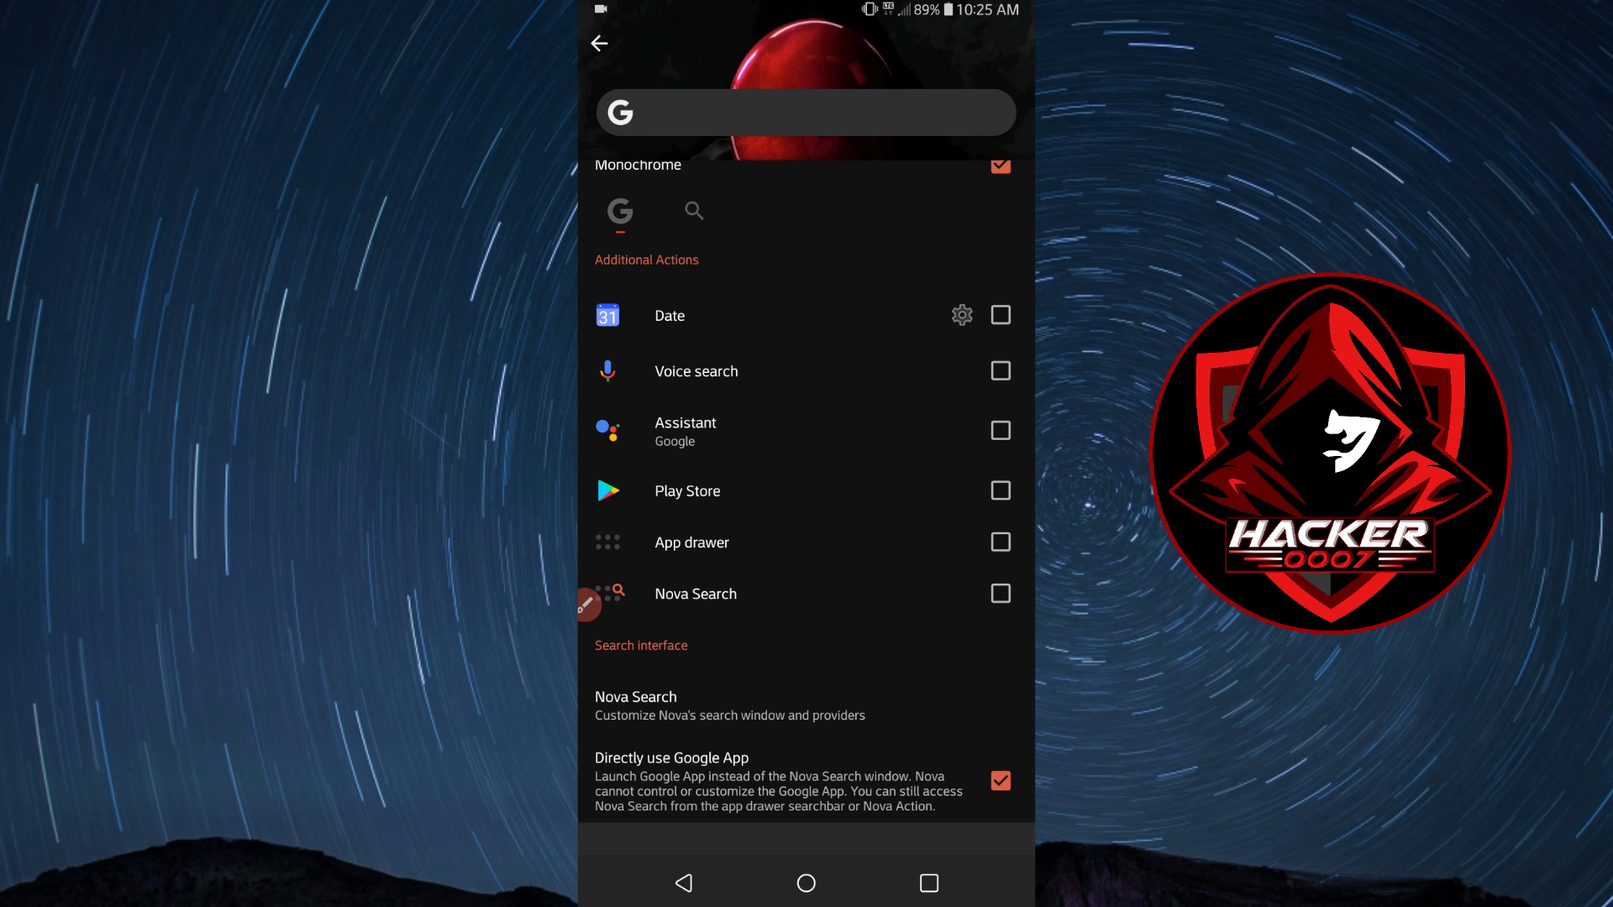
left_click(998, 490)
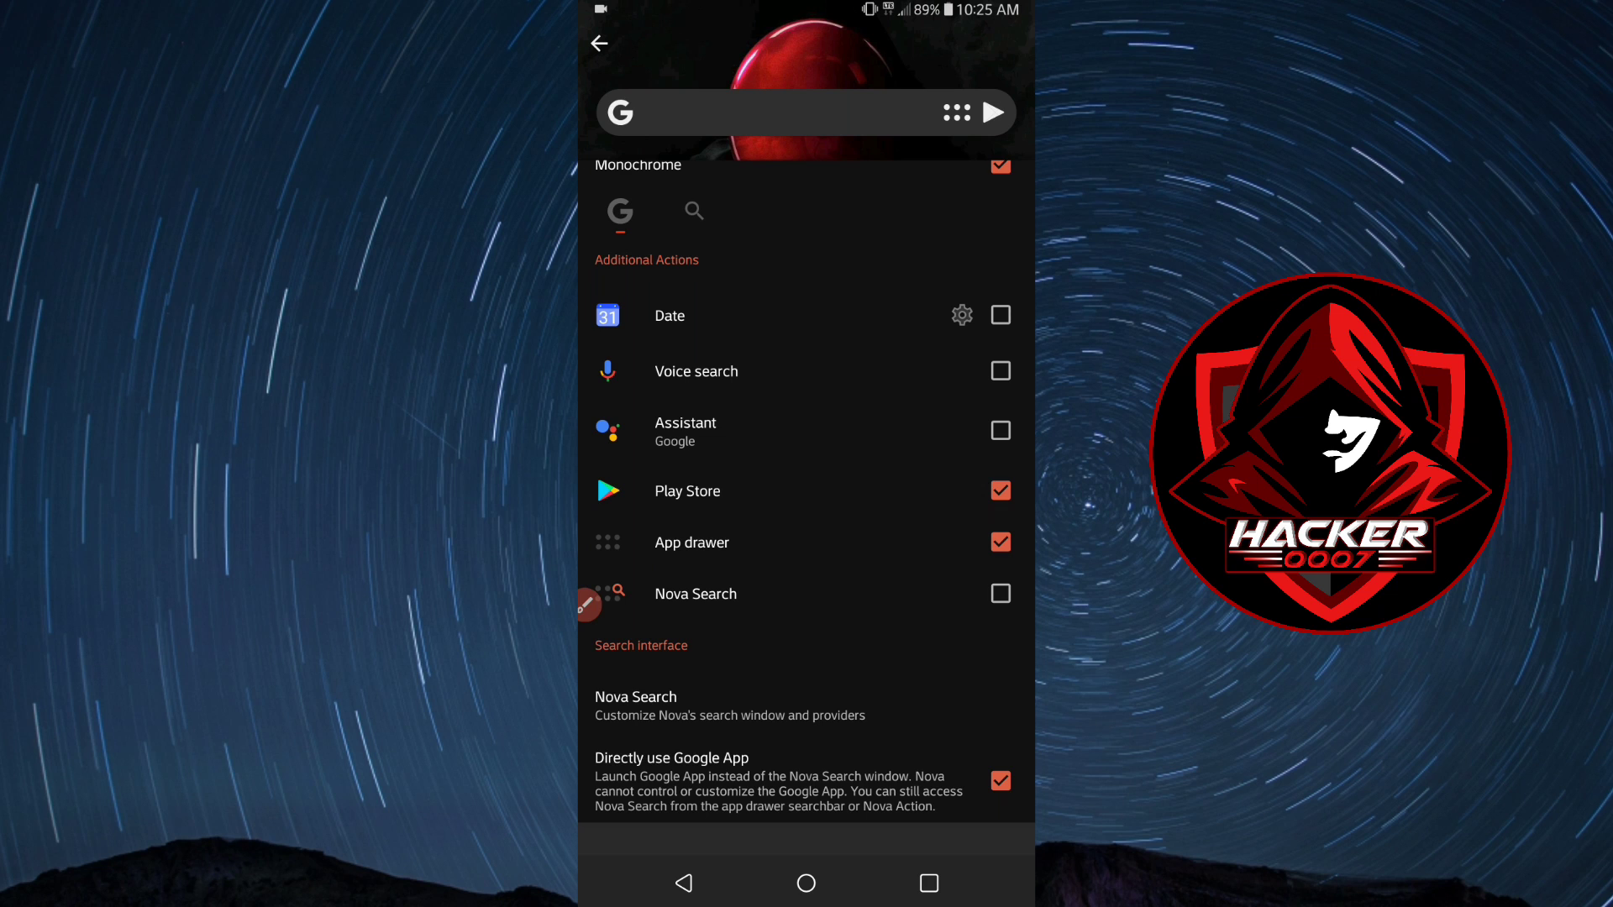
left_click(998, 371)
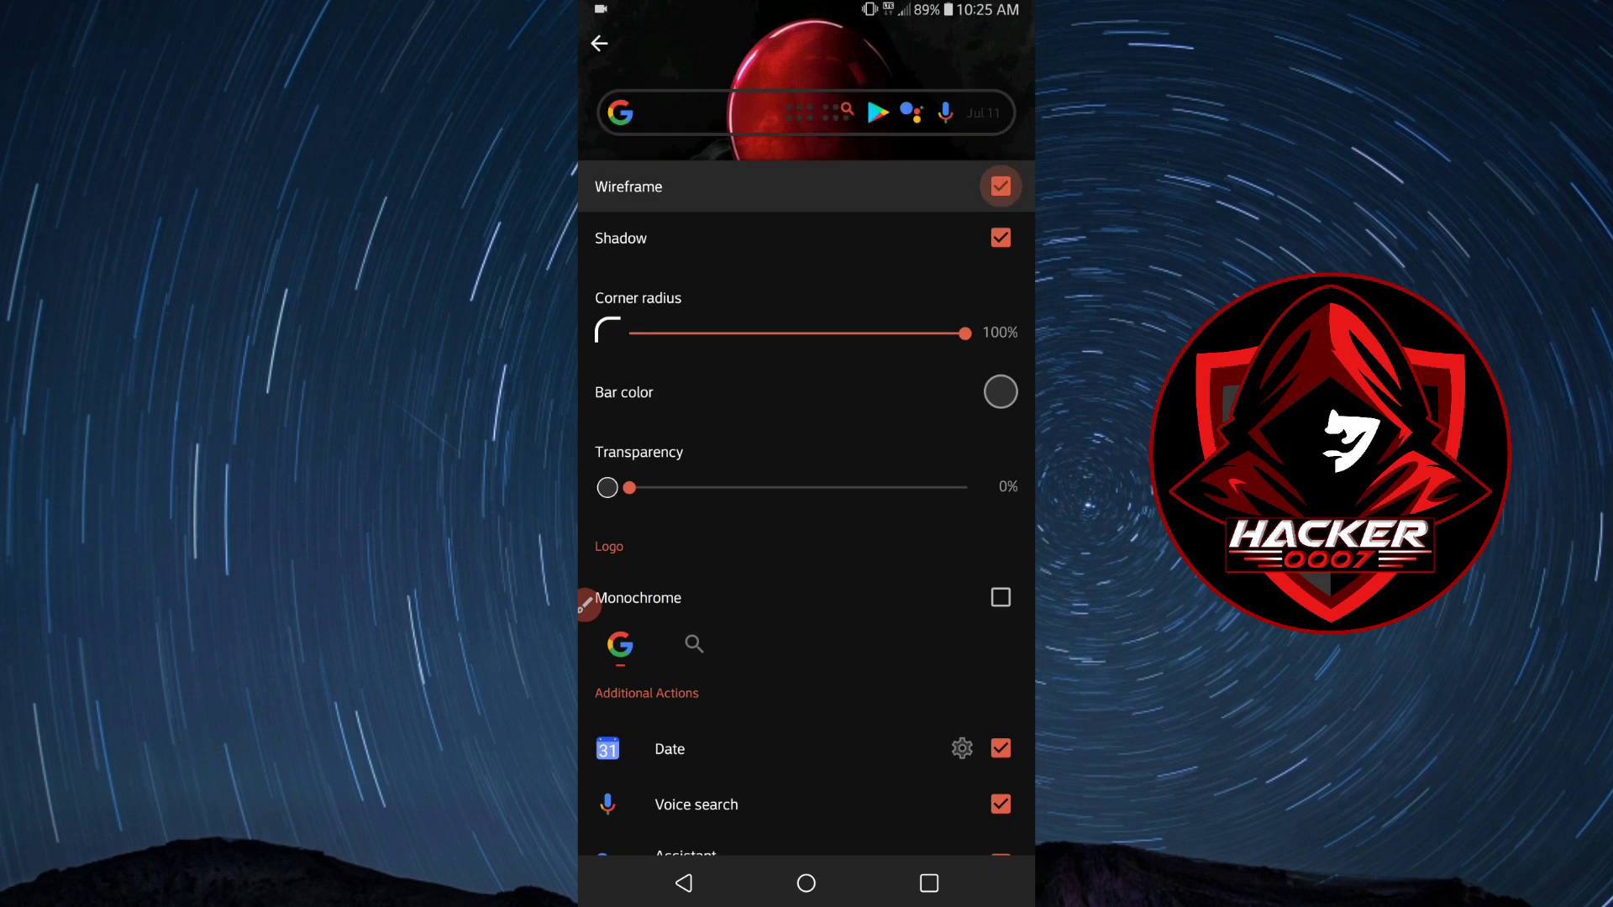
left_click(998, 187)
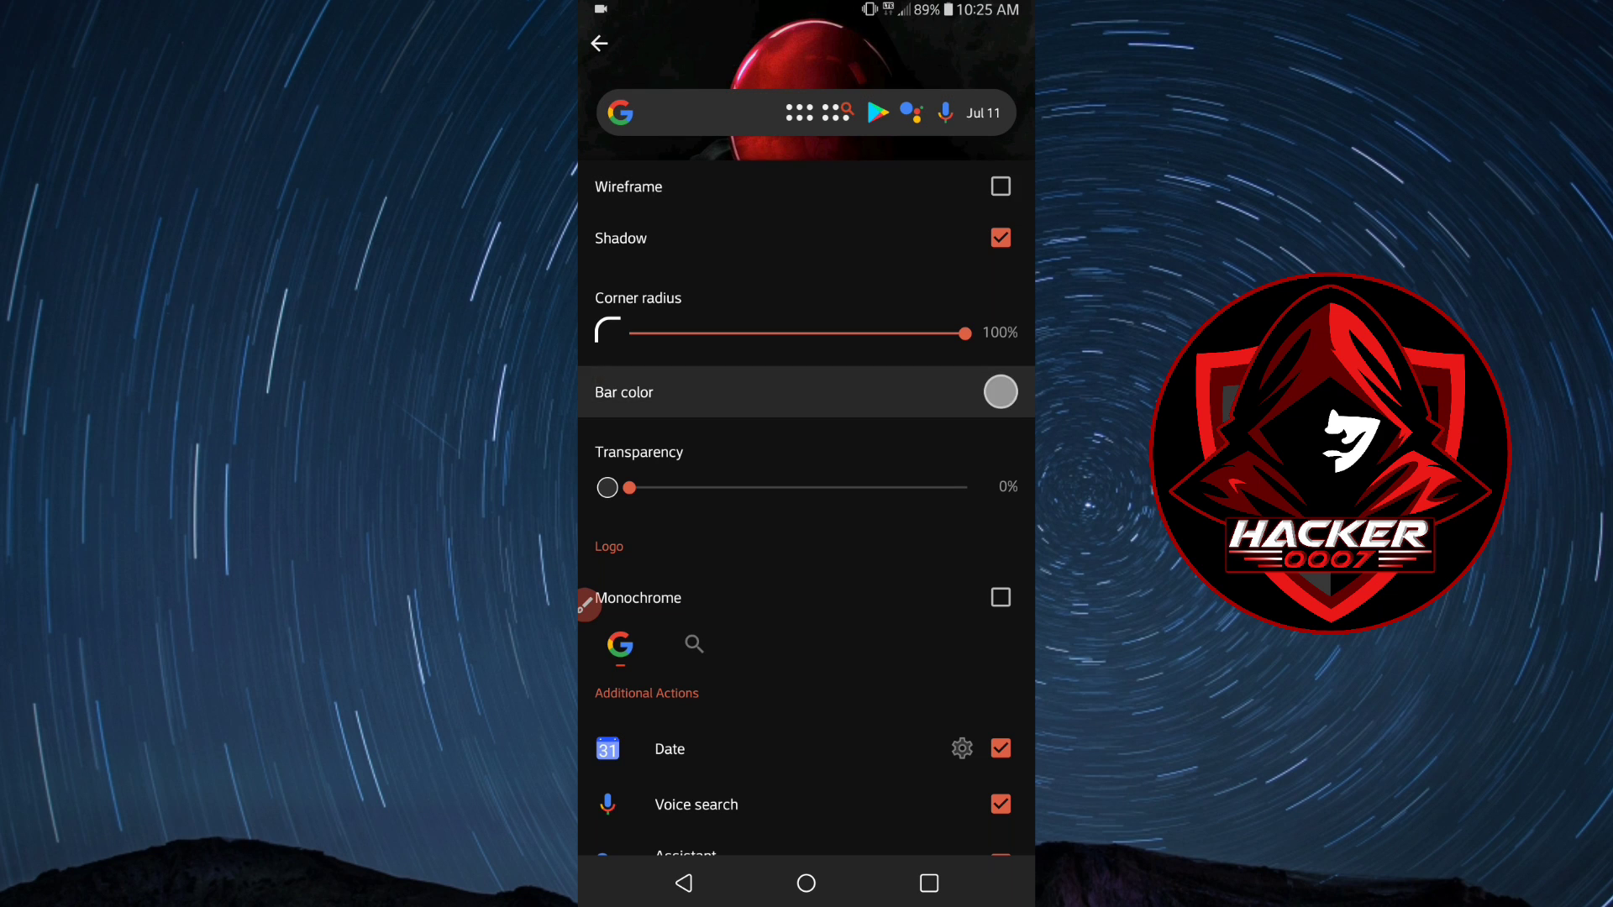
left_click(996, 391)
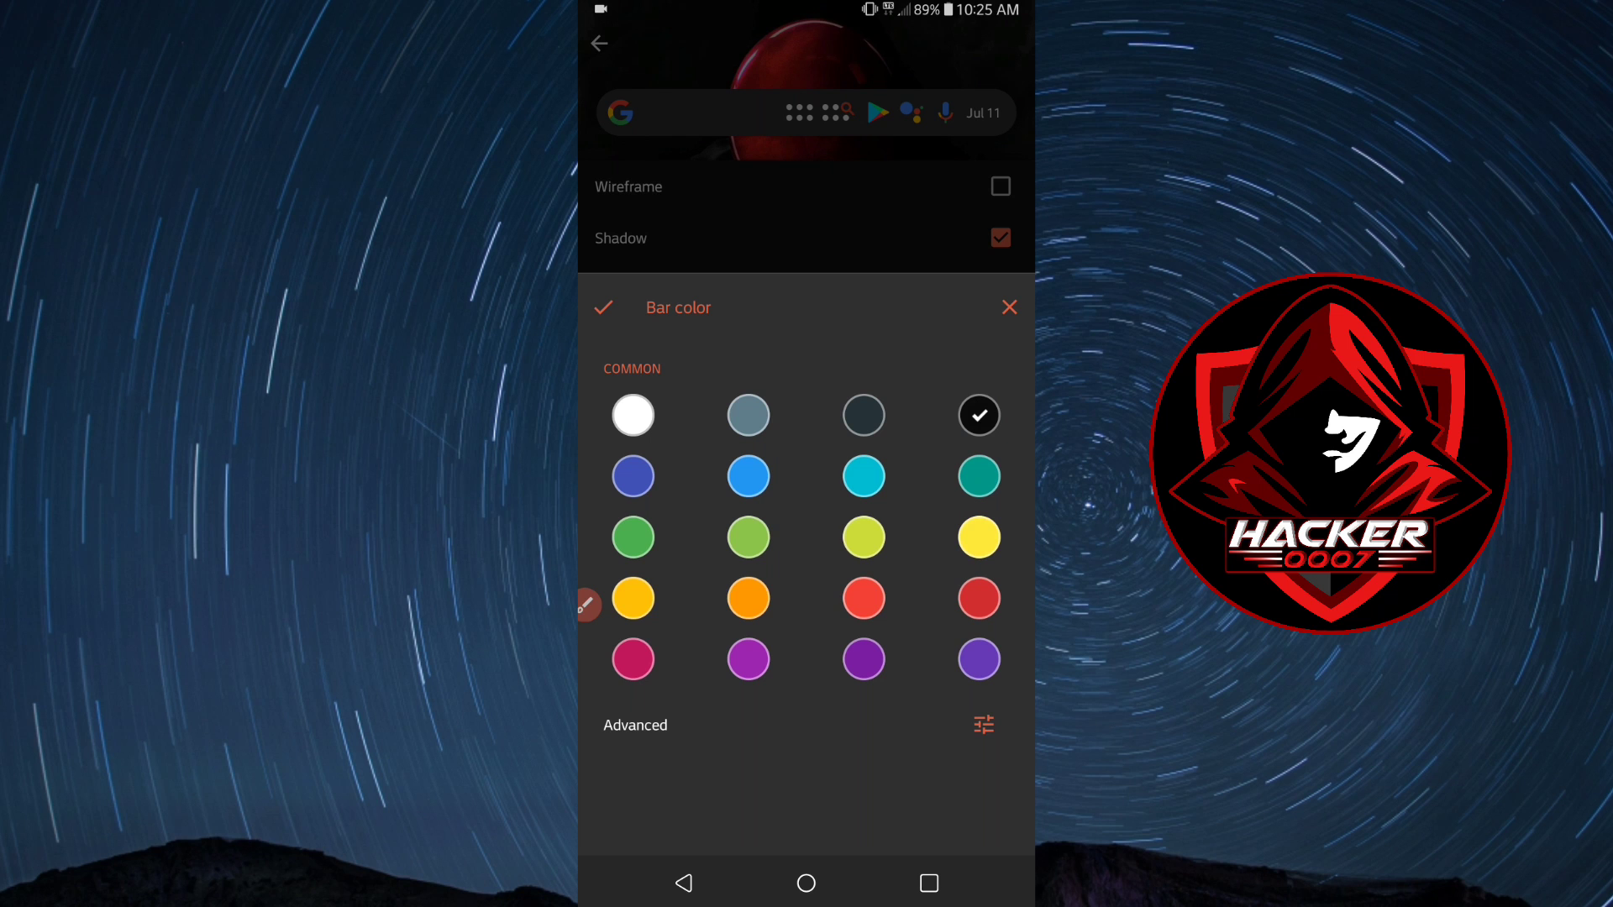
Choose black as the search bar colour and confirm it.
left_click(977, 415)
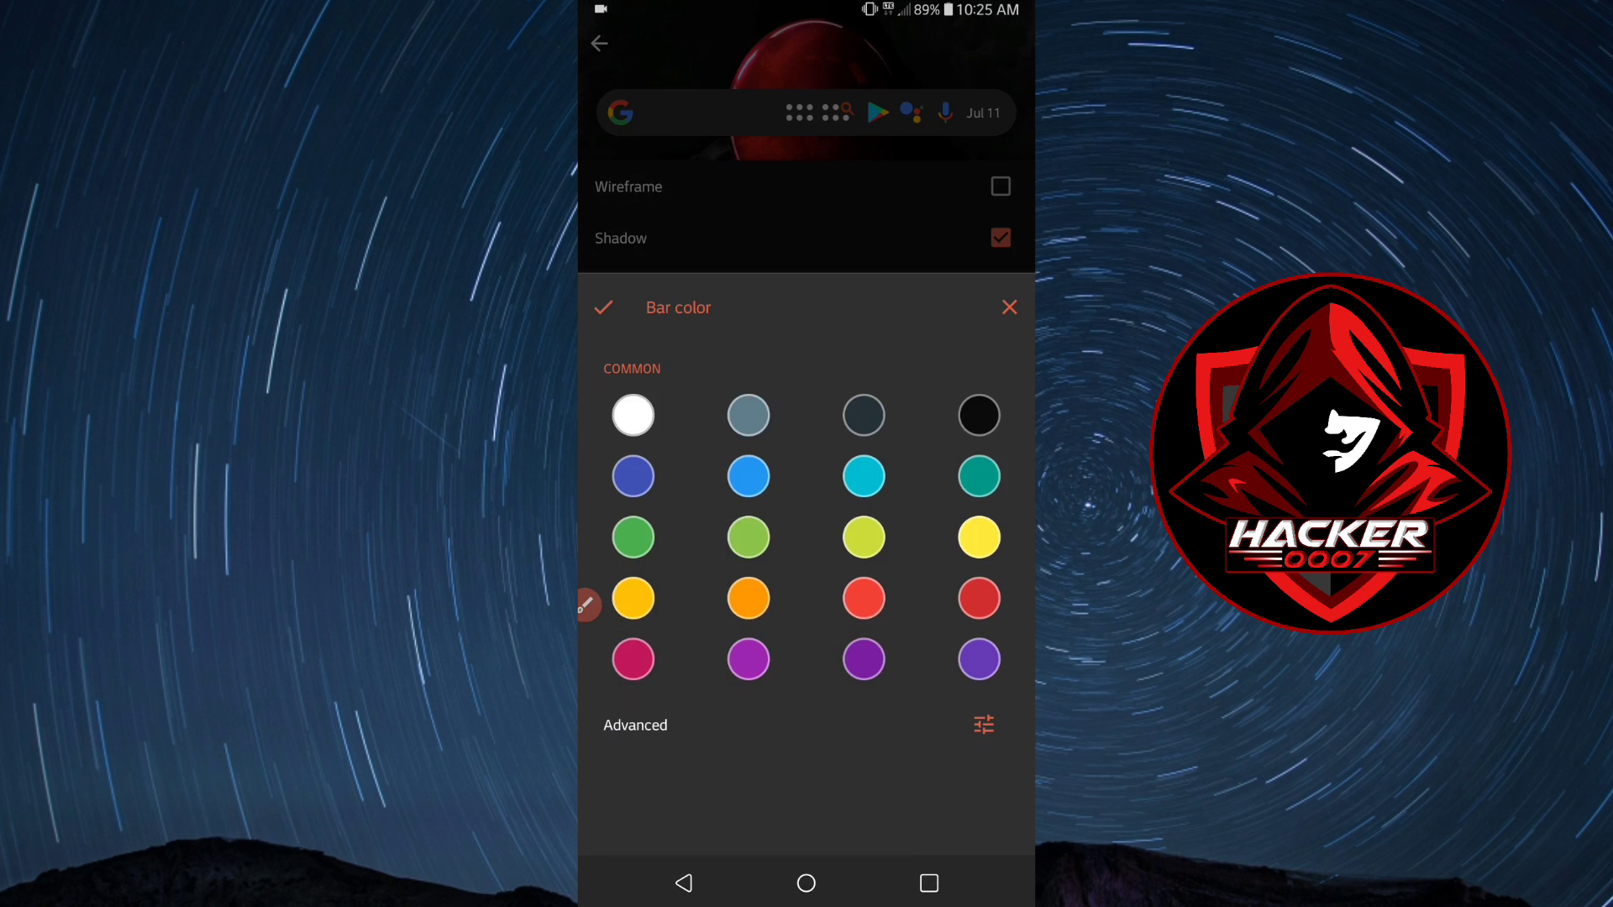
left_click(978, 415)
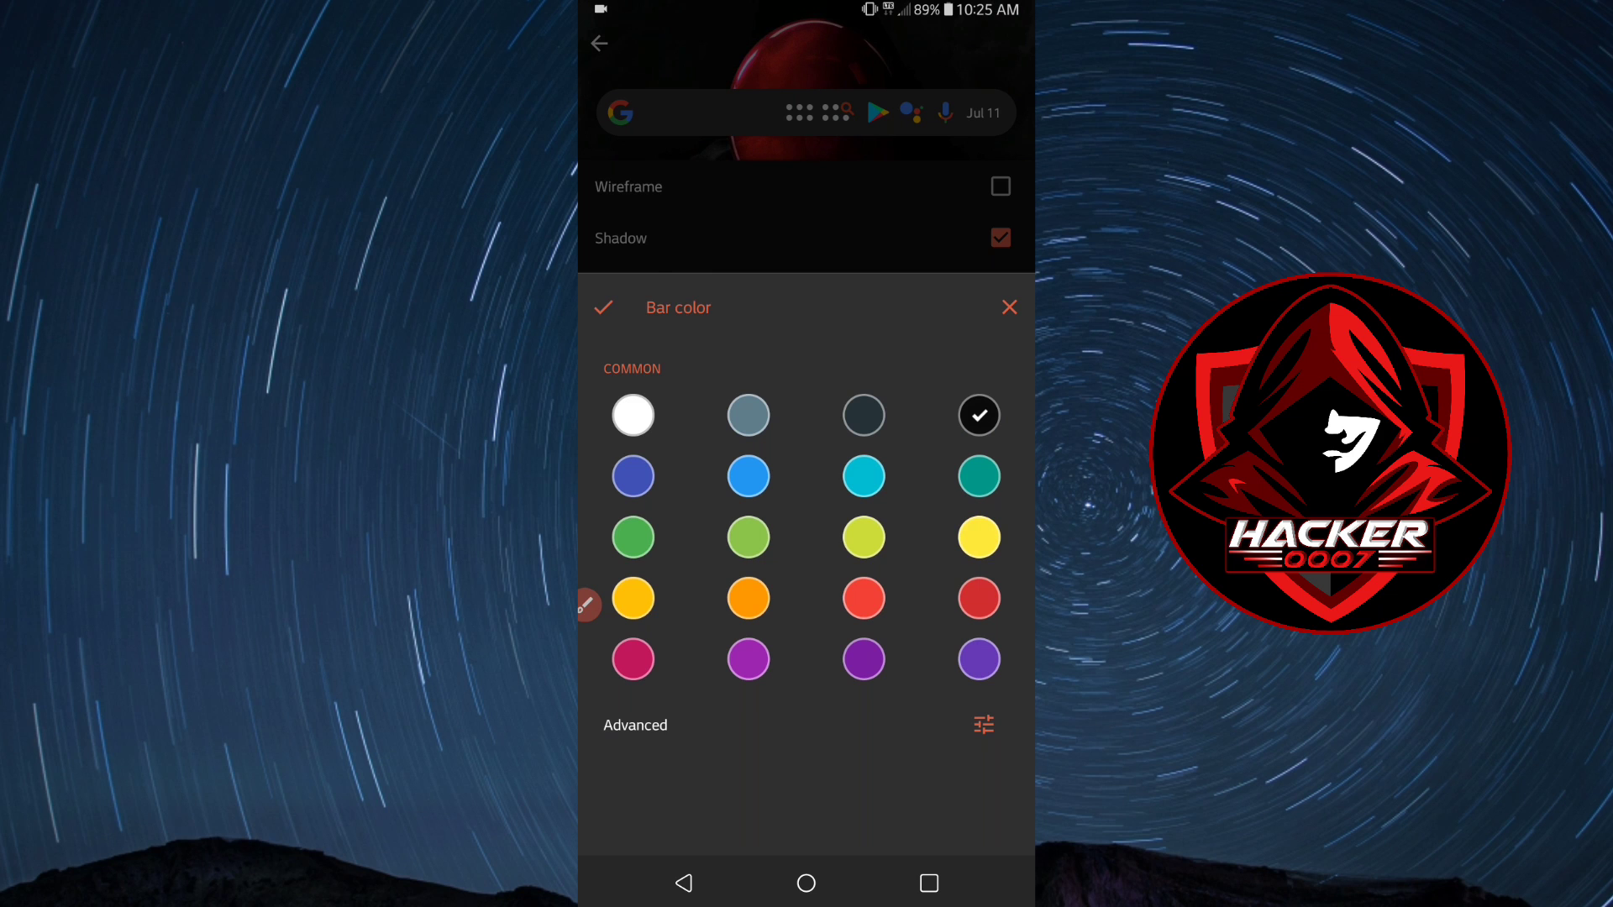
left_click(1008, 306)
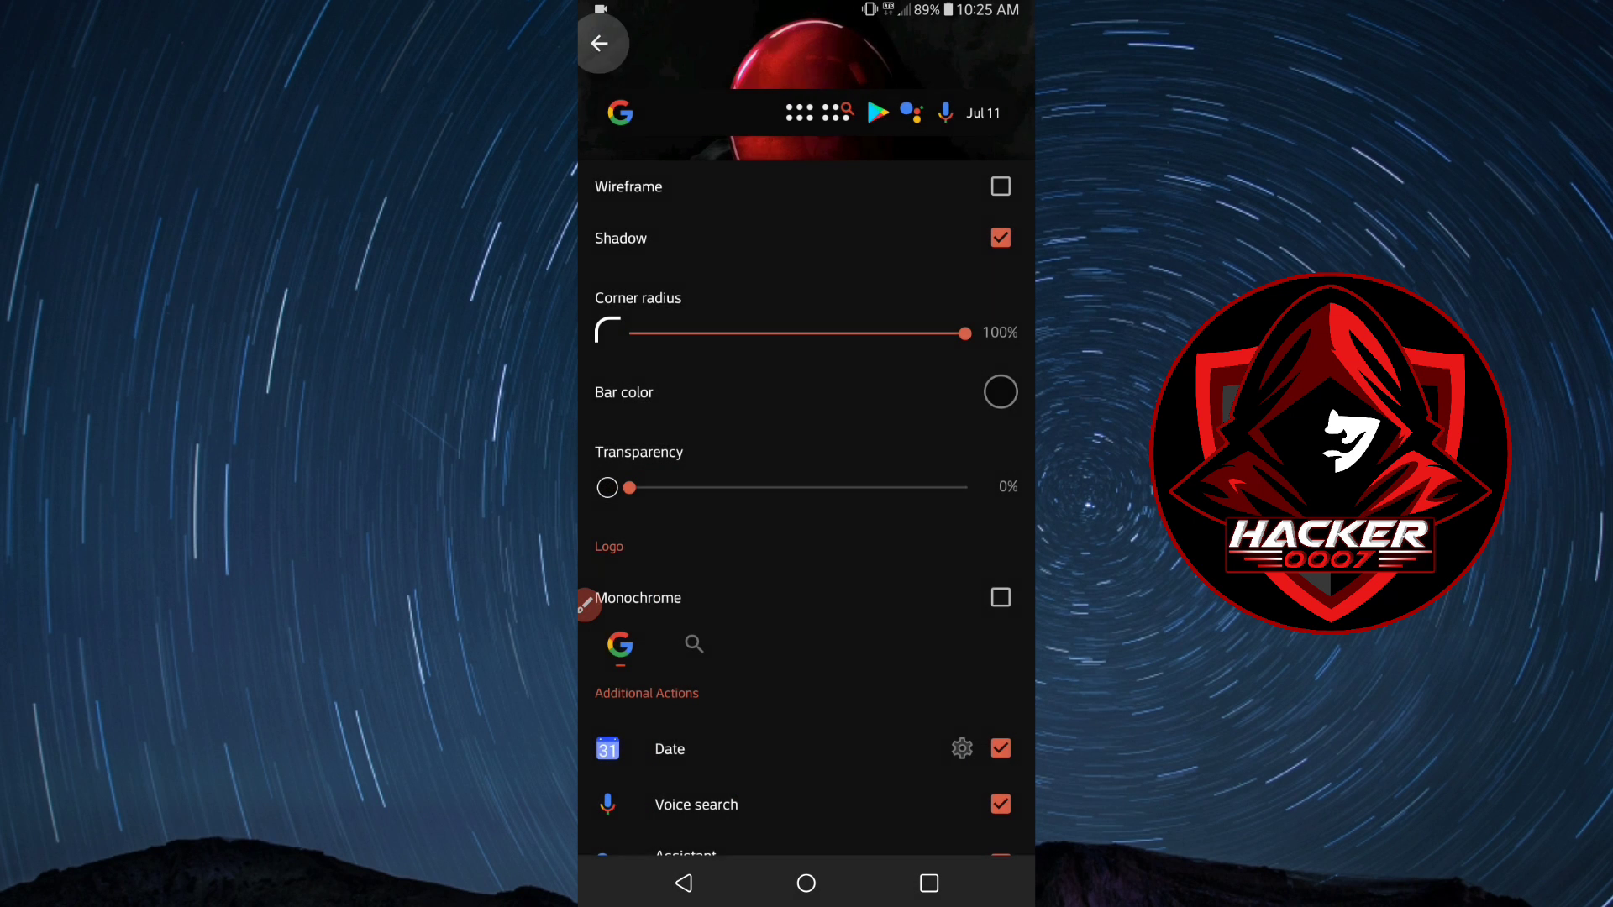
Leave Search bar style and back out to the main Nova Settings list.
left_click(607, 47)
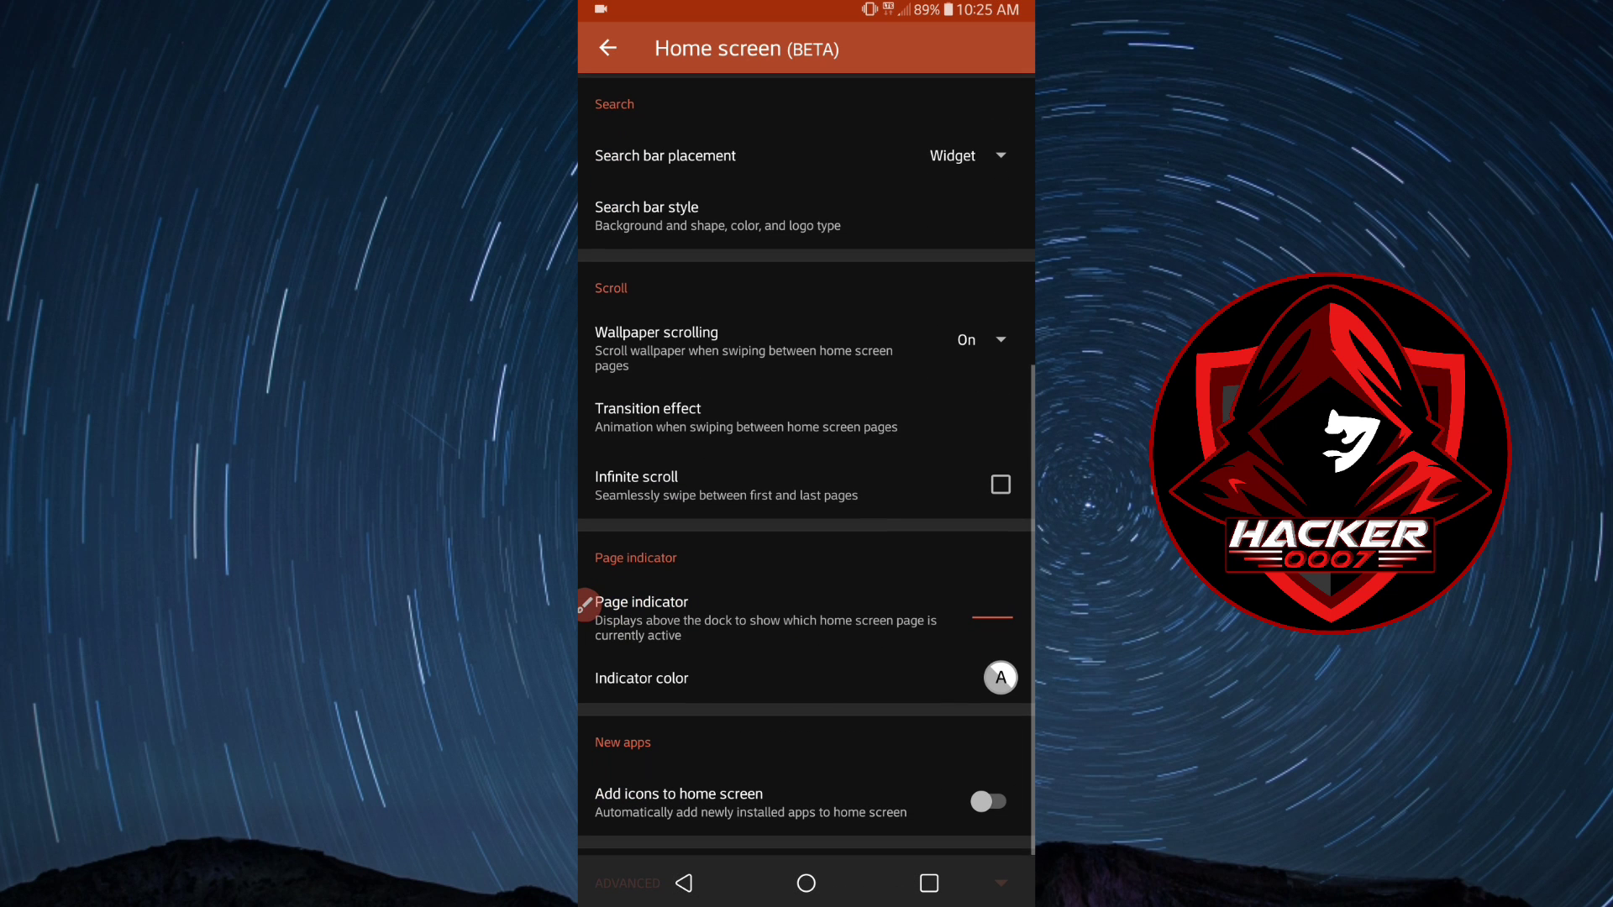
left_click(998, 484)
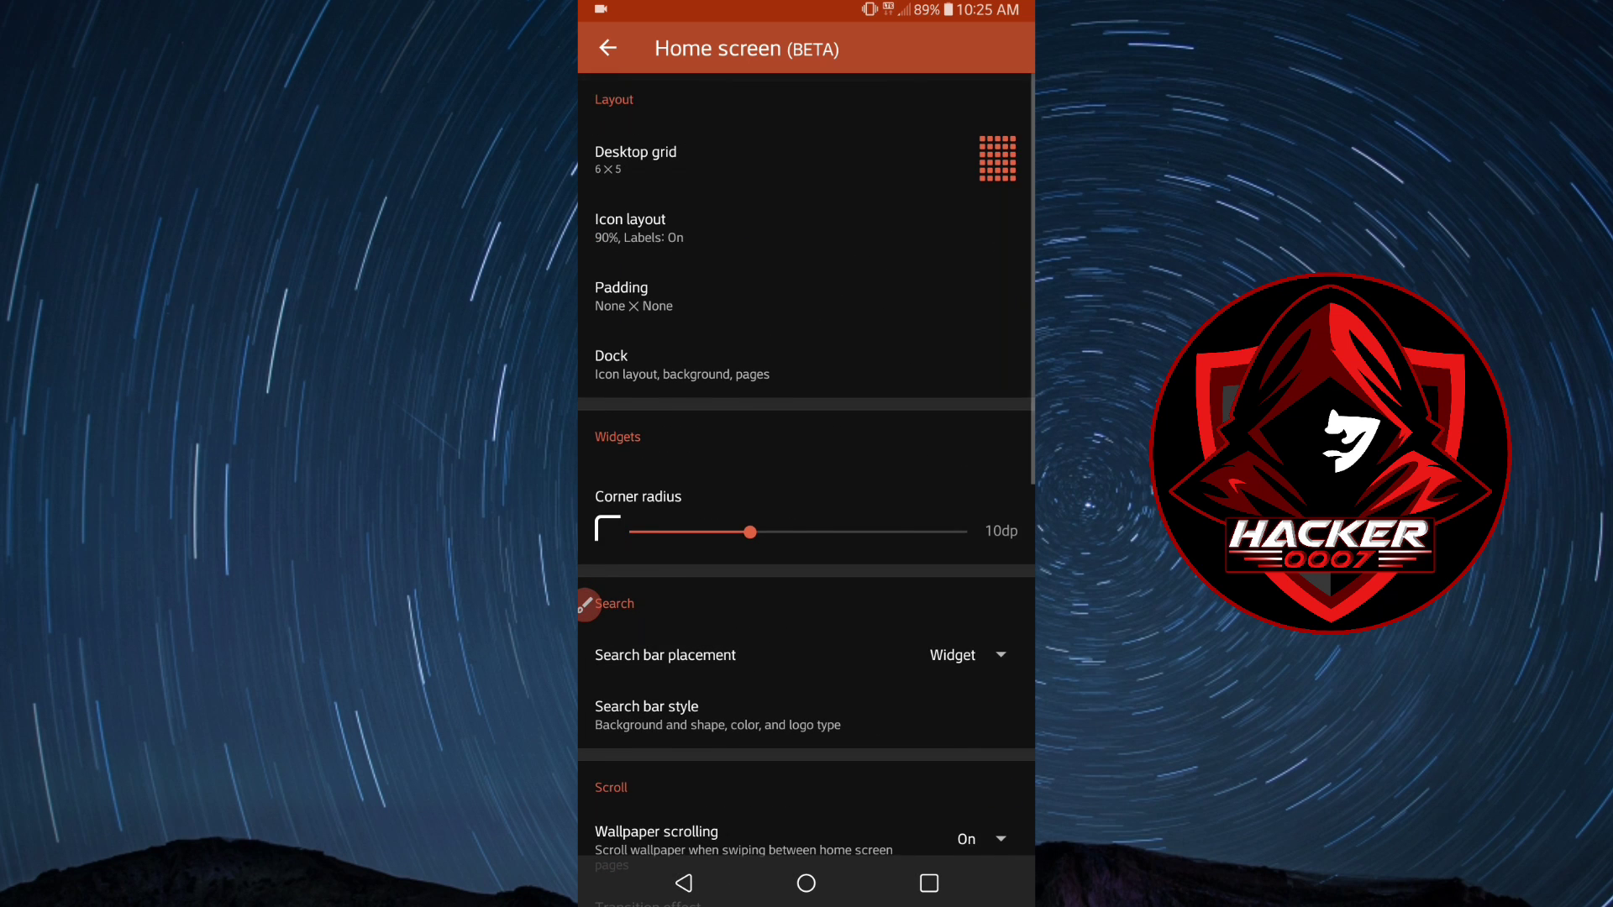
left_click(608, 47)
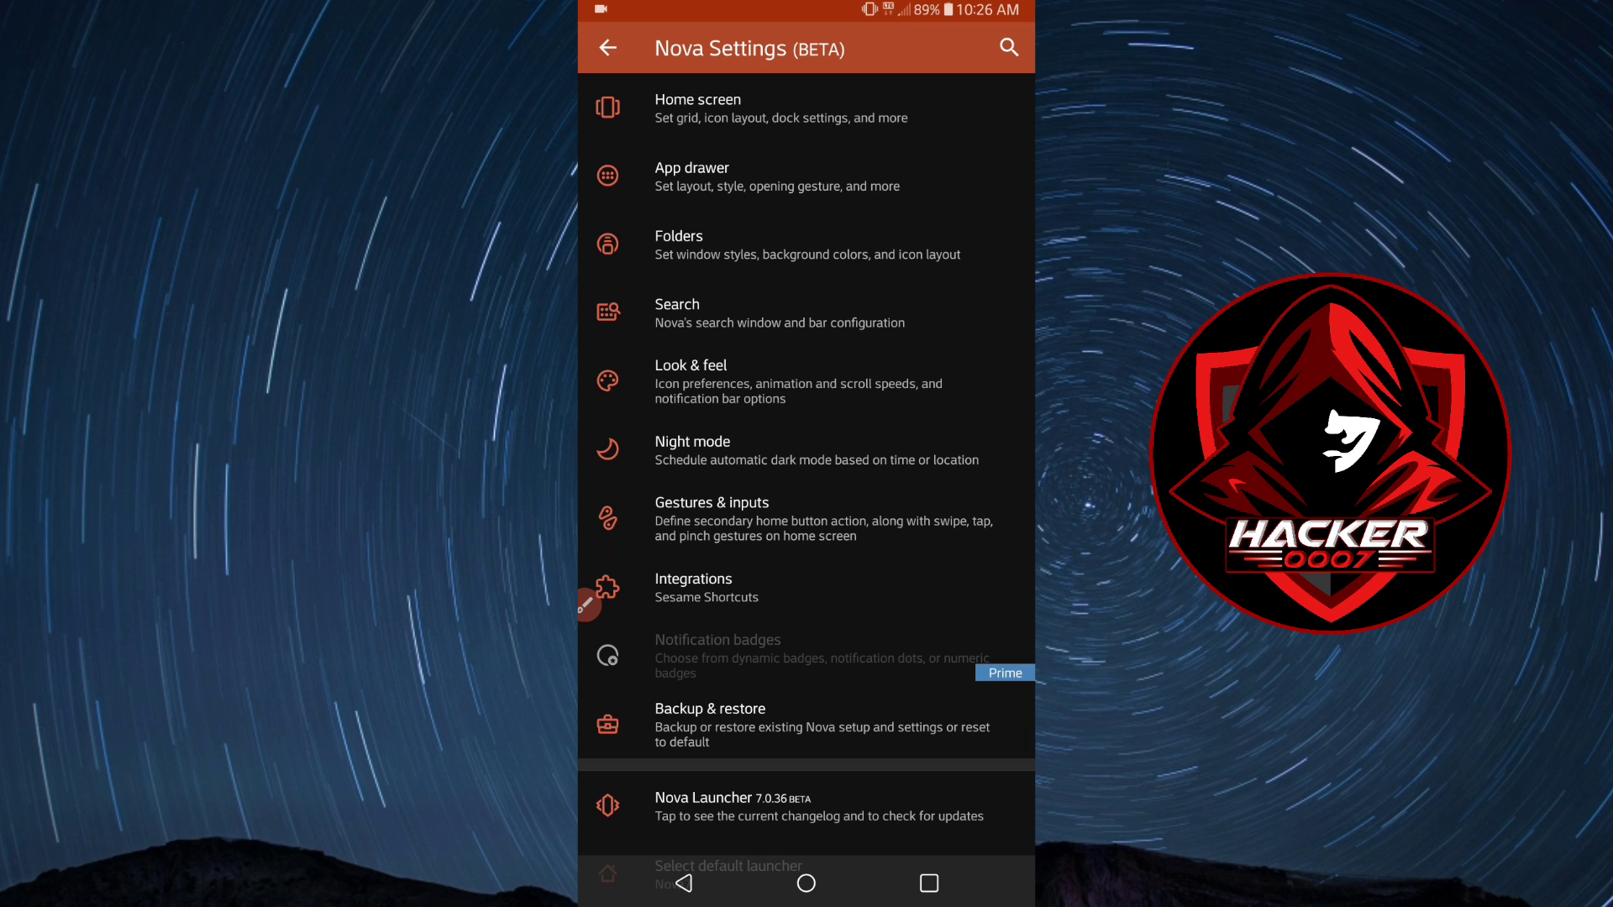
In App drawer settings, dismiss the shortcut dialog, turn off the swipe indicator and return home.
left_click(776, 176)
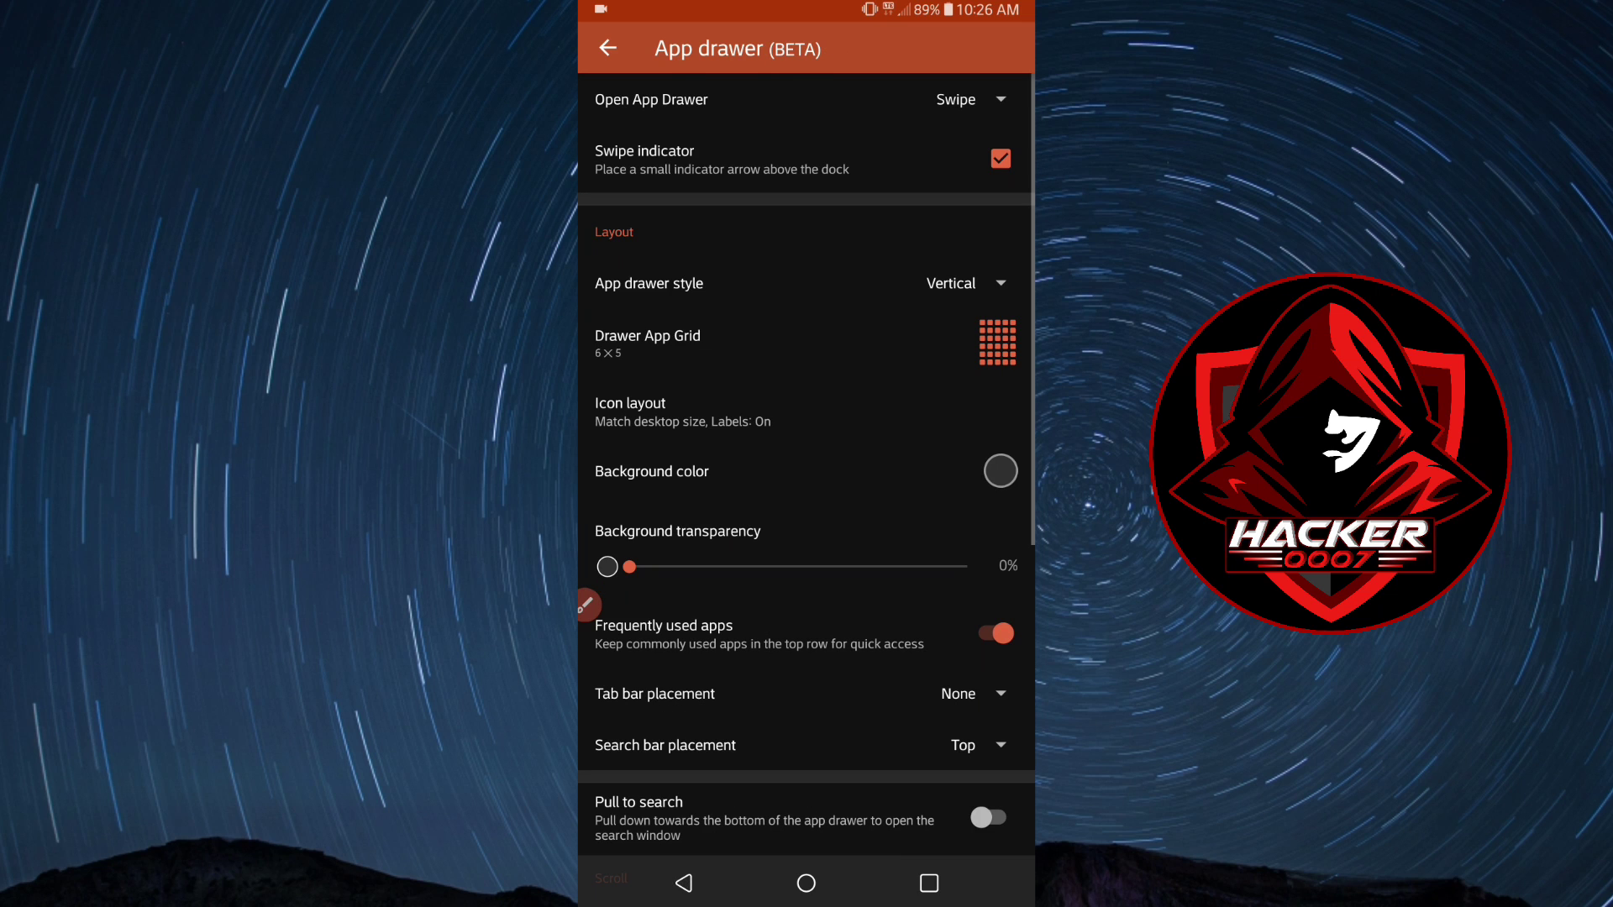
left_click(969, 99)
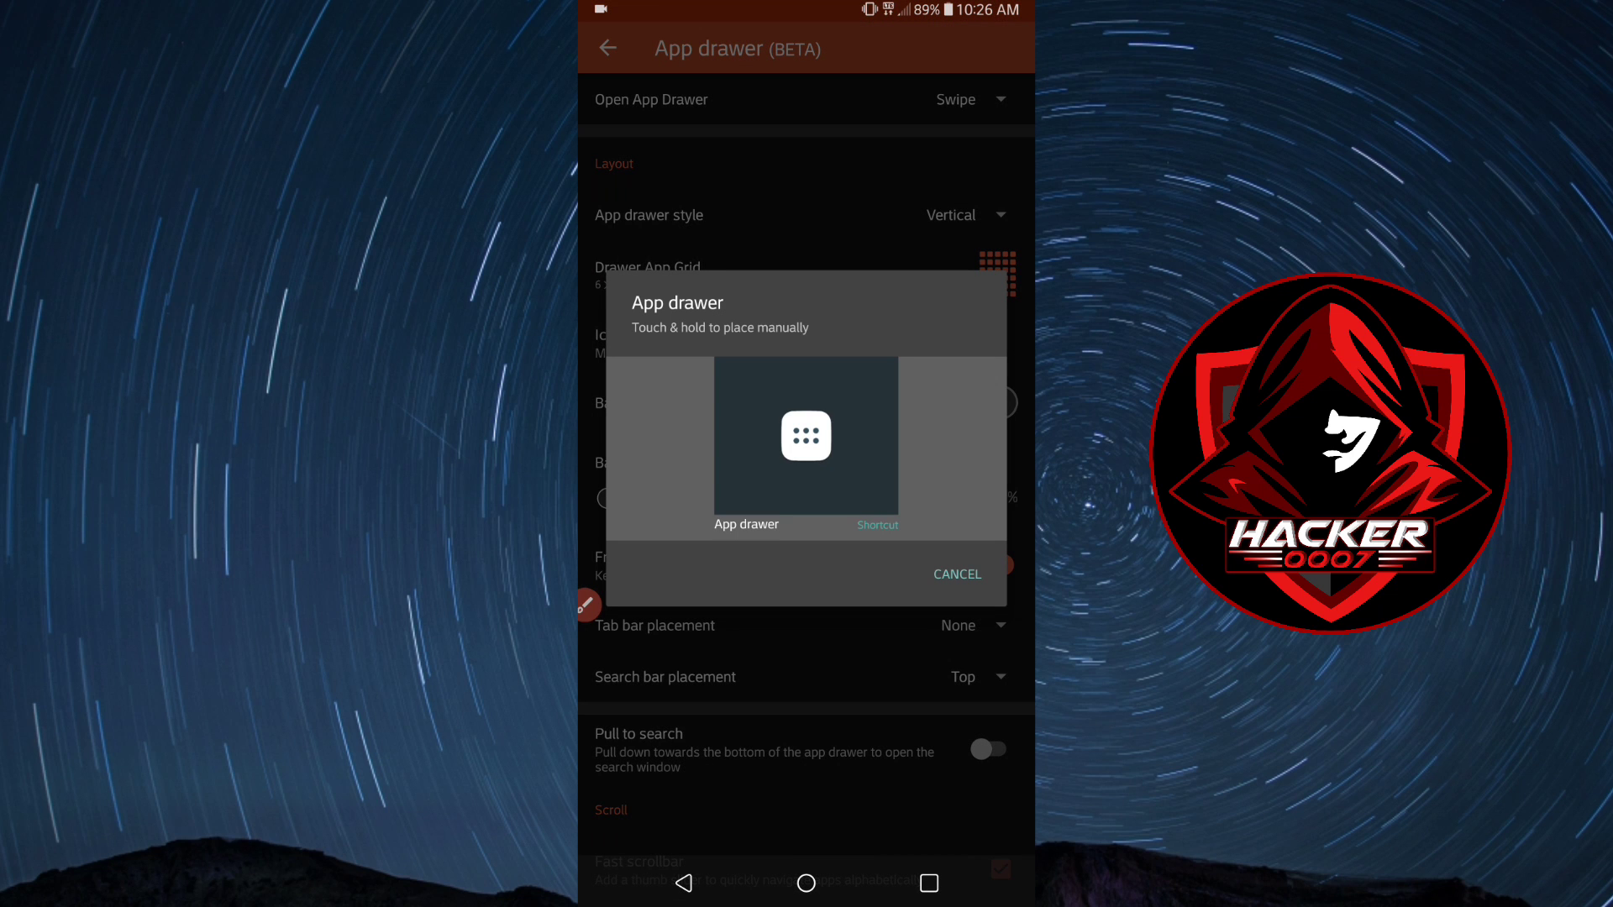
left_click(955, 575)
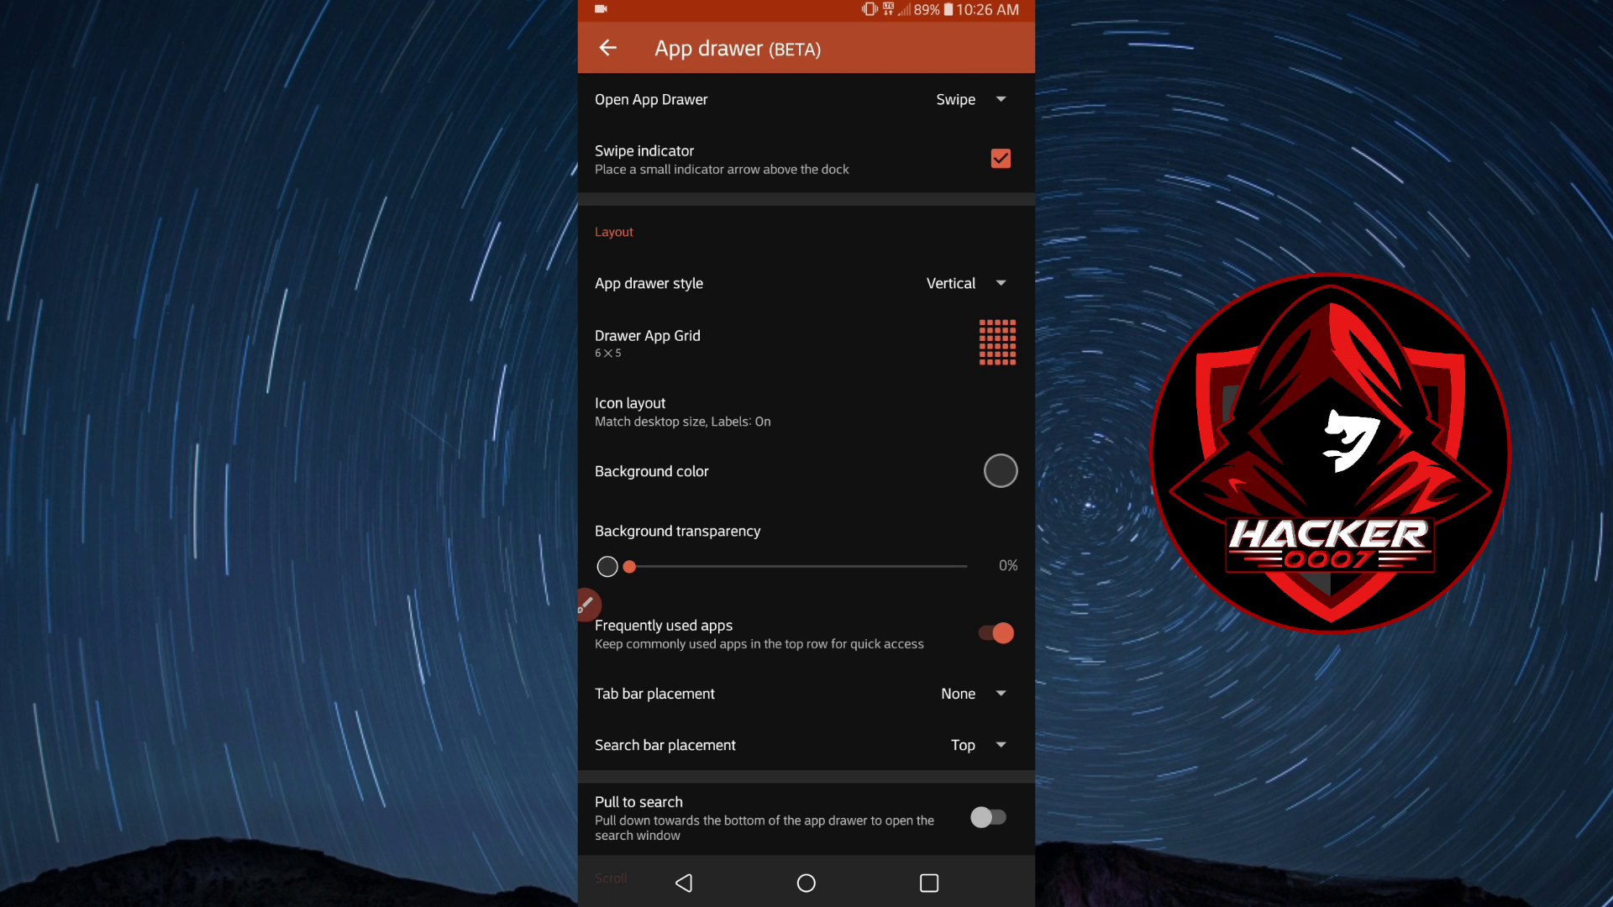
left_click(998, 158)
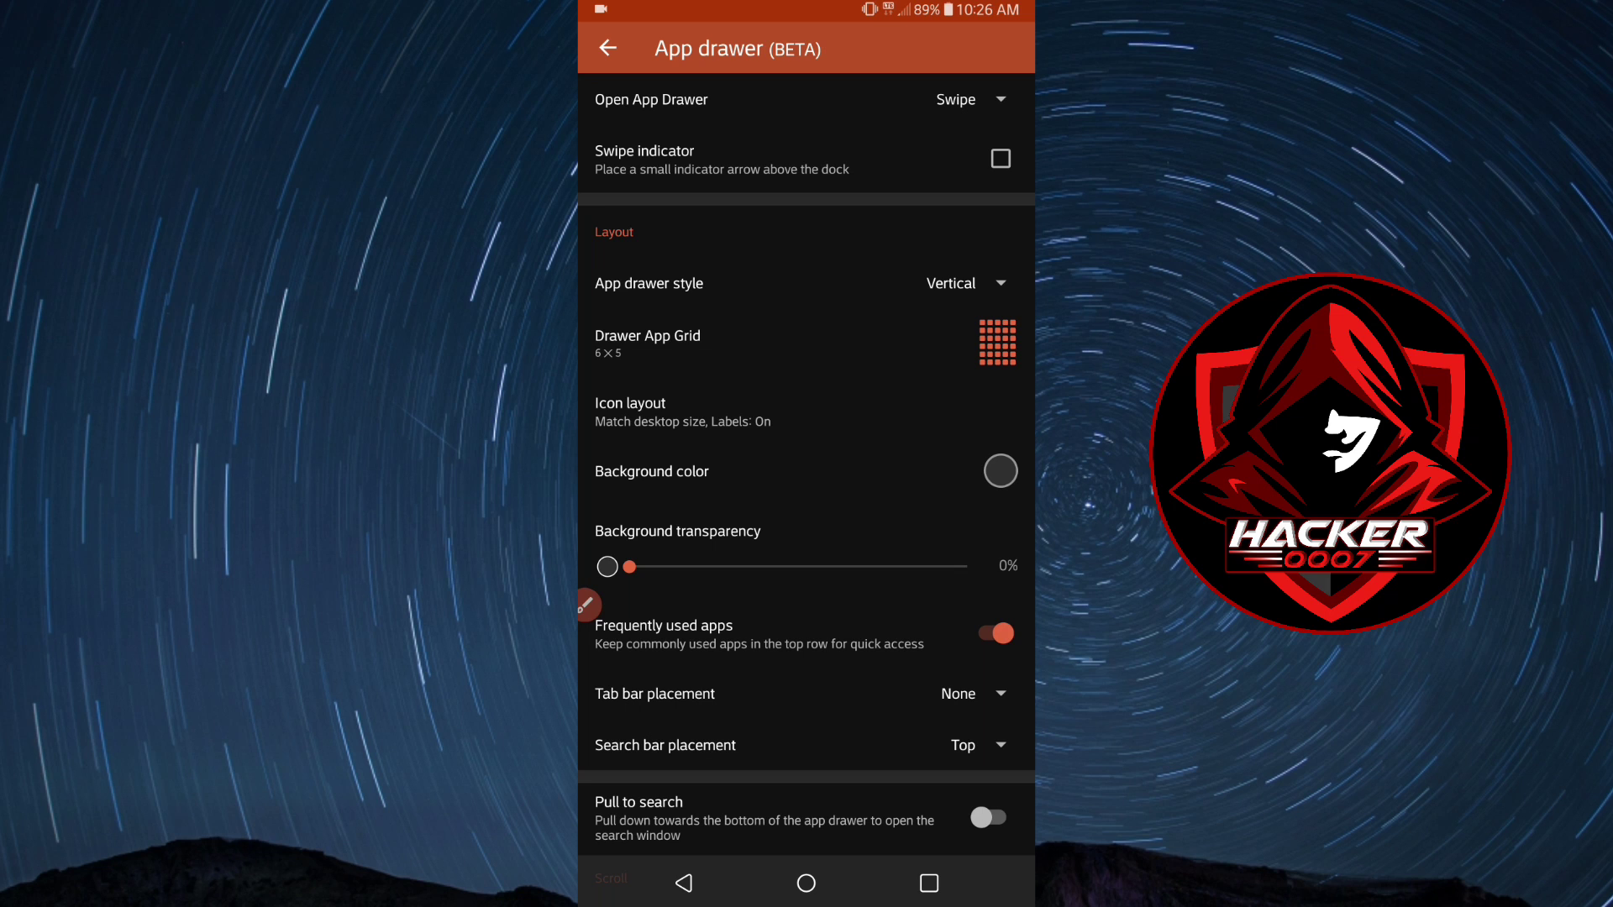
left_click(998, 158)
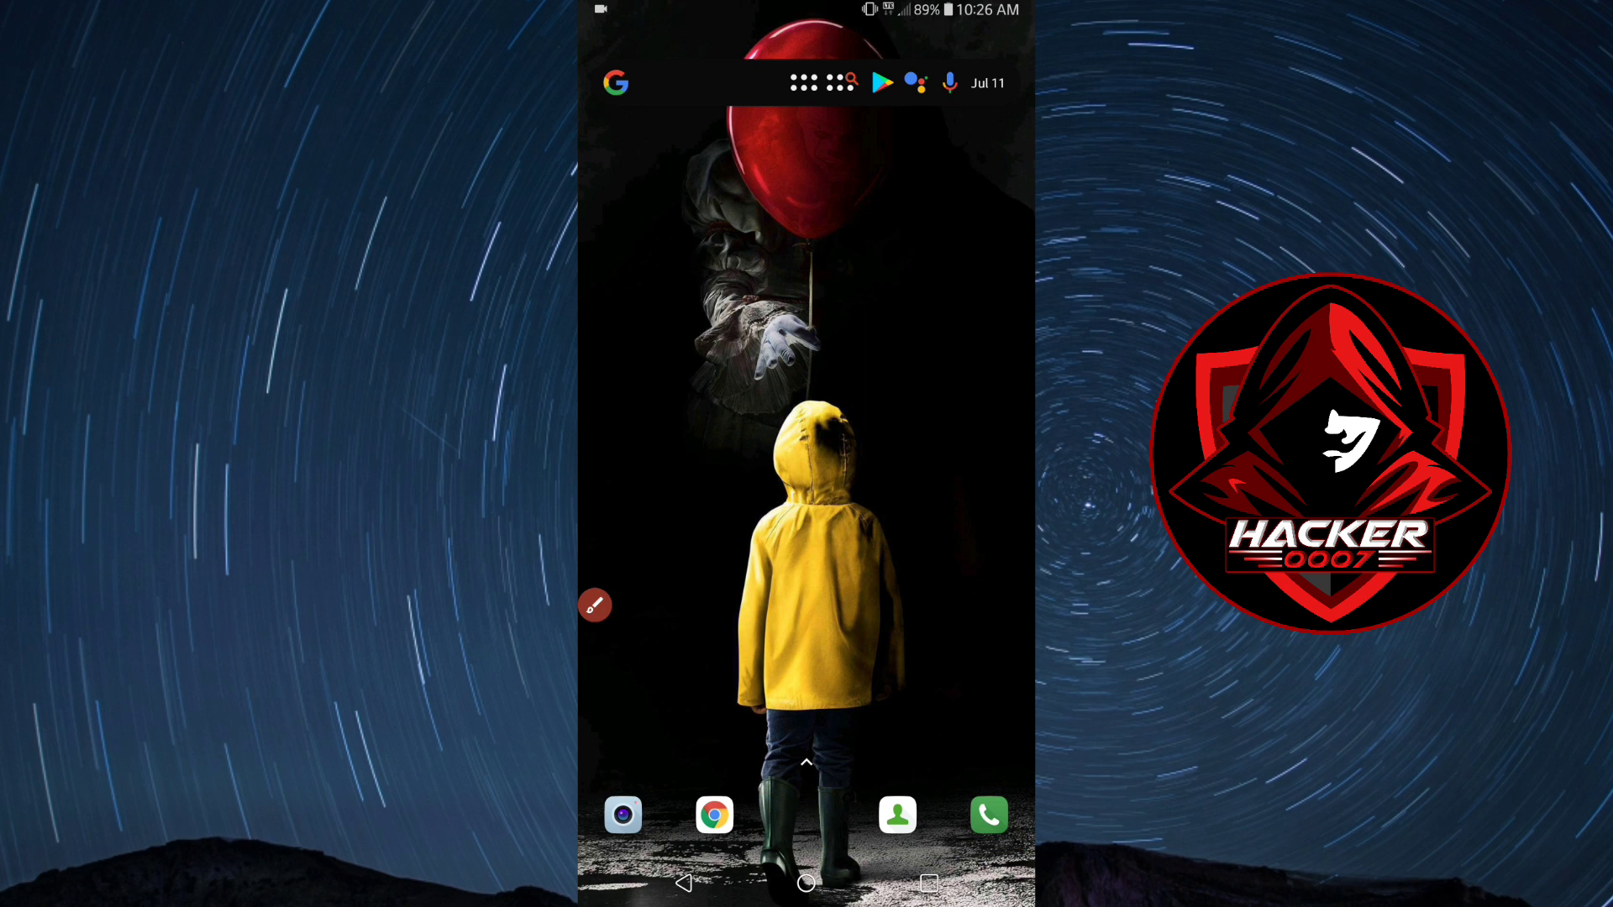
Set the Drawer App Grid to 5 rows by 4 columns and apply it.
left_click(594, 605)
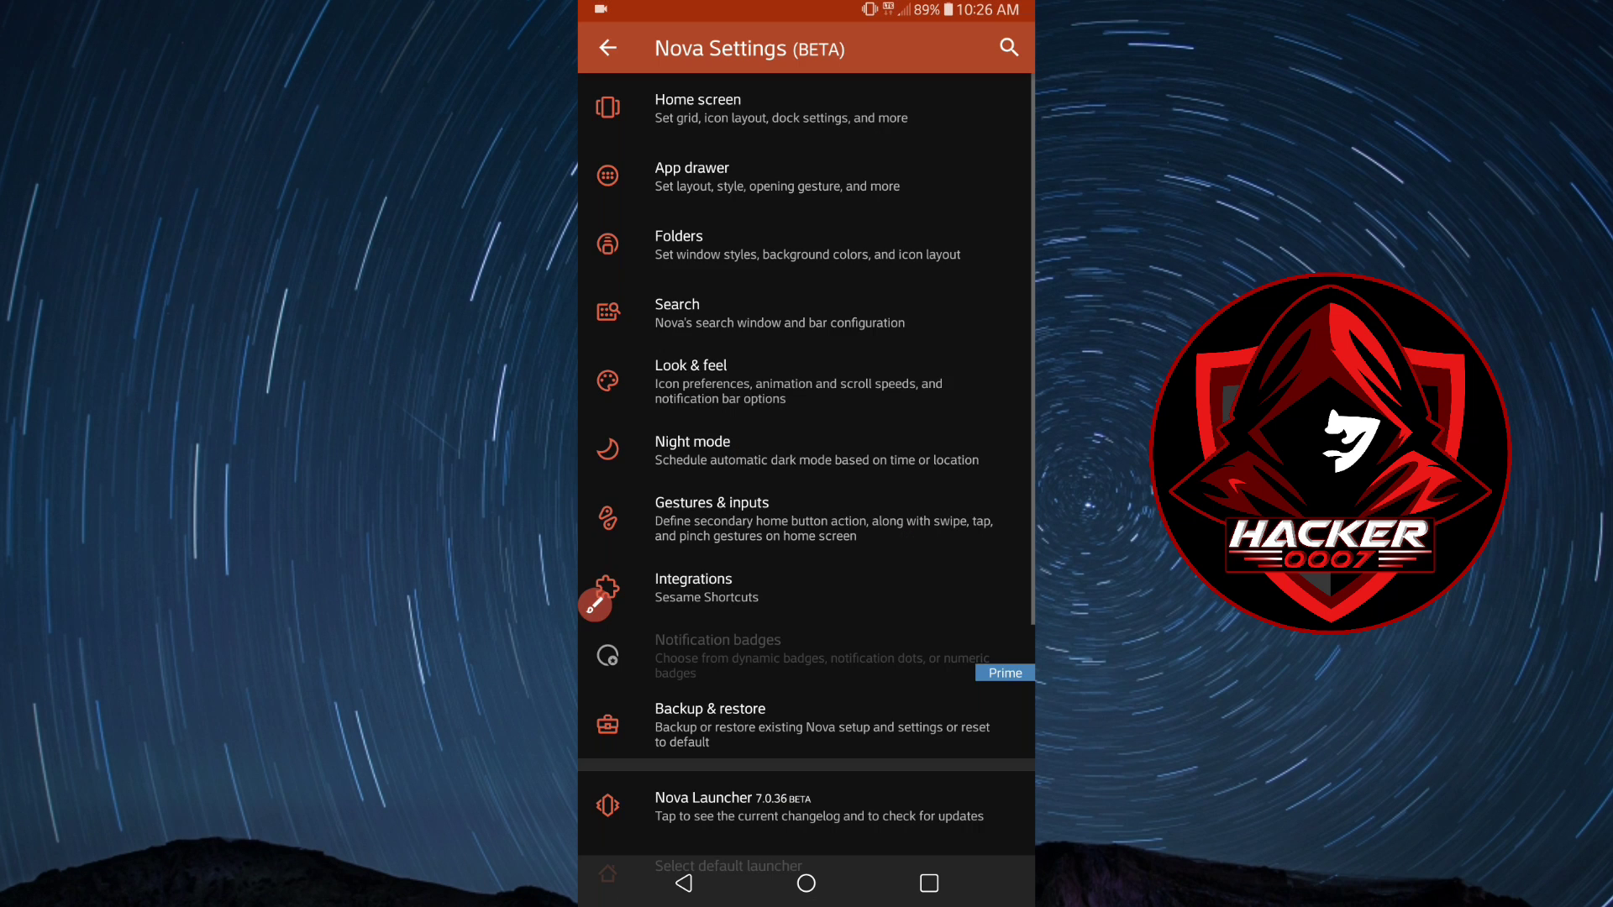
left_click(778, 177)
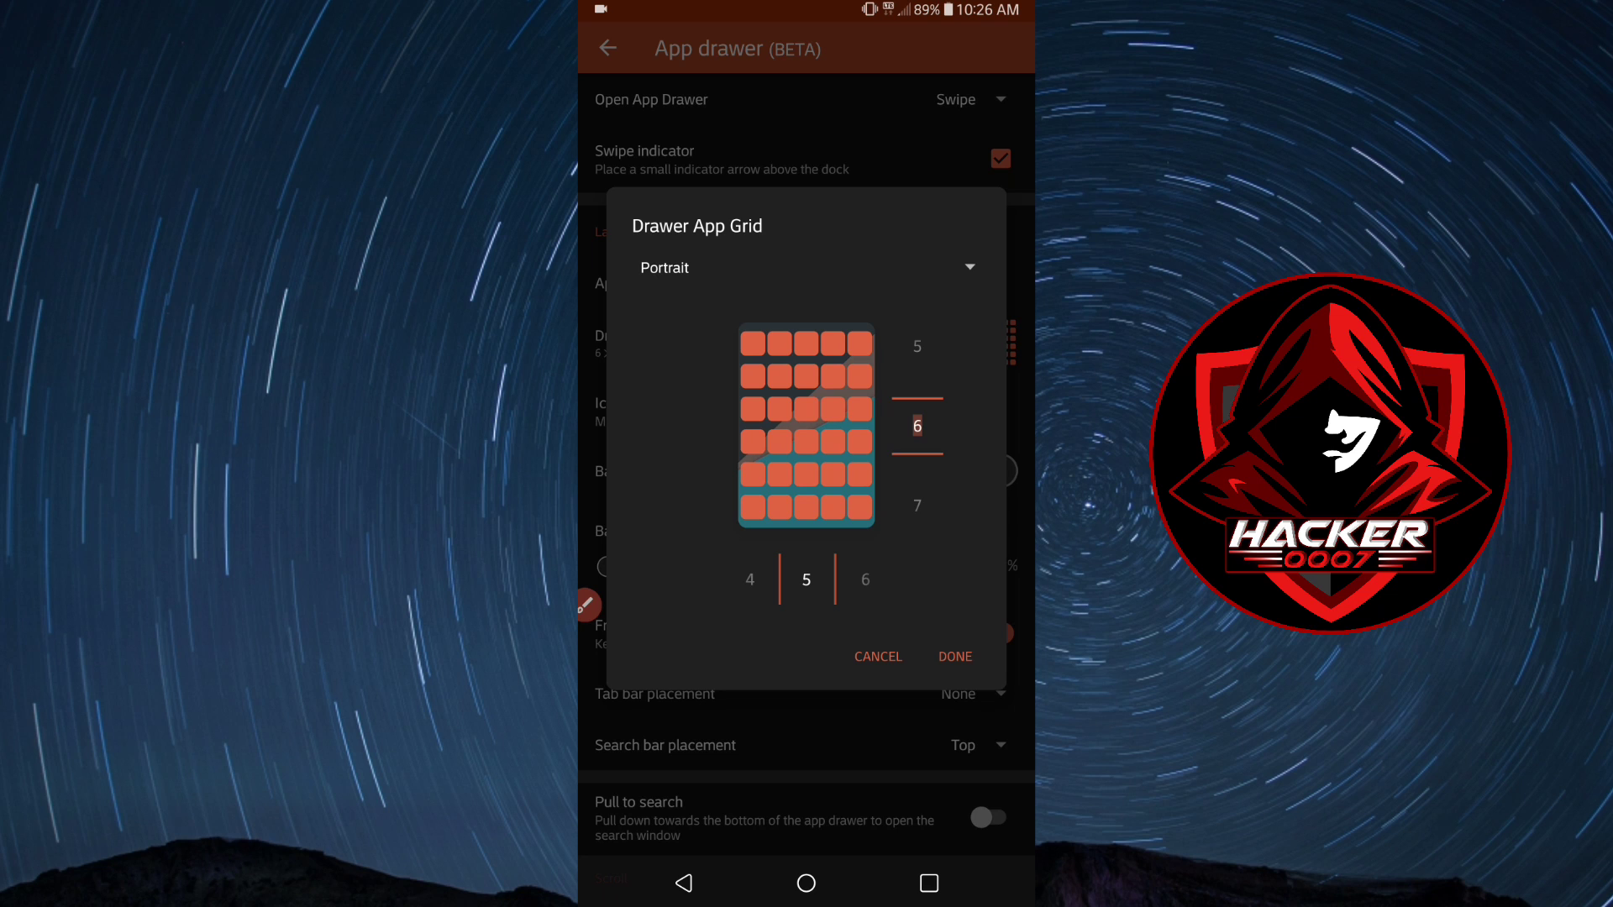
scroll("down", 3)
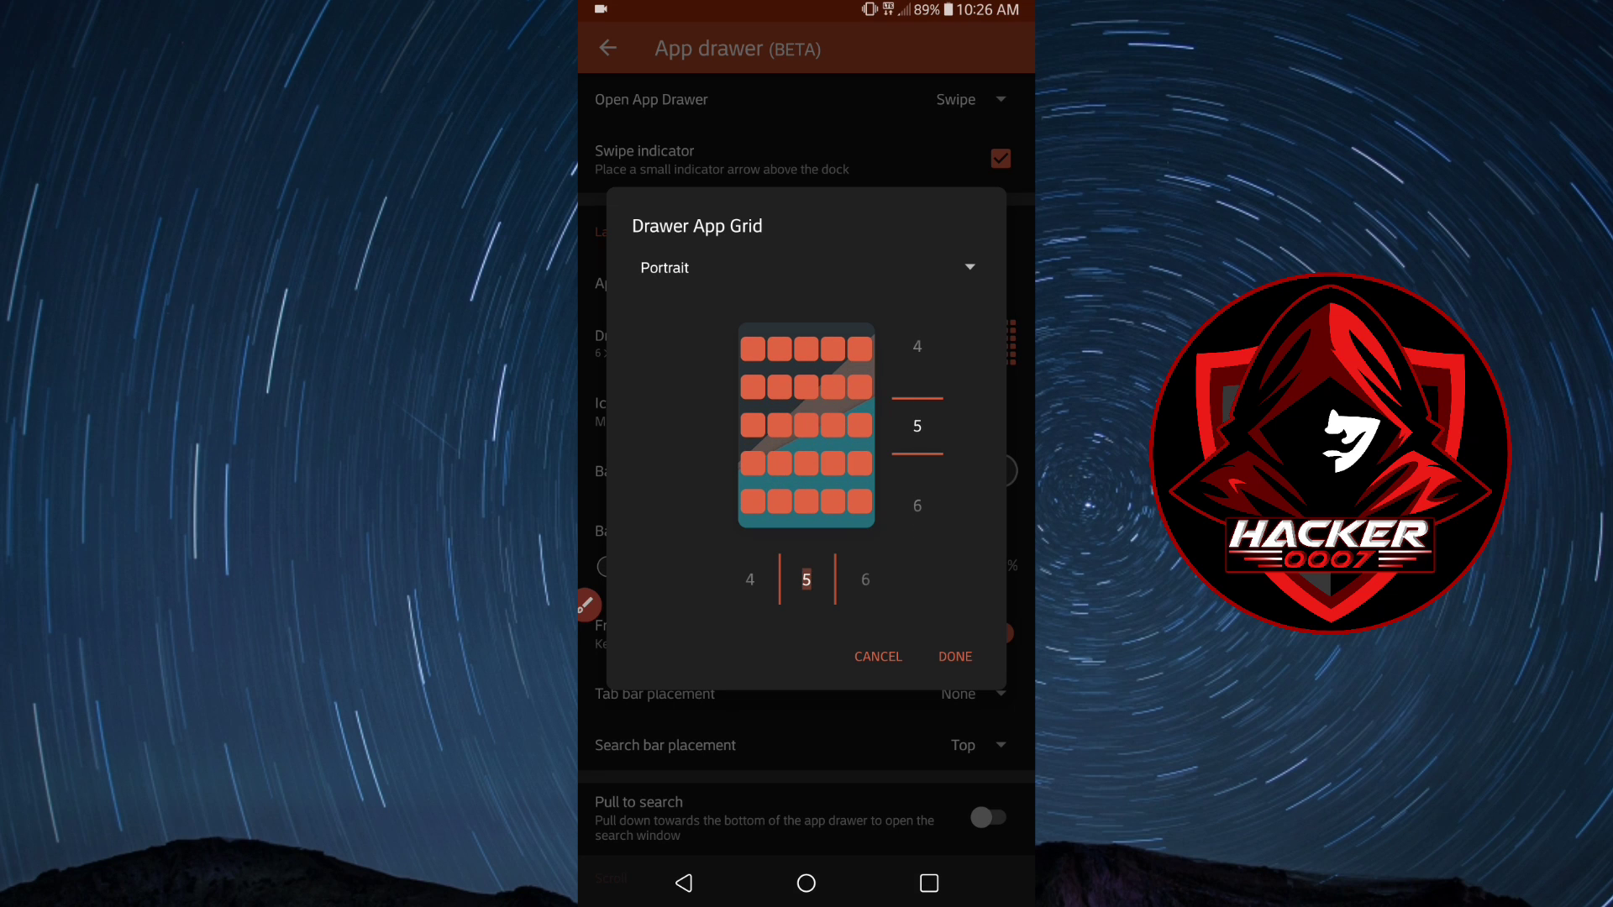
left_click(749, 580)
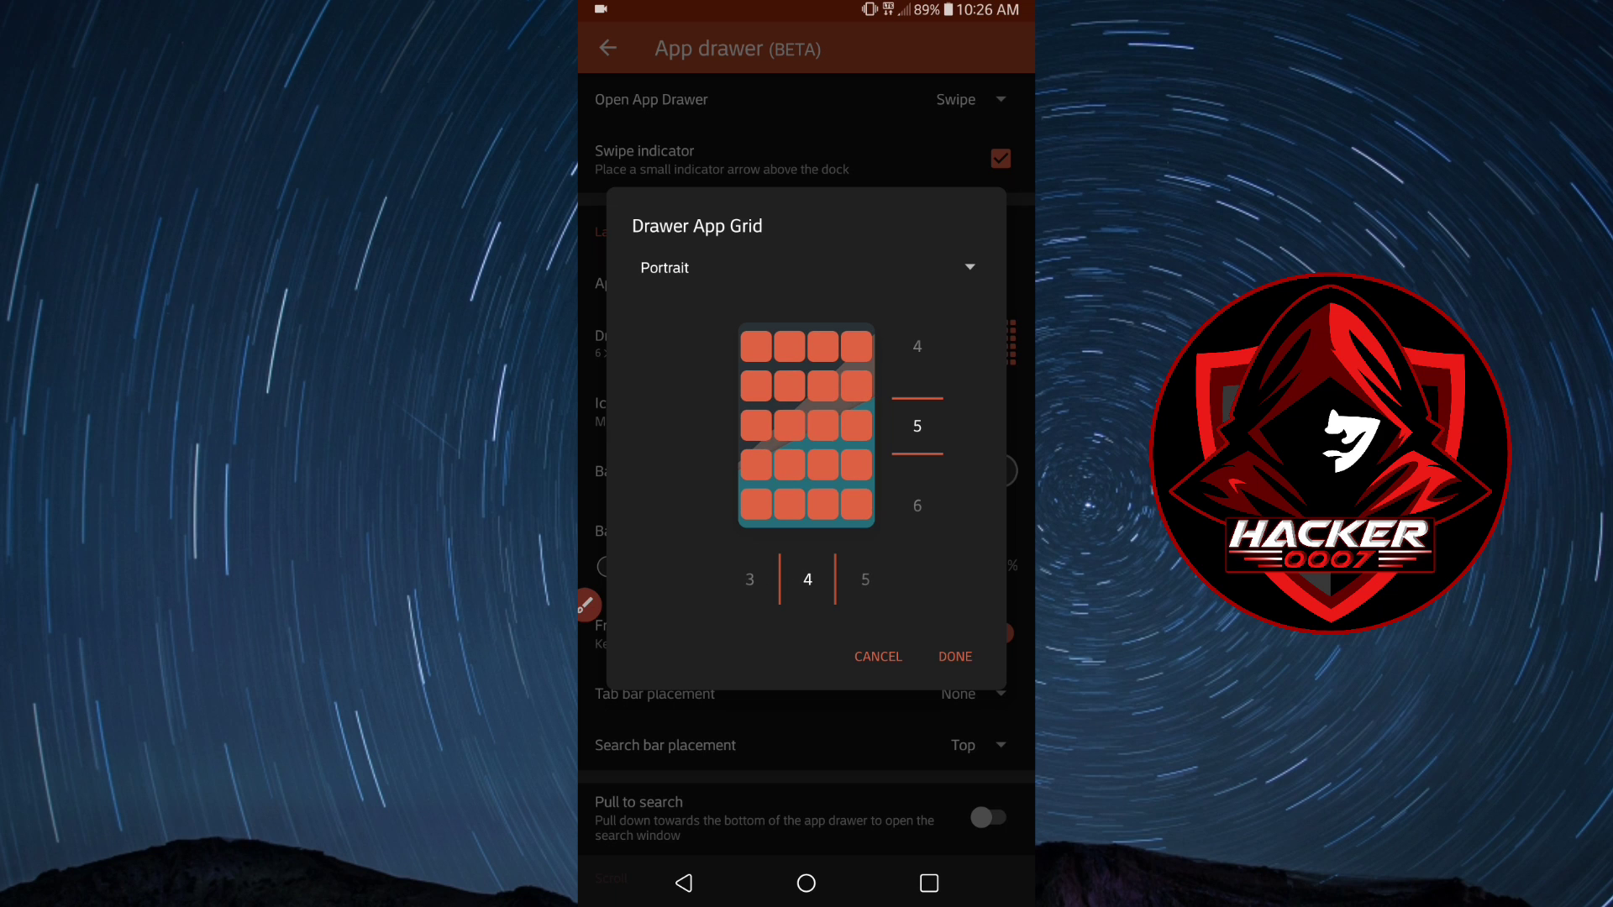
left_click(954, 657)
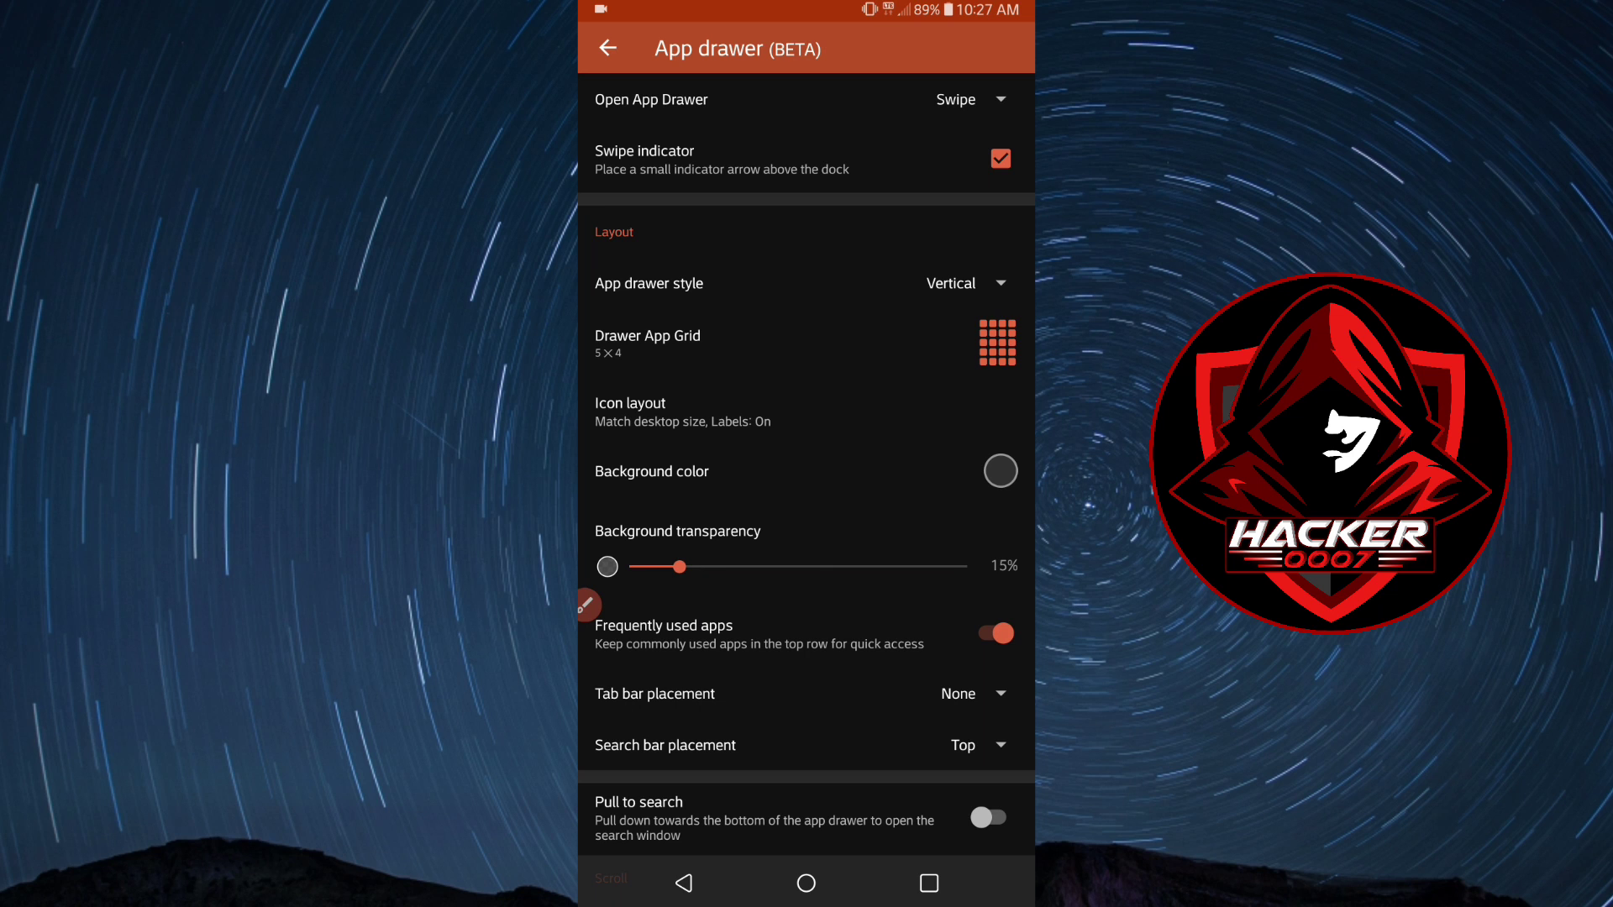
Set drawer search bar placement to None, disable frequently used apps, enable infinite scroll and automatic close.
scroll("down", 3)
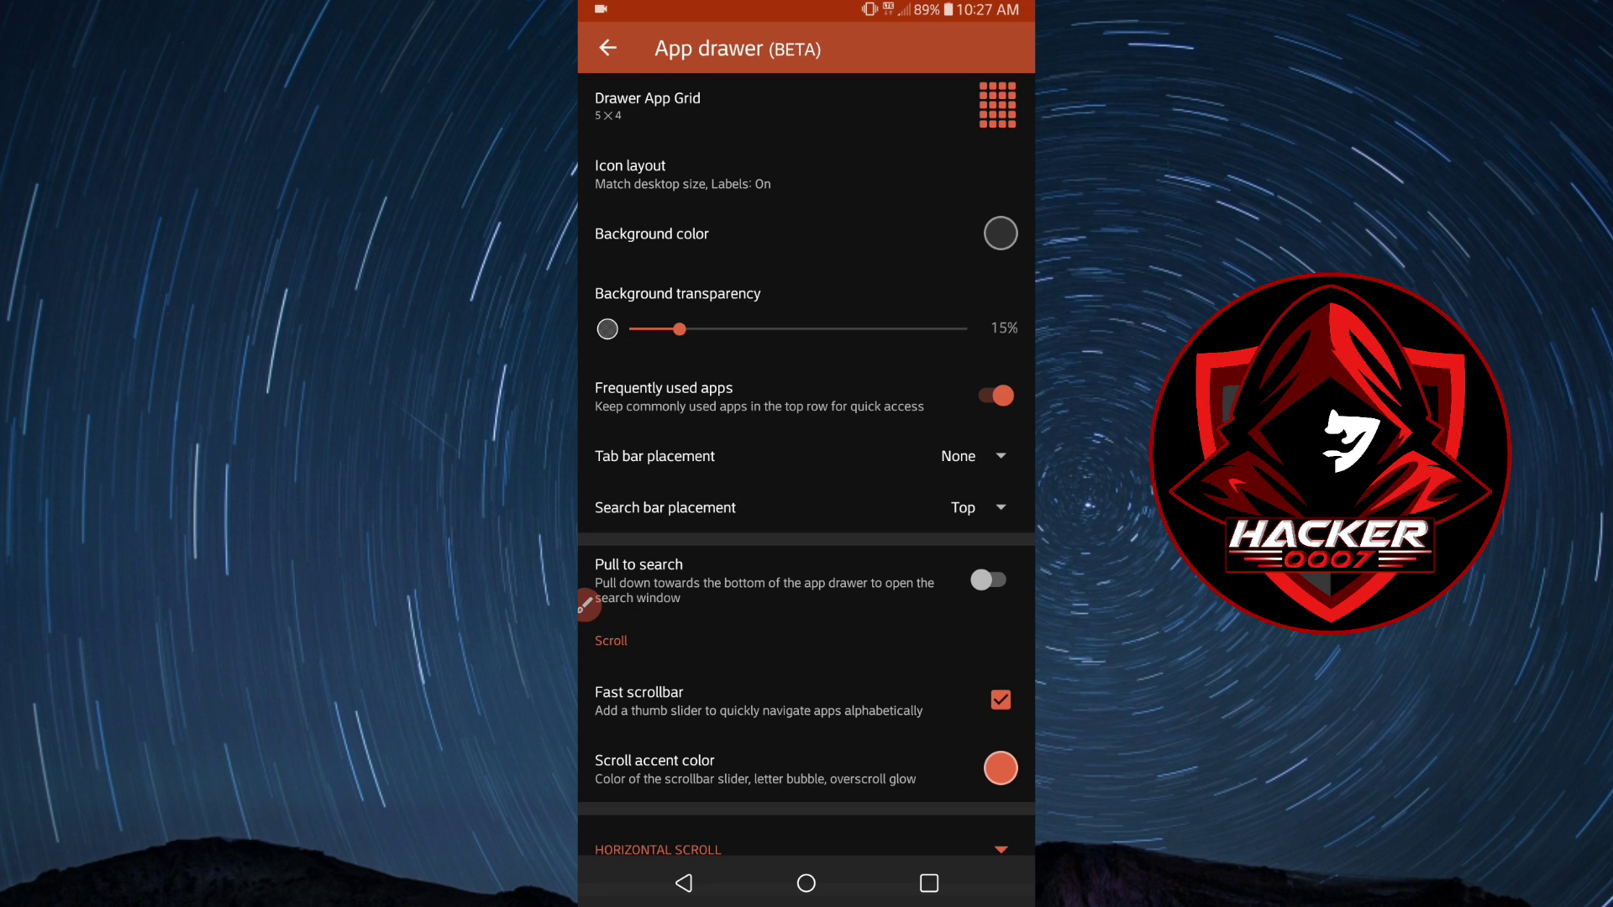
left_click(962, 508)
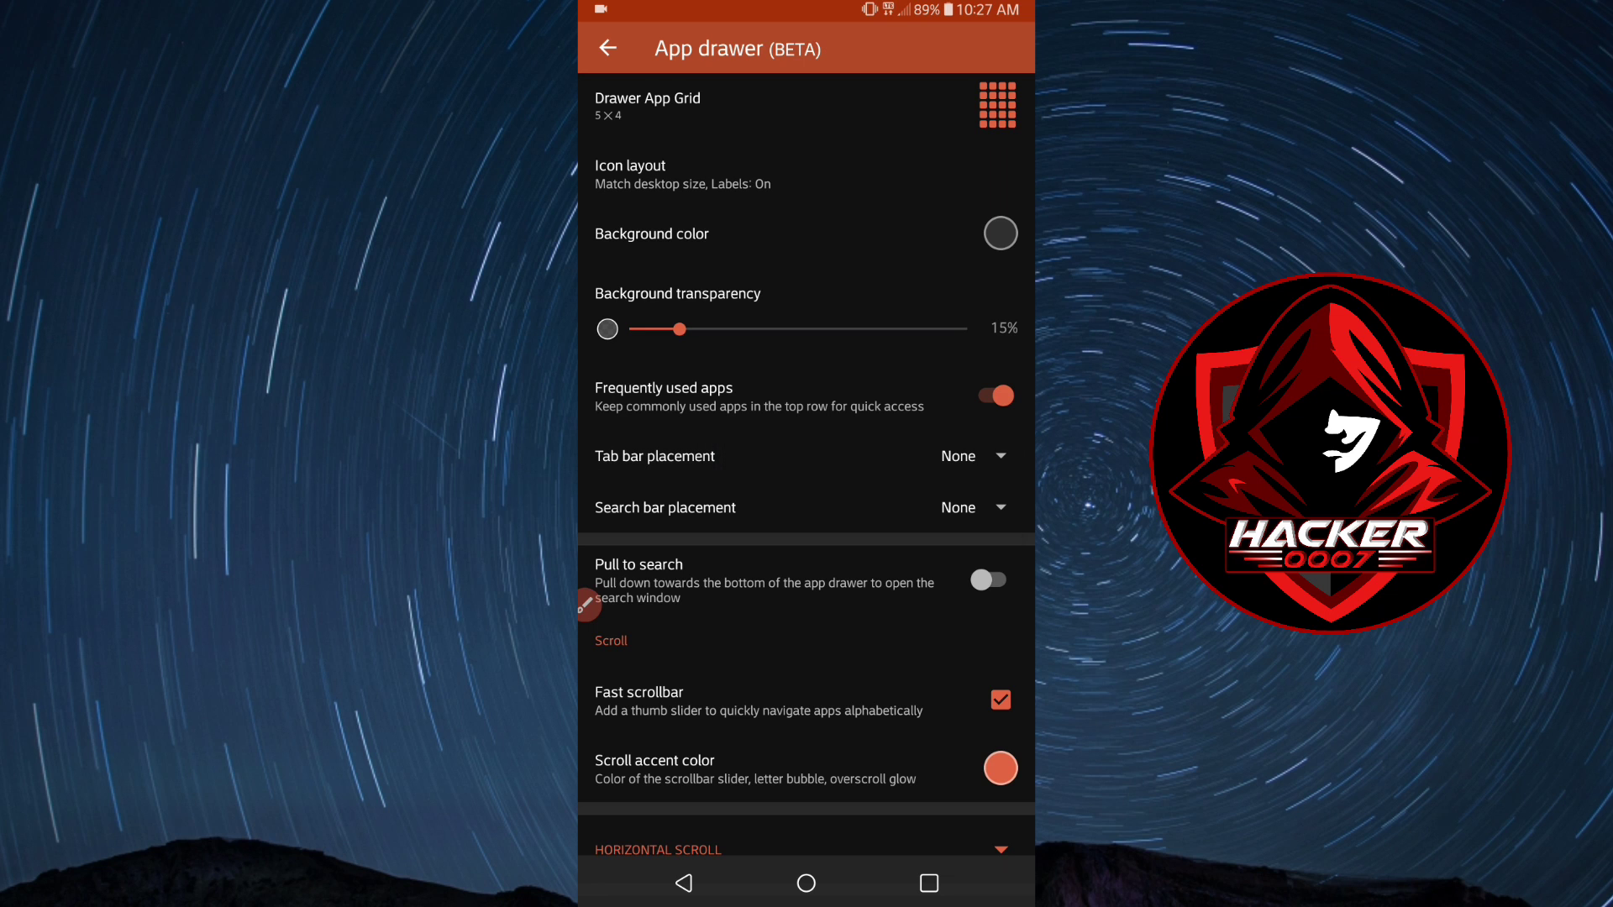
left_click(989, 395)
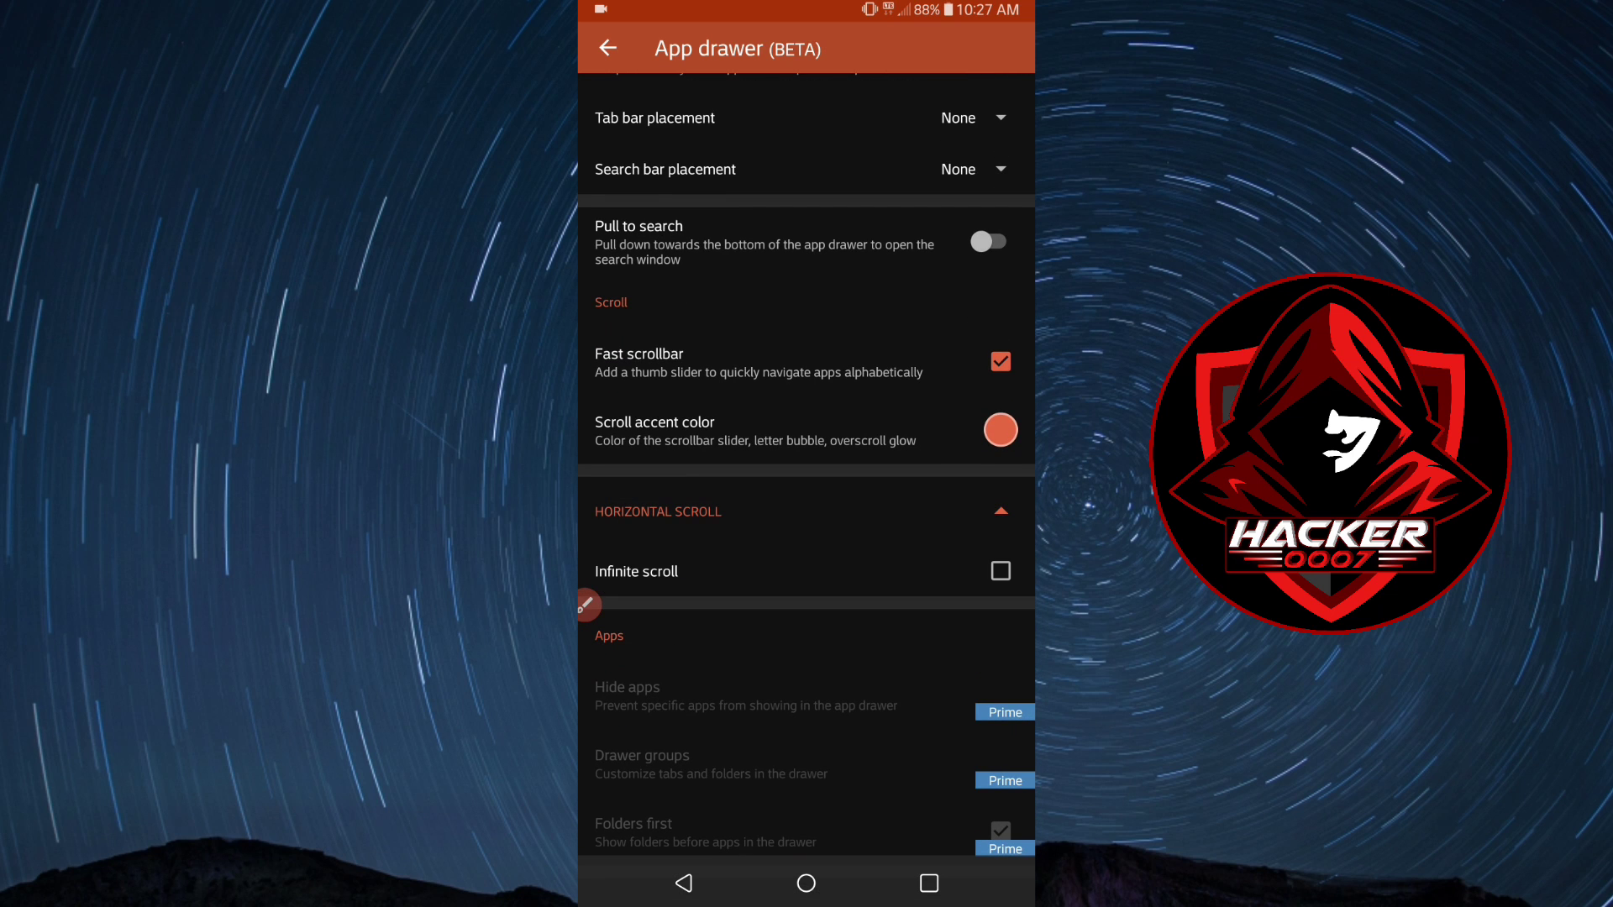
left_click(999, 572)
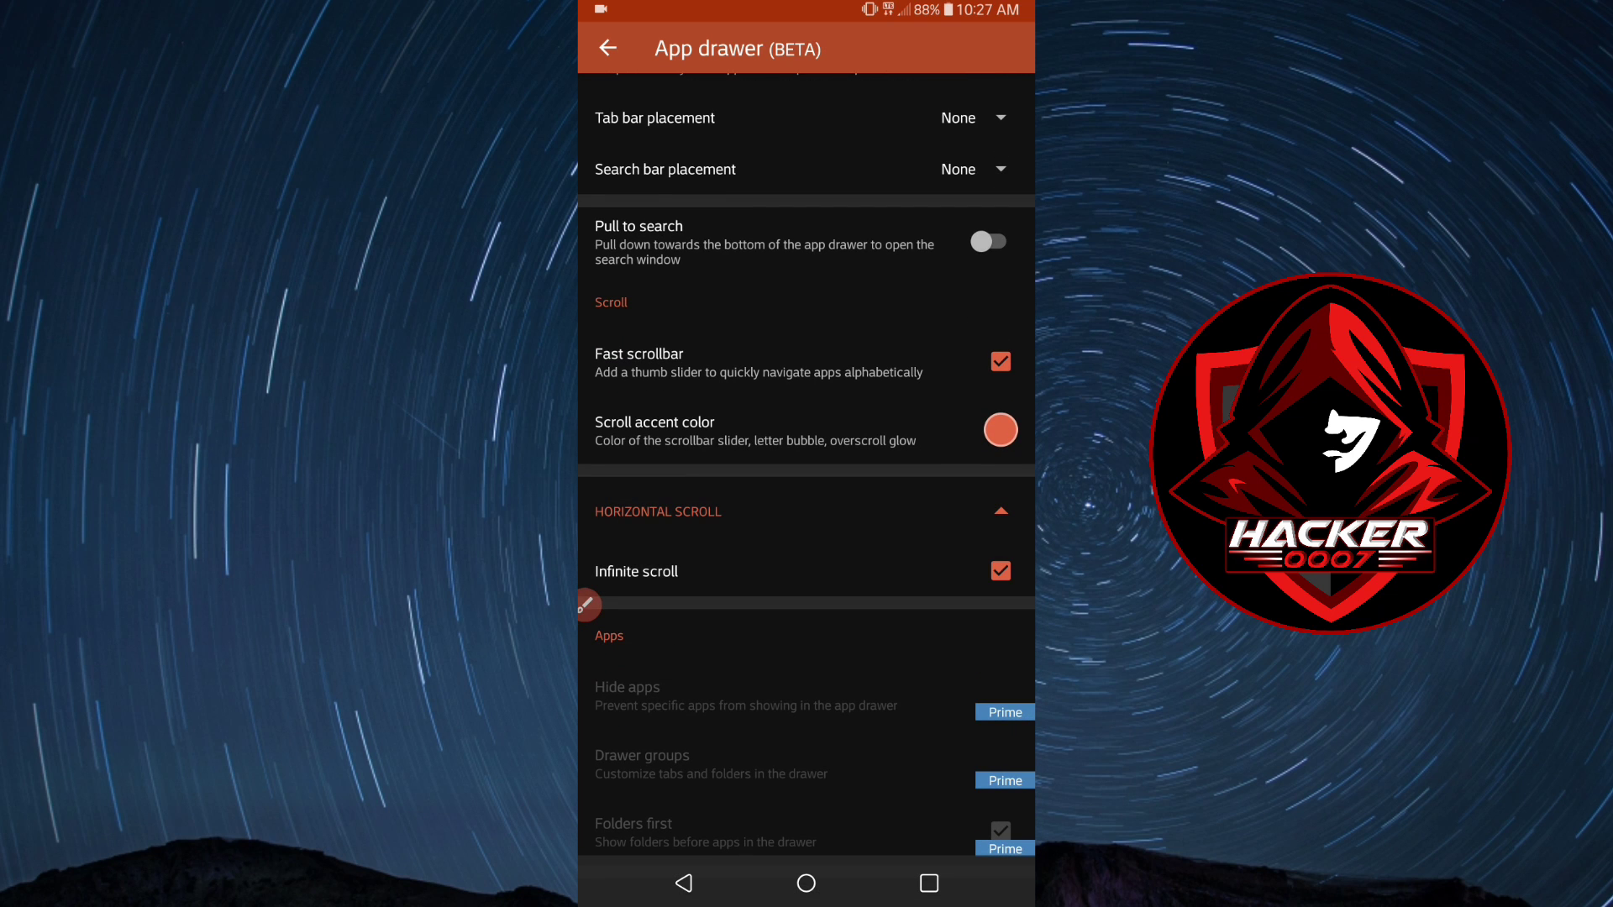
scroll("down", 3)
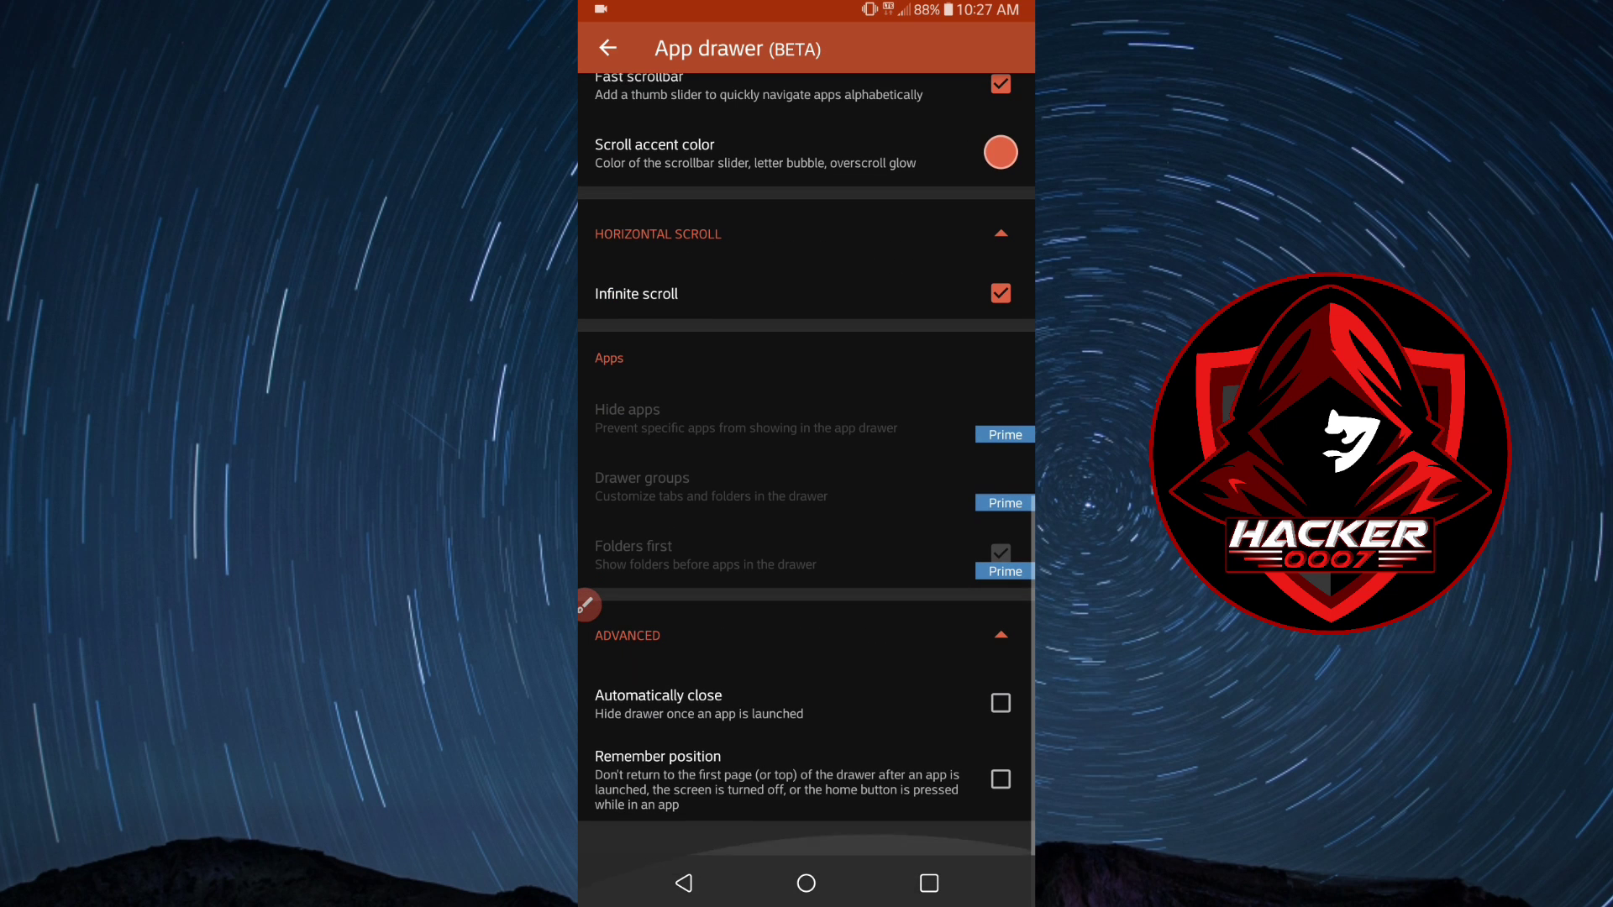
left_click(998, 778)
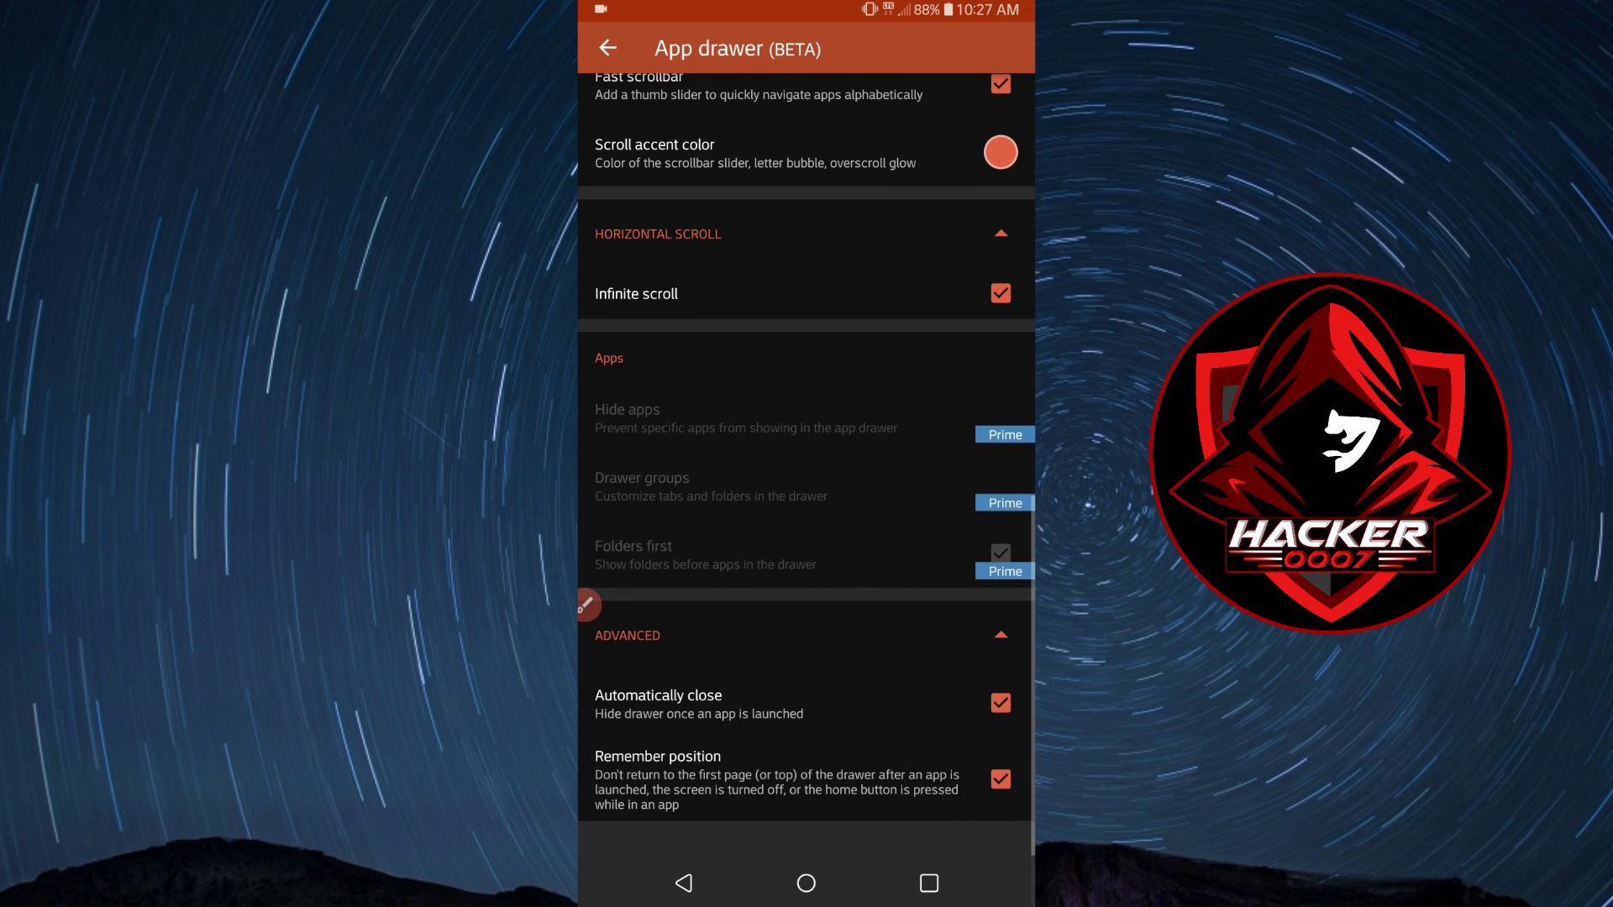
scroll("up", 3)
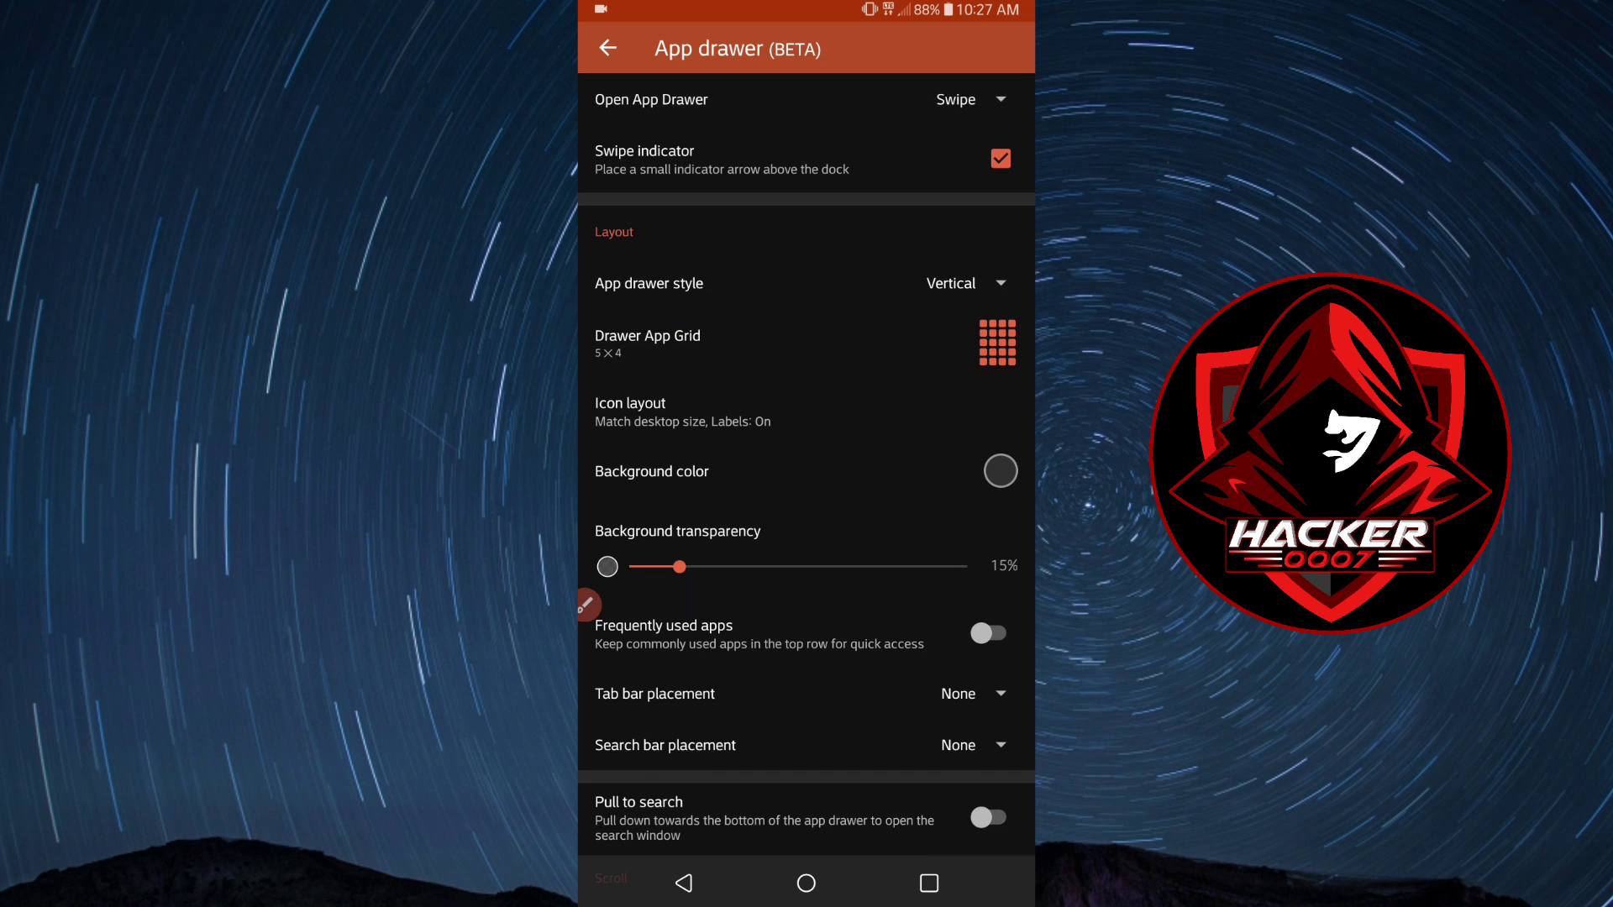
Review the Folder and Search settings pages, leaving private keyboard off, then return to the main list.
left_click(607, 47)
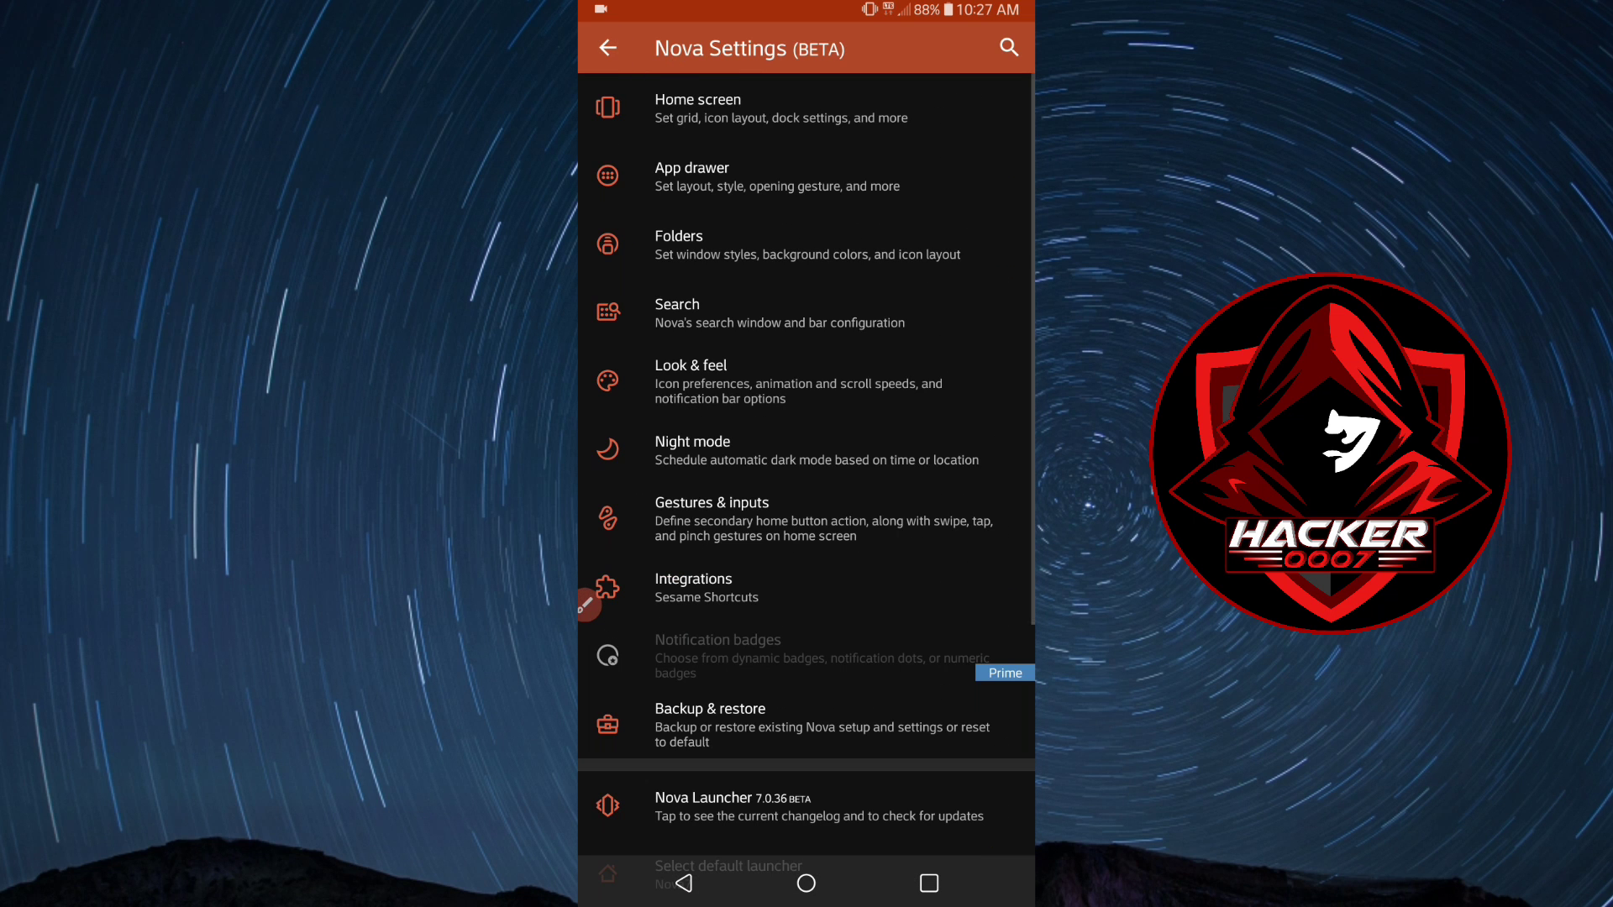
left_click(808, 243)
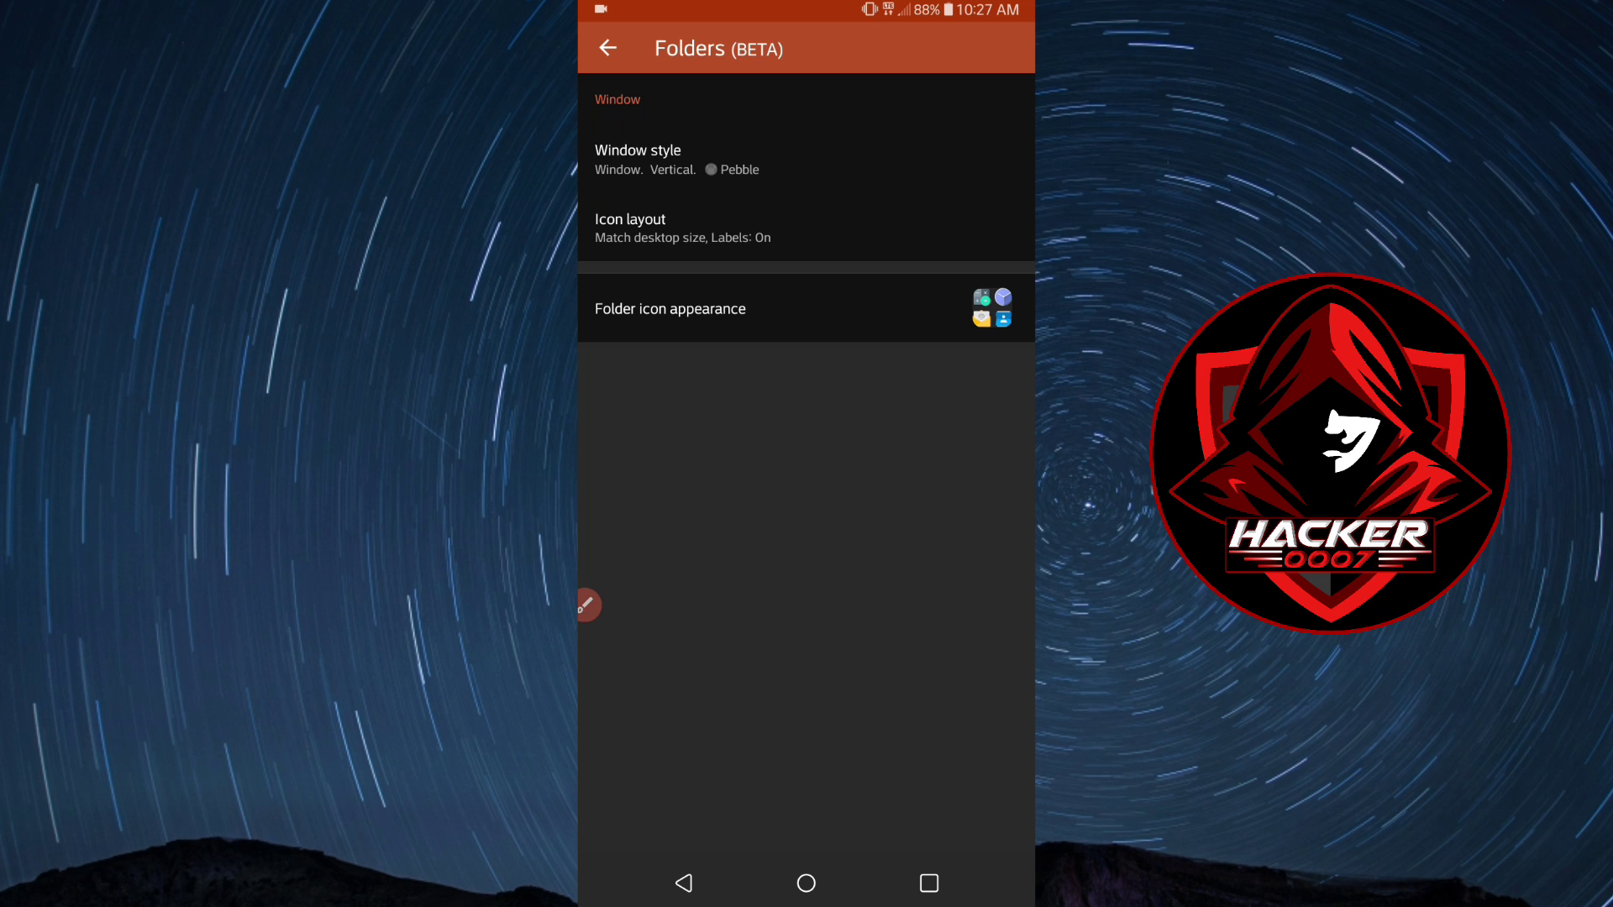
left_click(608, 47)
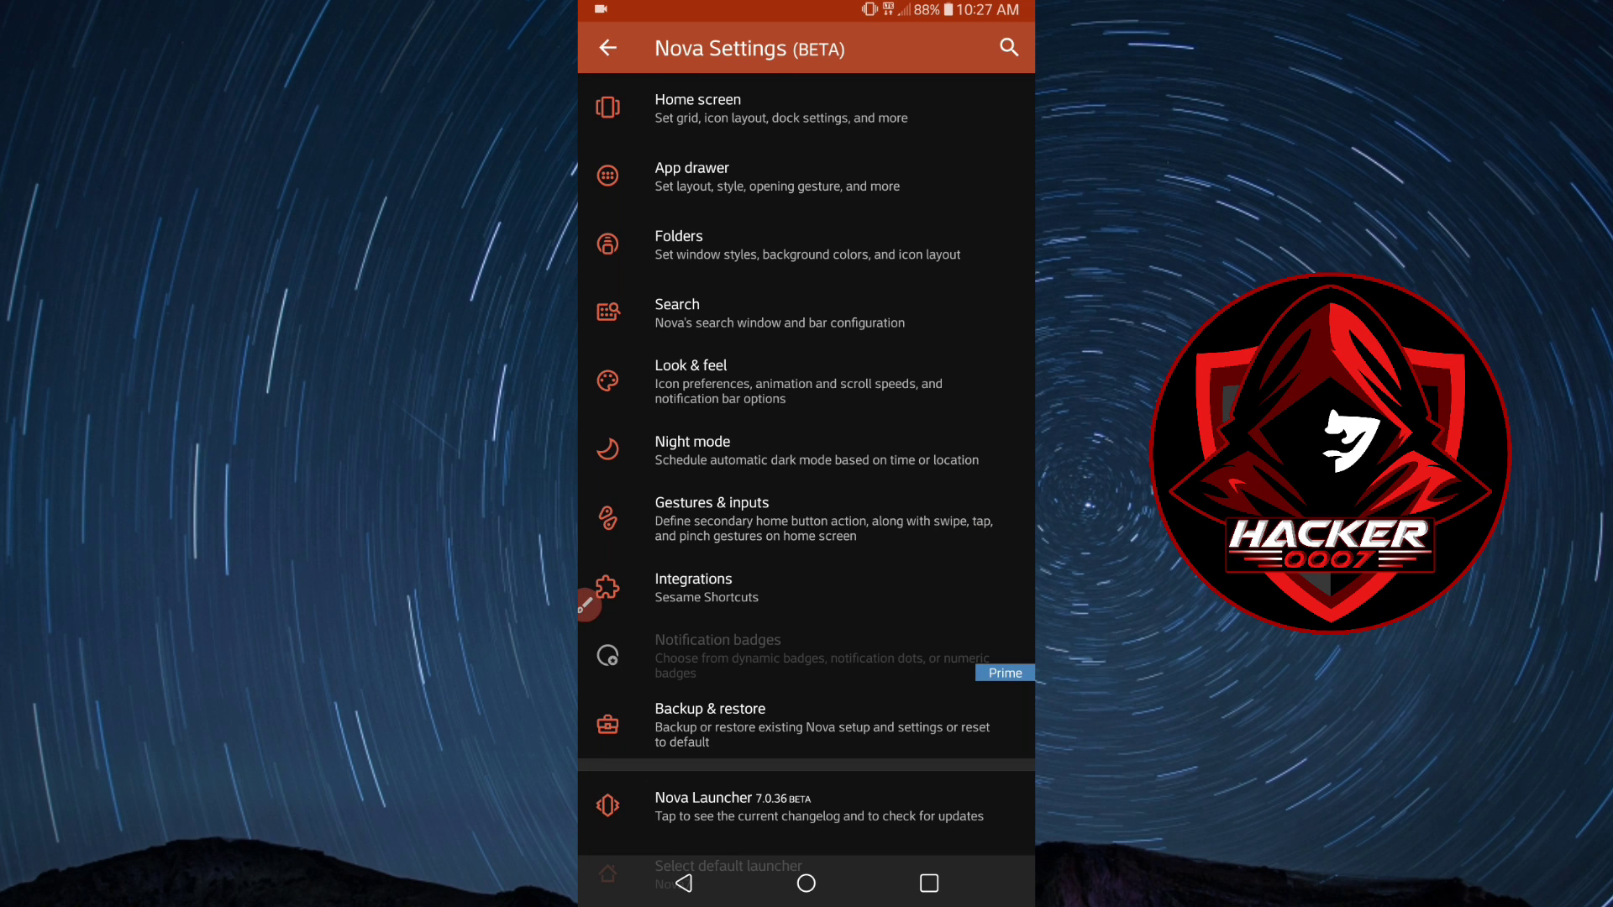
left_click(1006, 47)
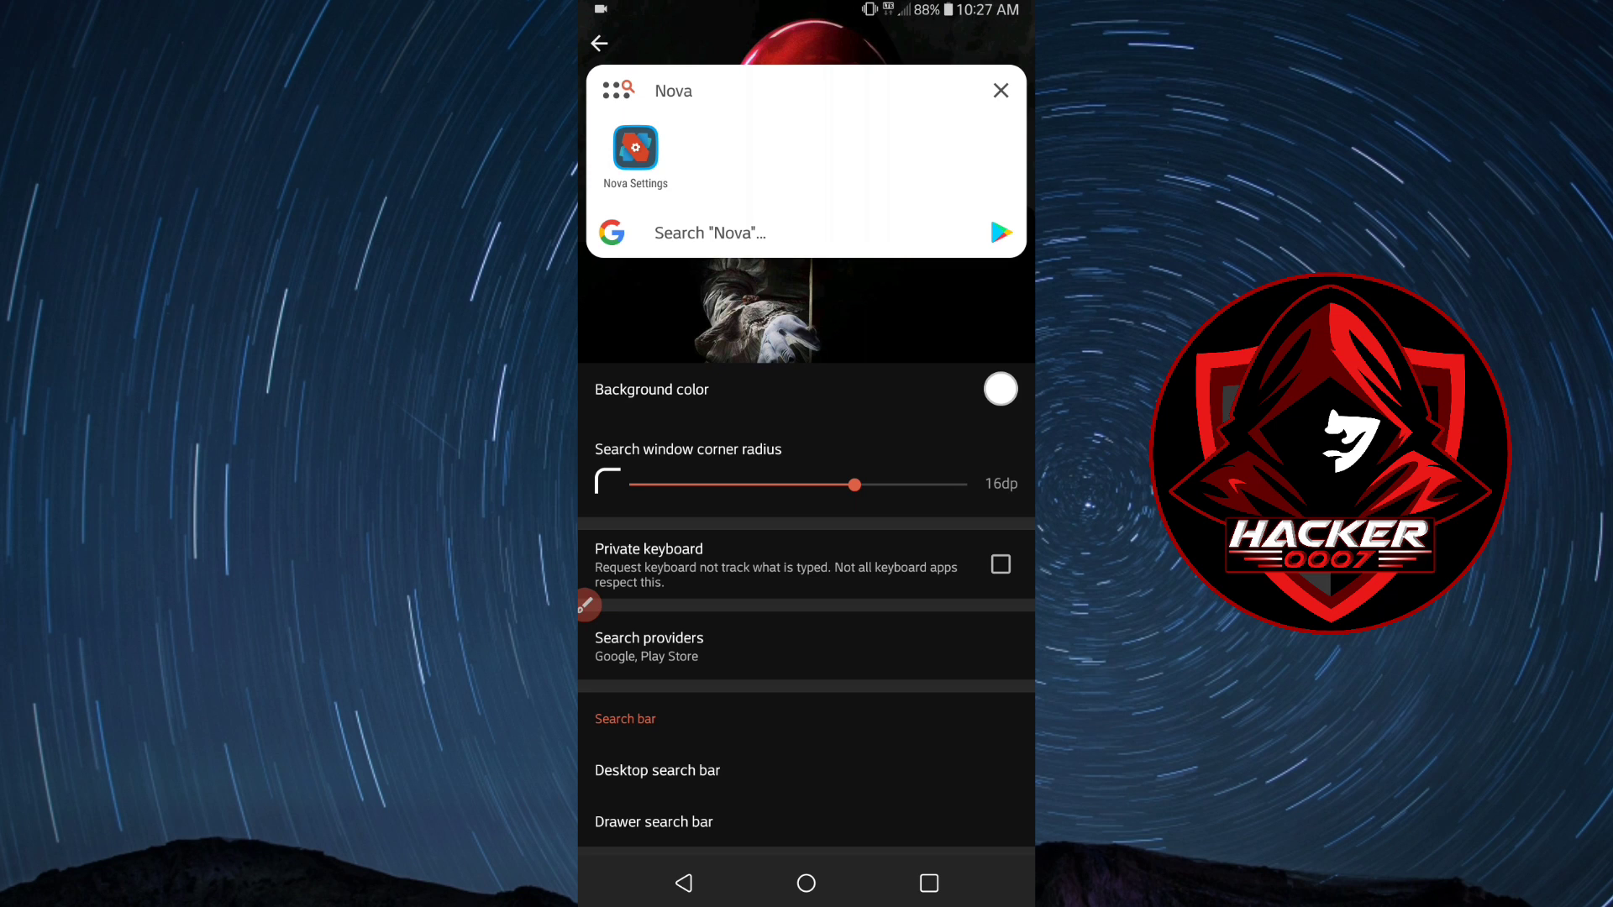
left_click(998, 564)
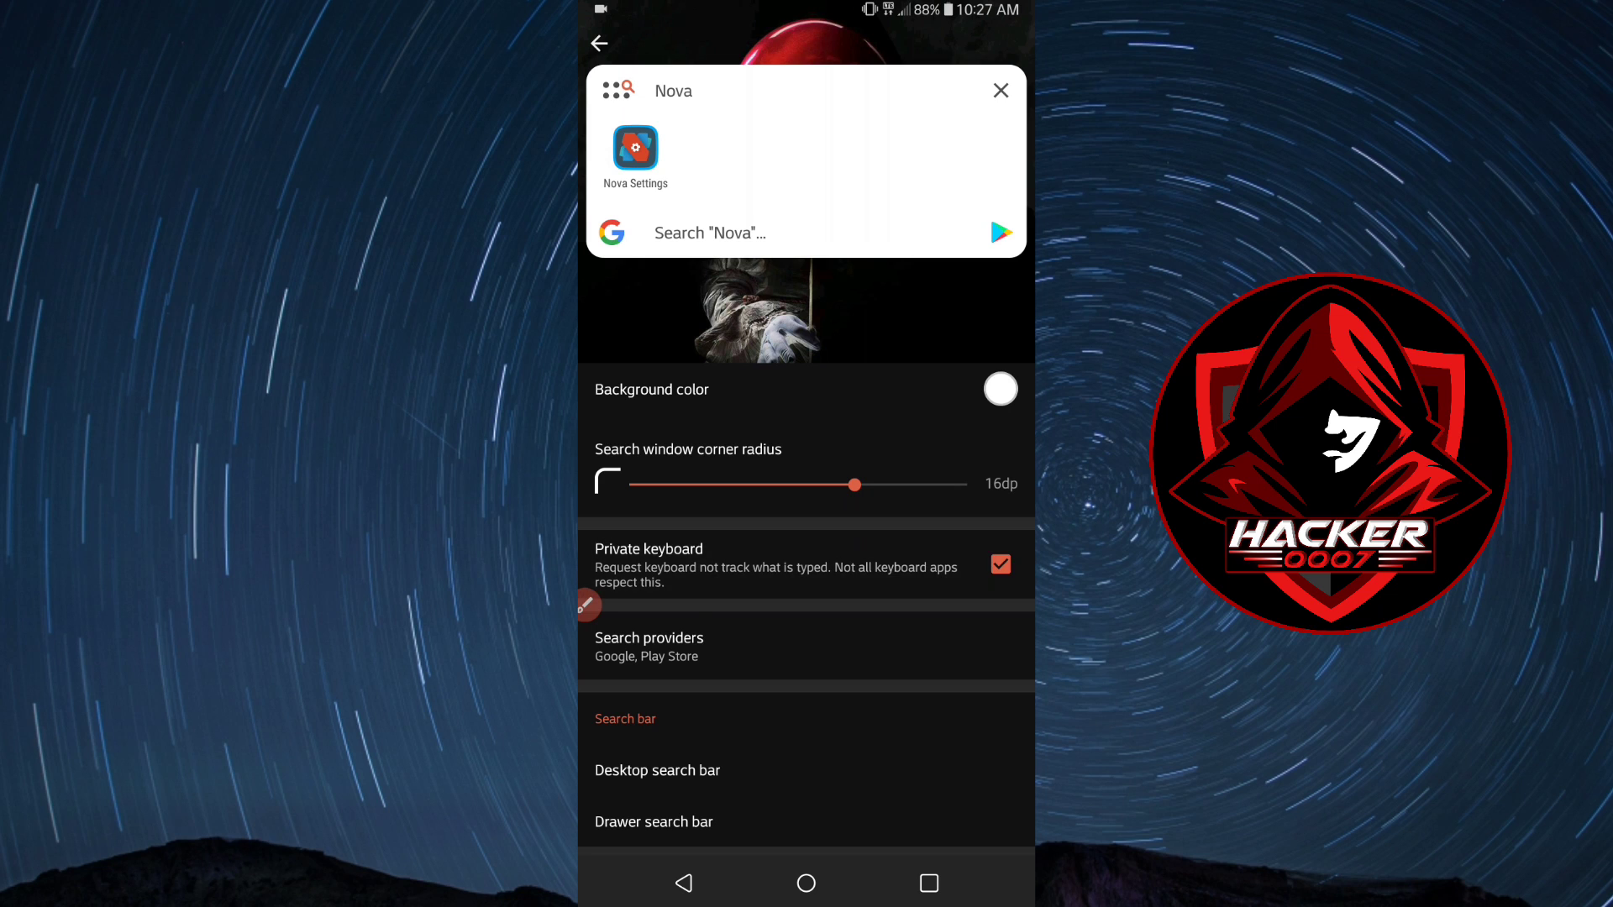
left_click(997, 564)
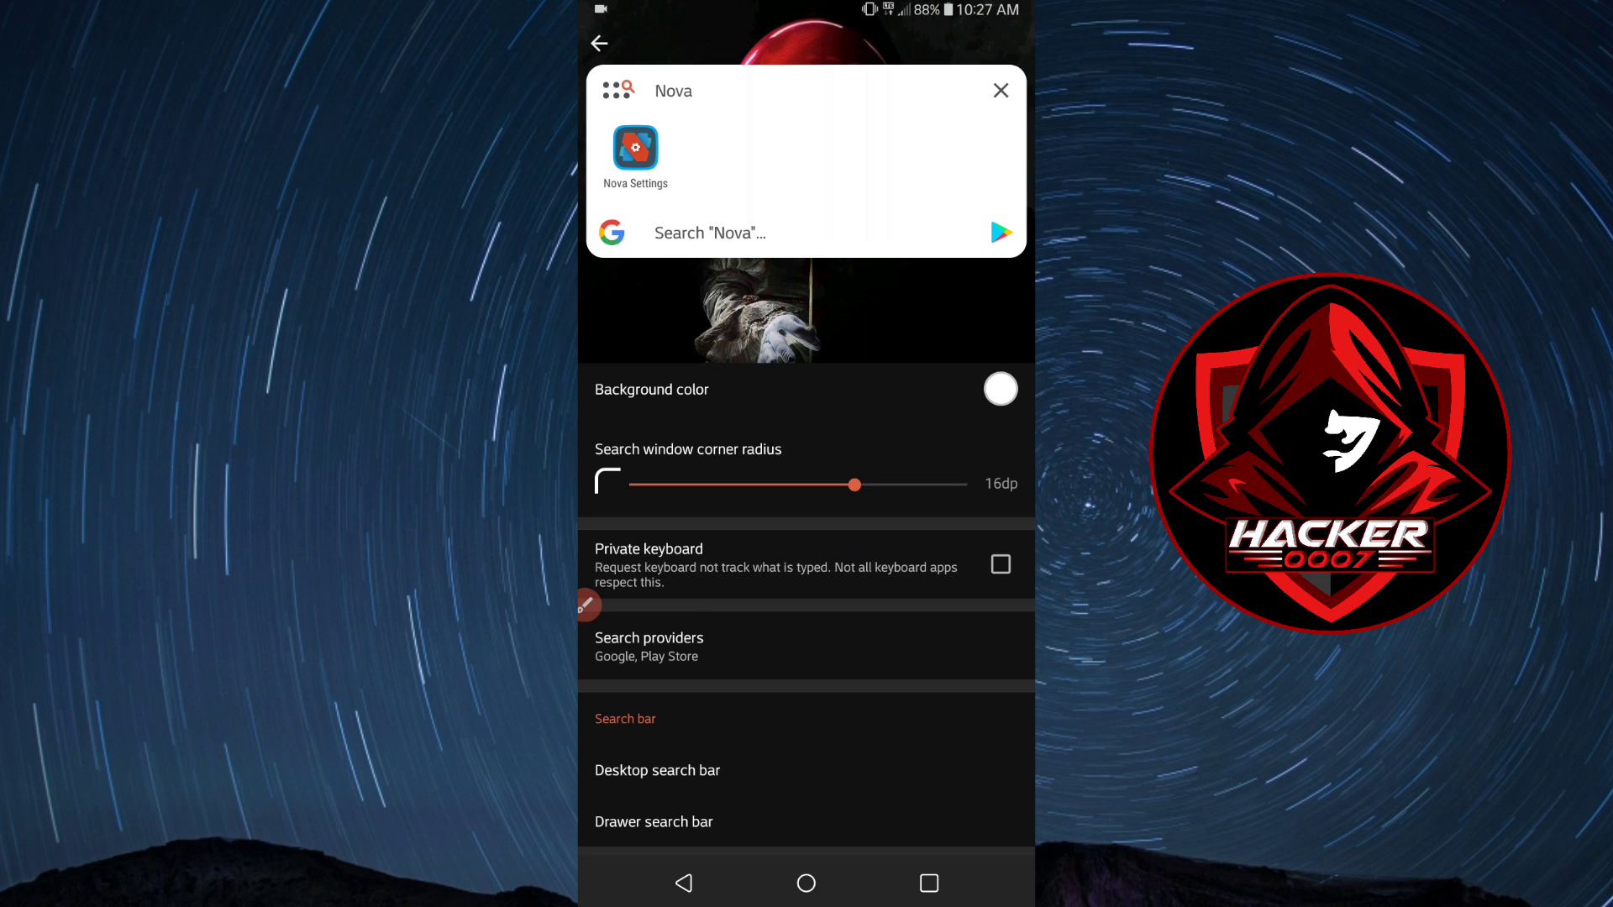
left_click(635, 153)
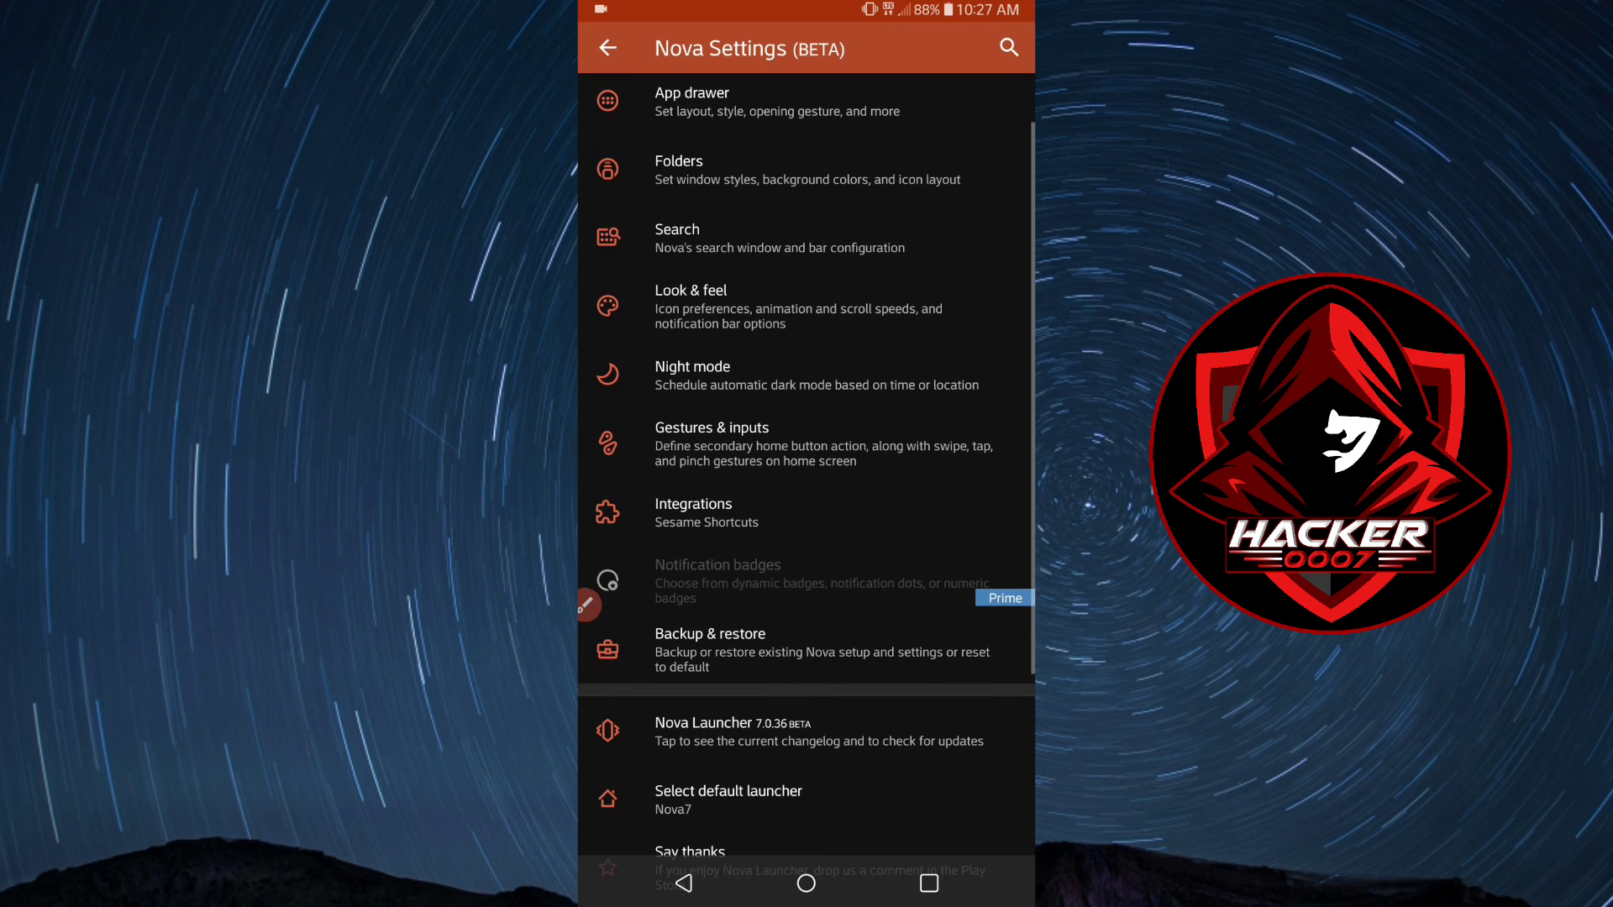
Set icon shape to Squircle with legacy icons reshaped, keeping Android 7.1 icons off.
left_click(690, 299)
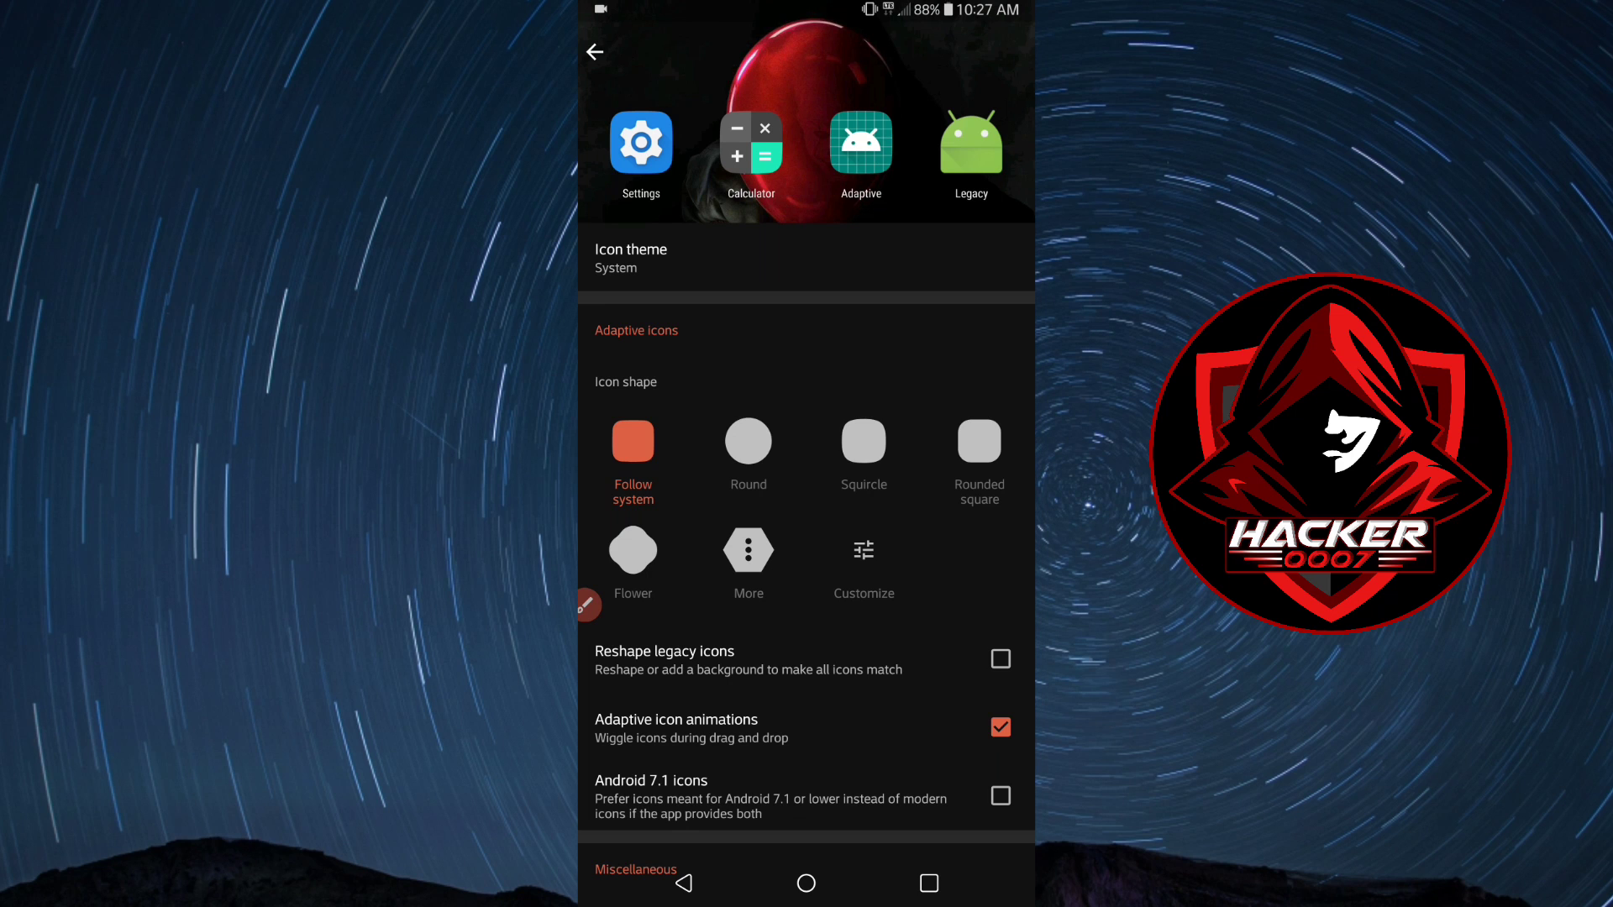
left_click(978, 440)
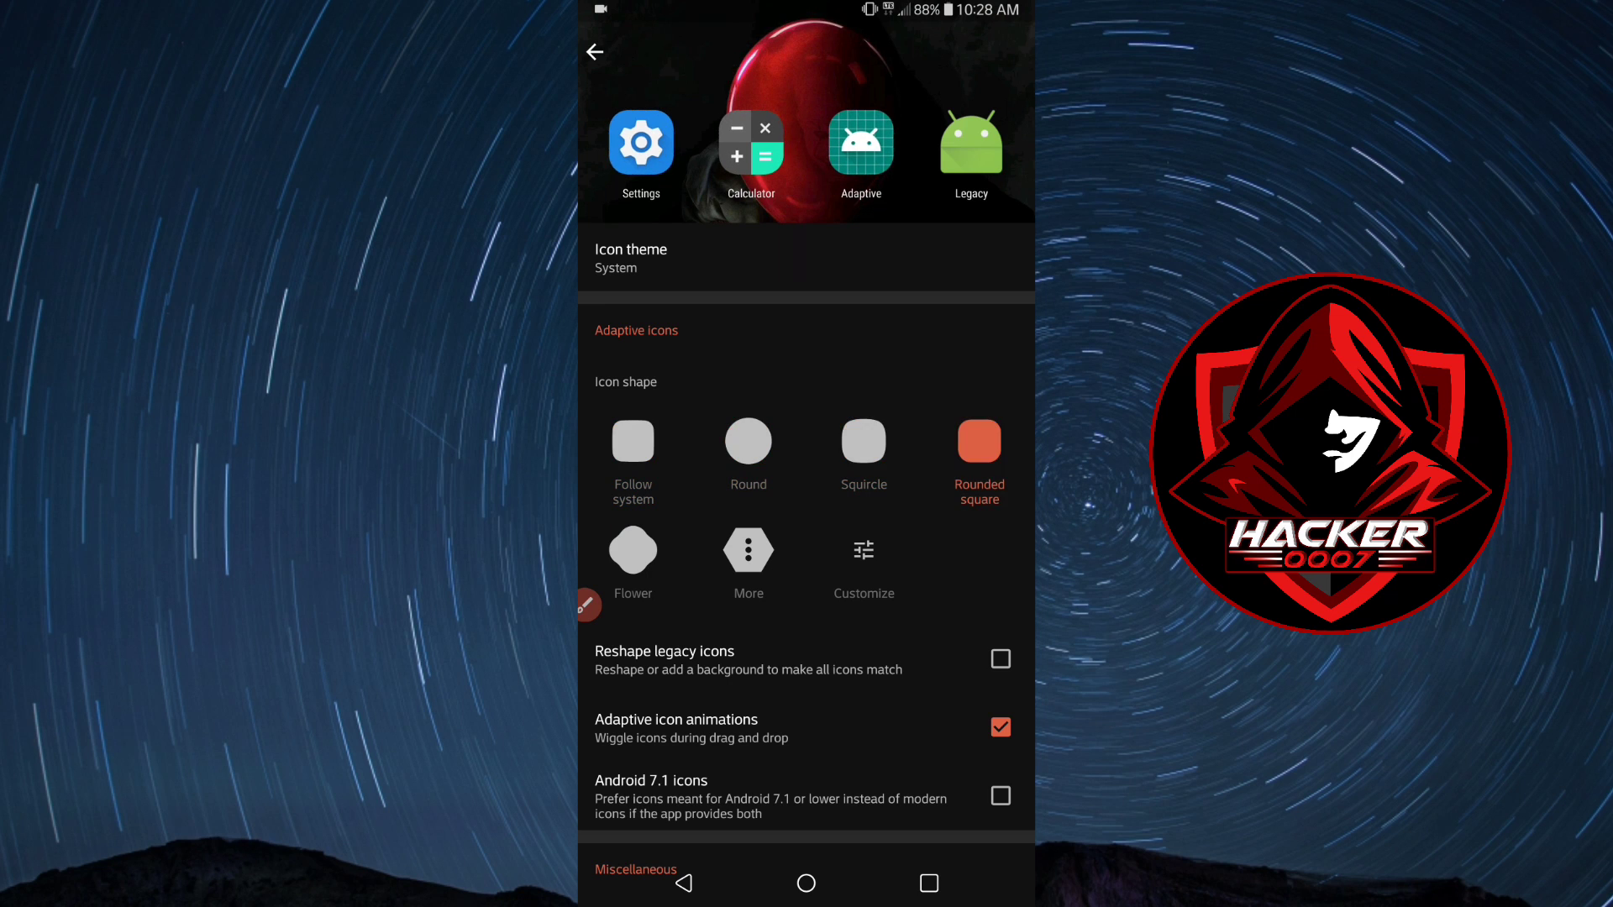
left_click(864, 440)
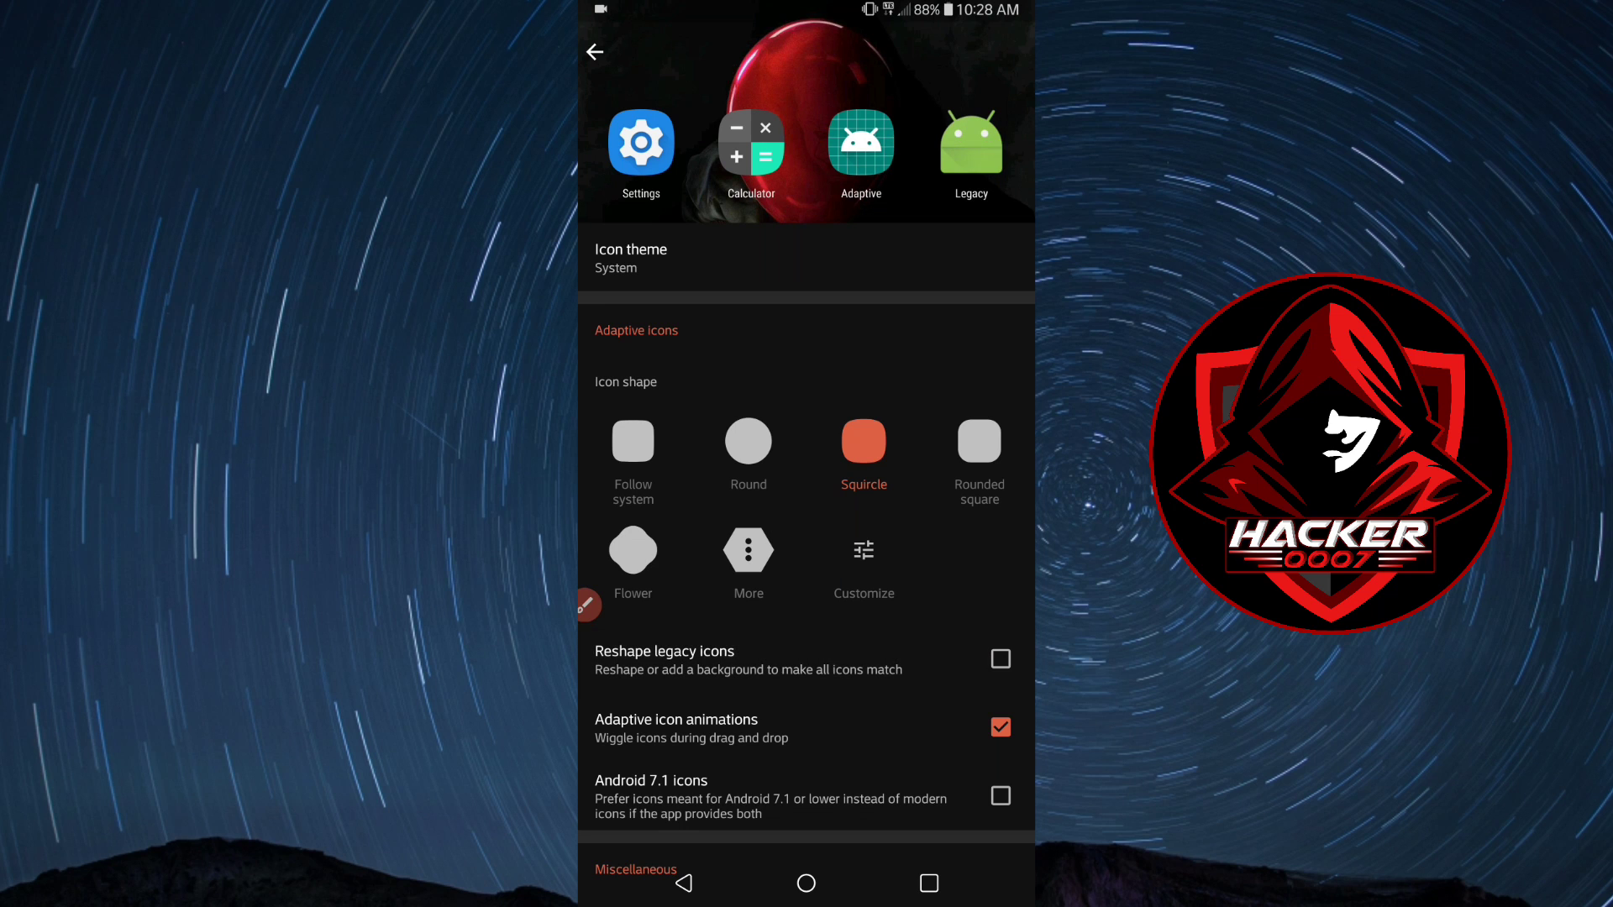
left_click(997, 658)
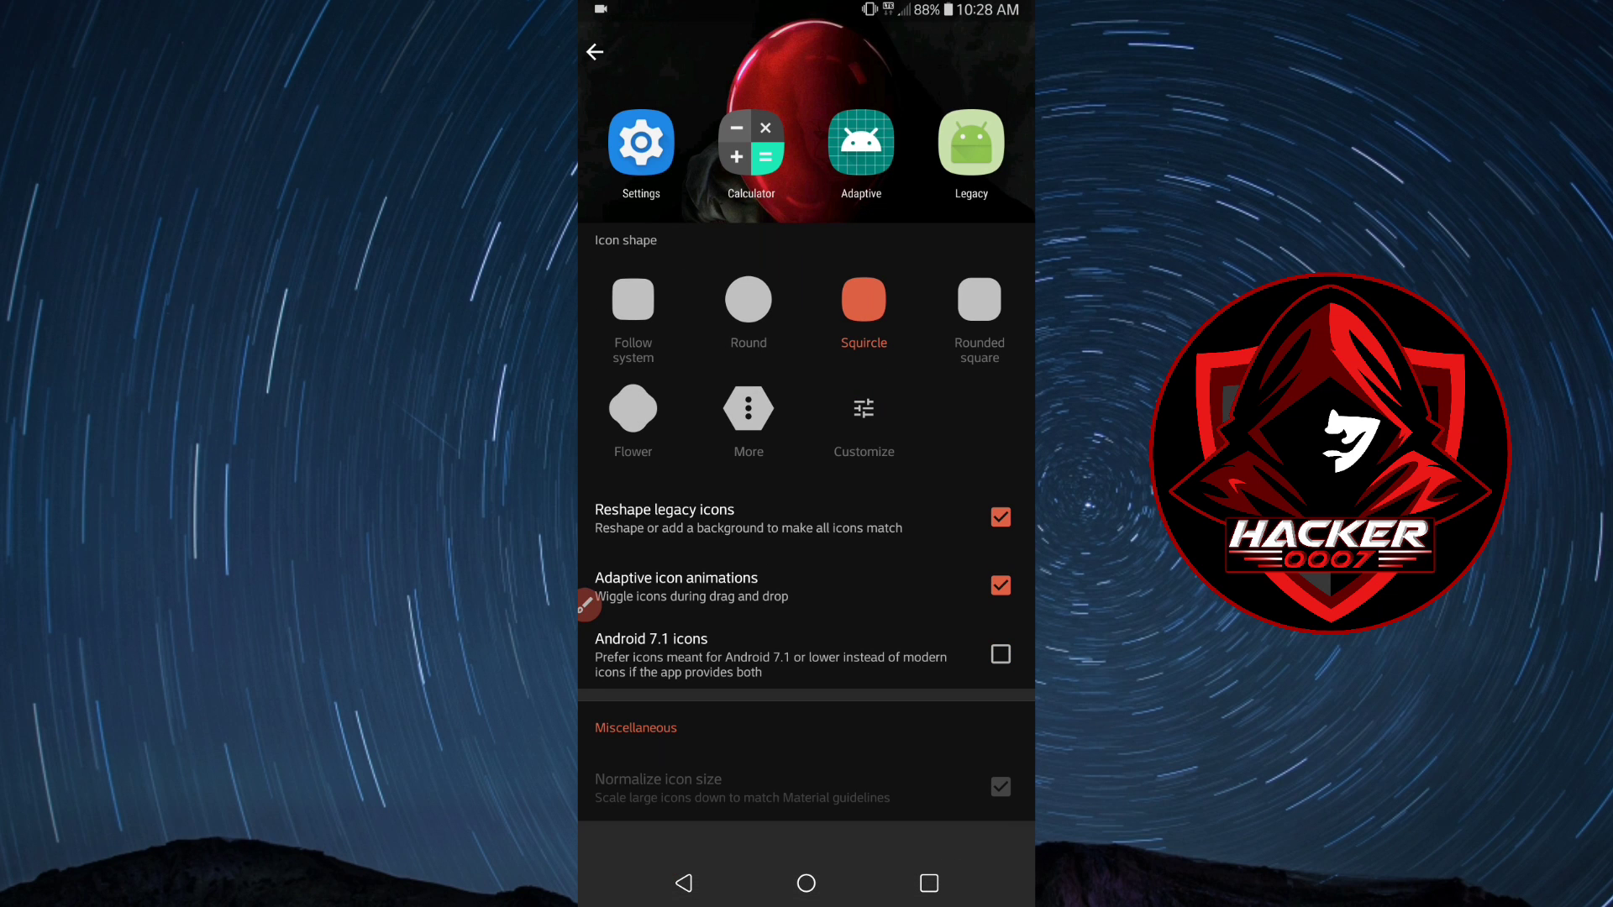
left_click(998, 654)
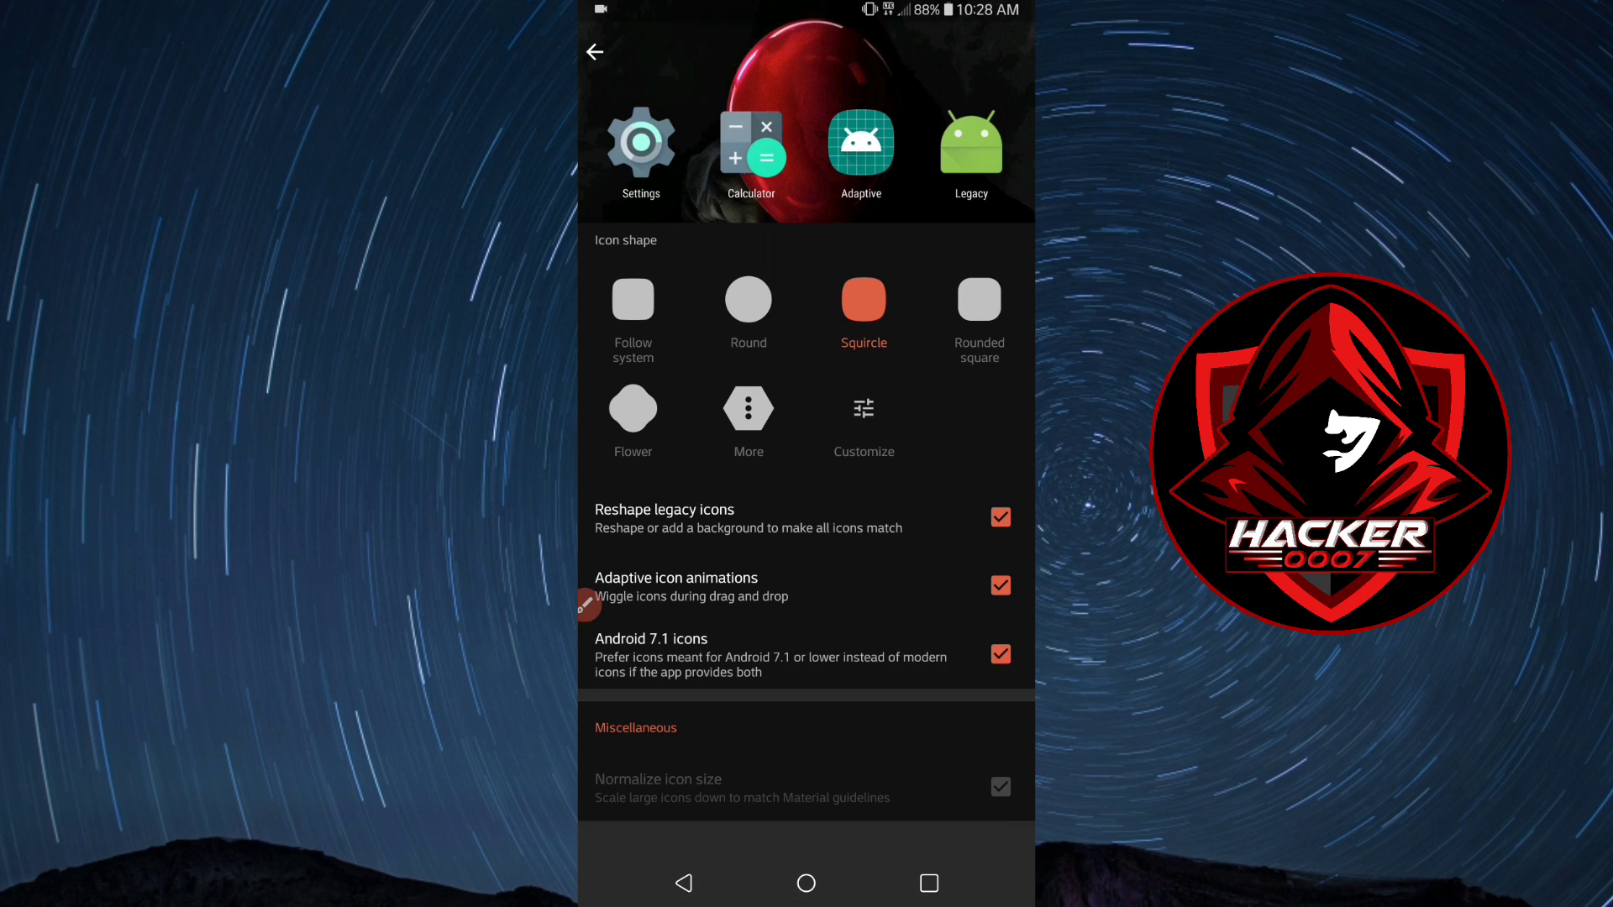
left_click(997, 654)
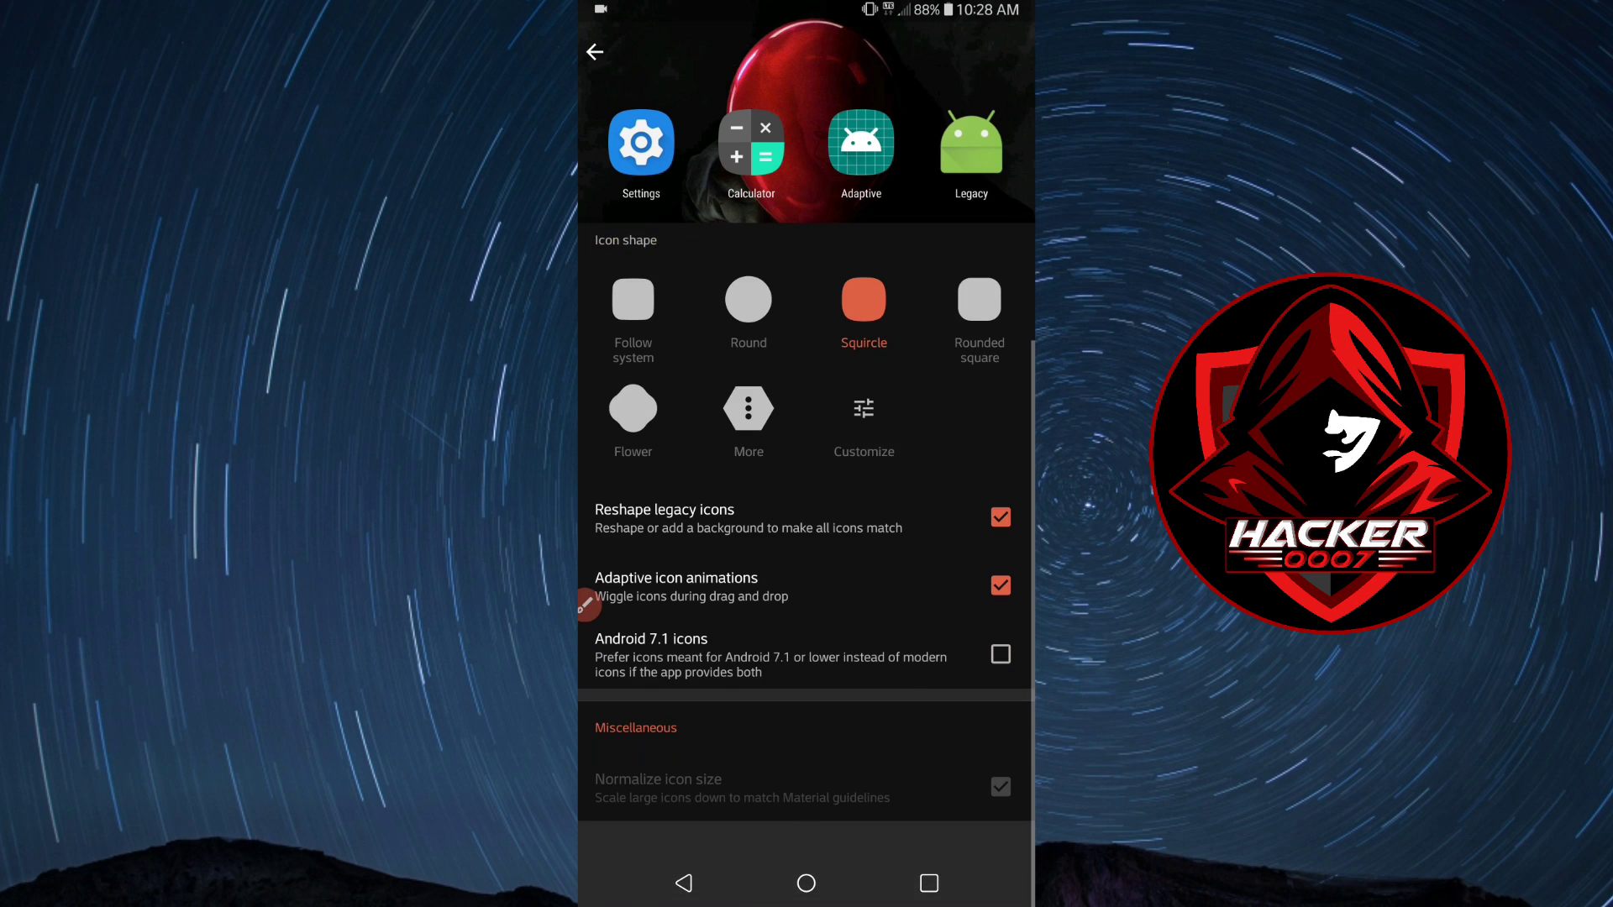
scroll("up", 3)
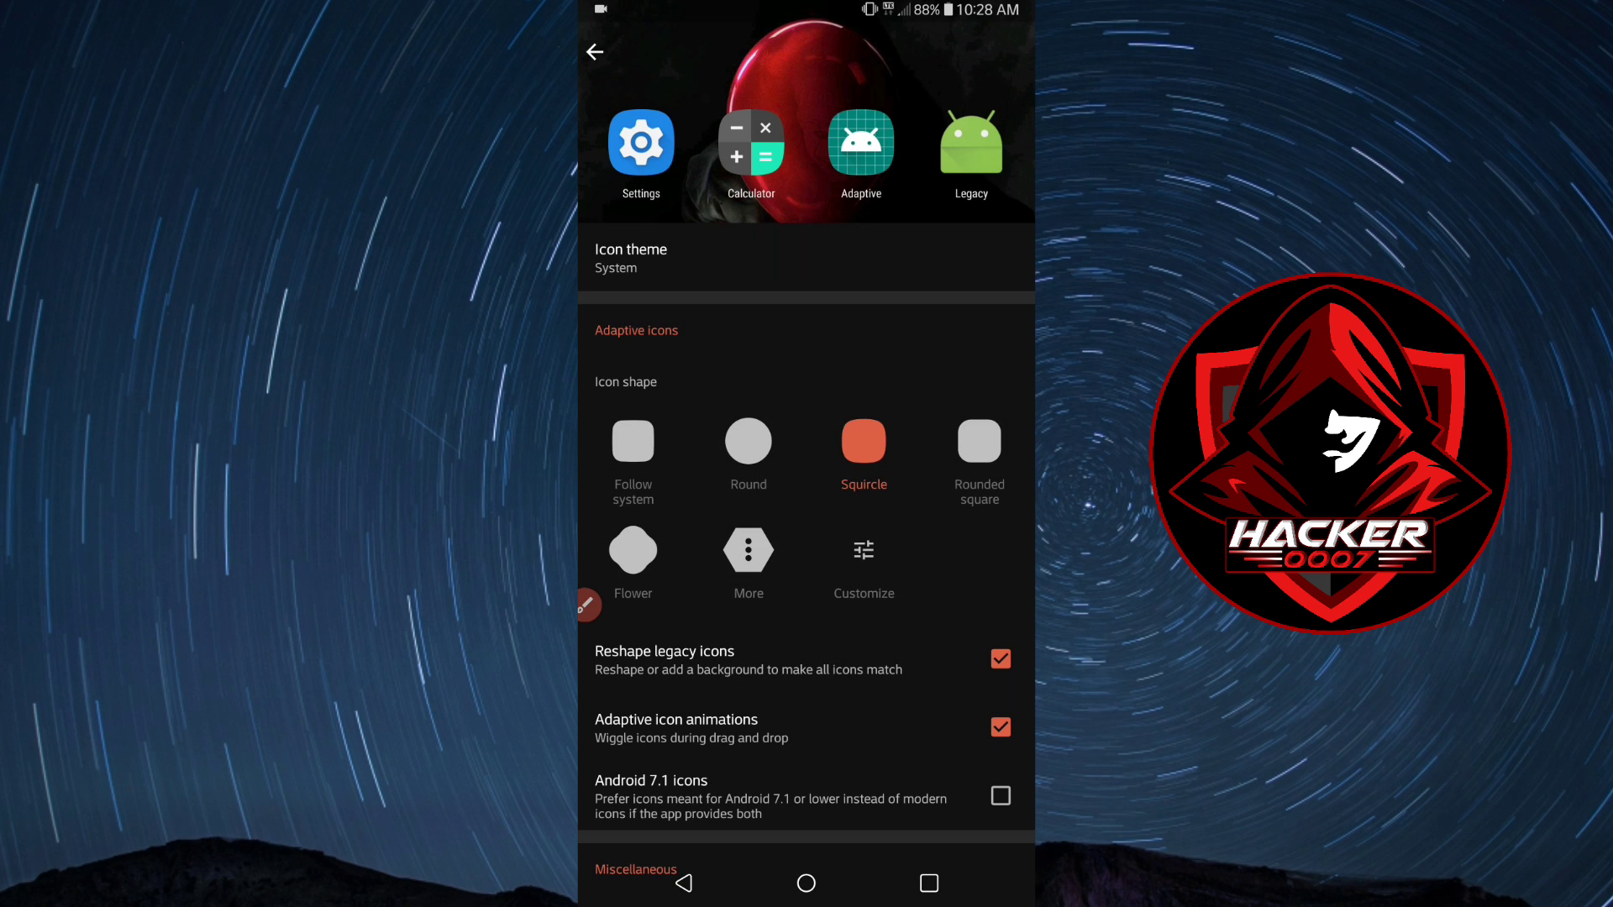
In Look & feel, keep the screen orientation at Default.
left_click(595, 52)
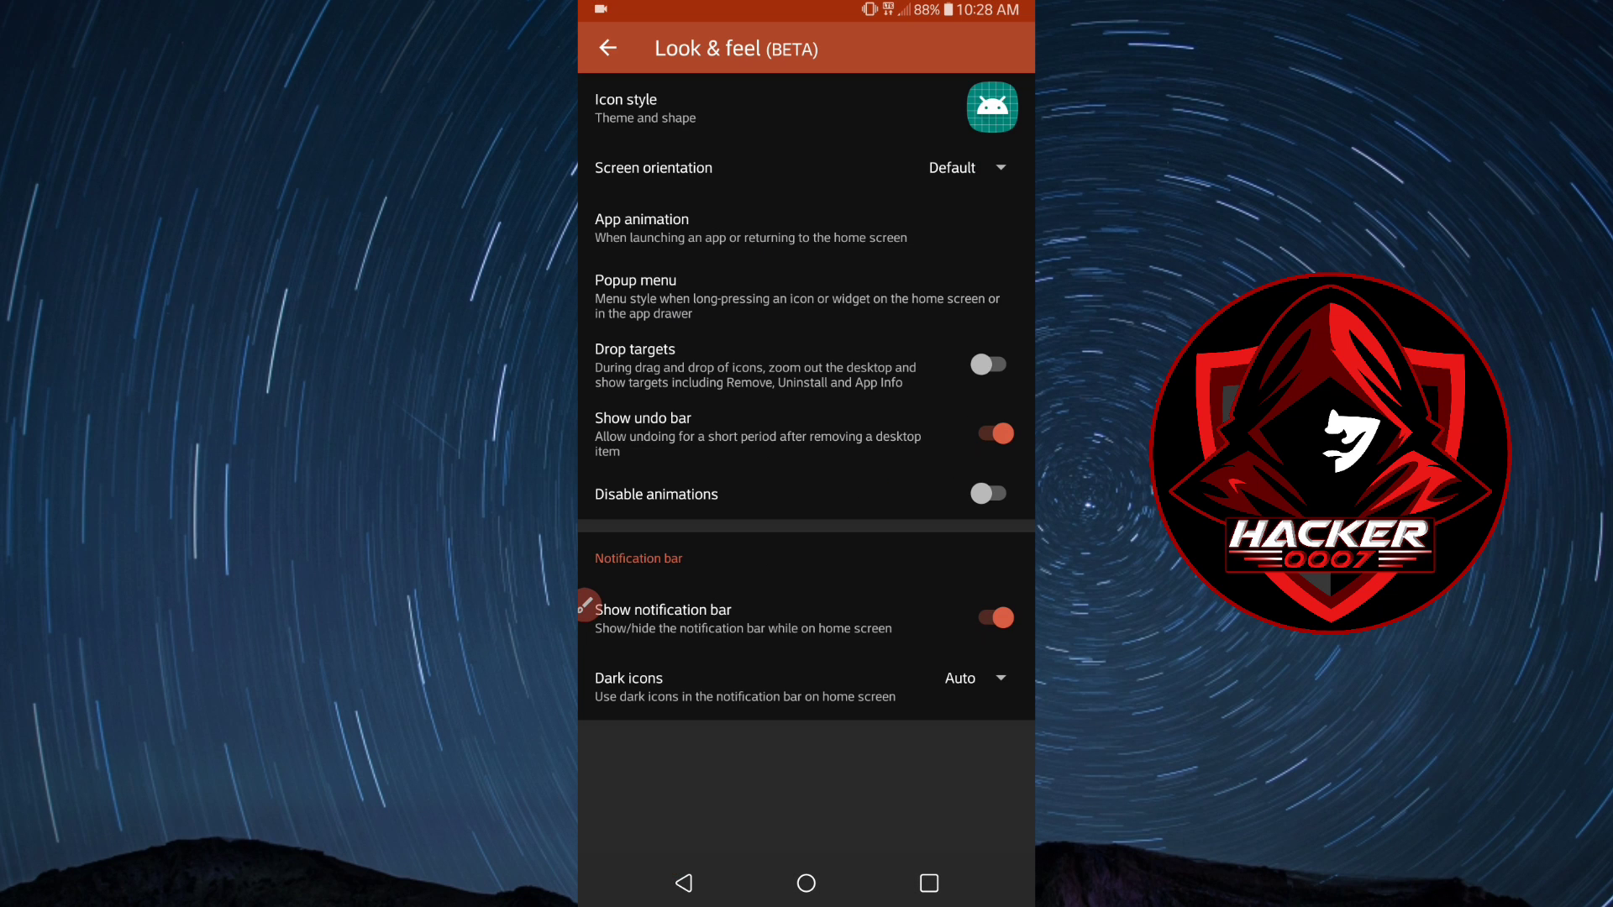
left_click(961, 168)
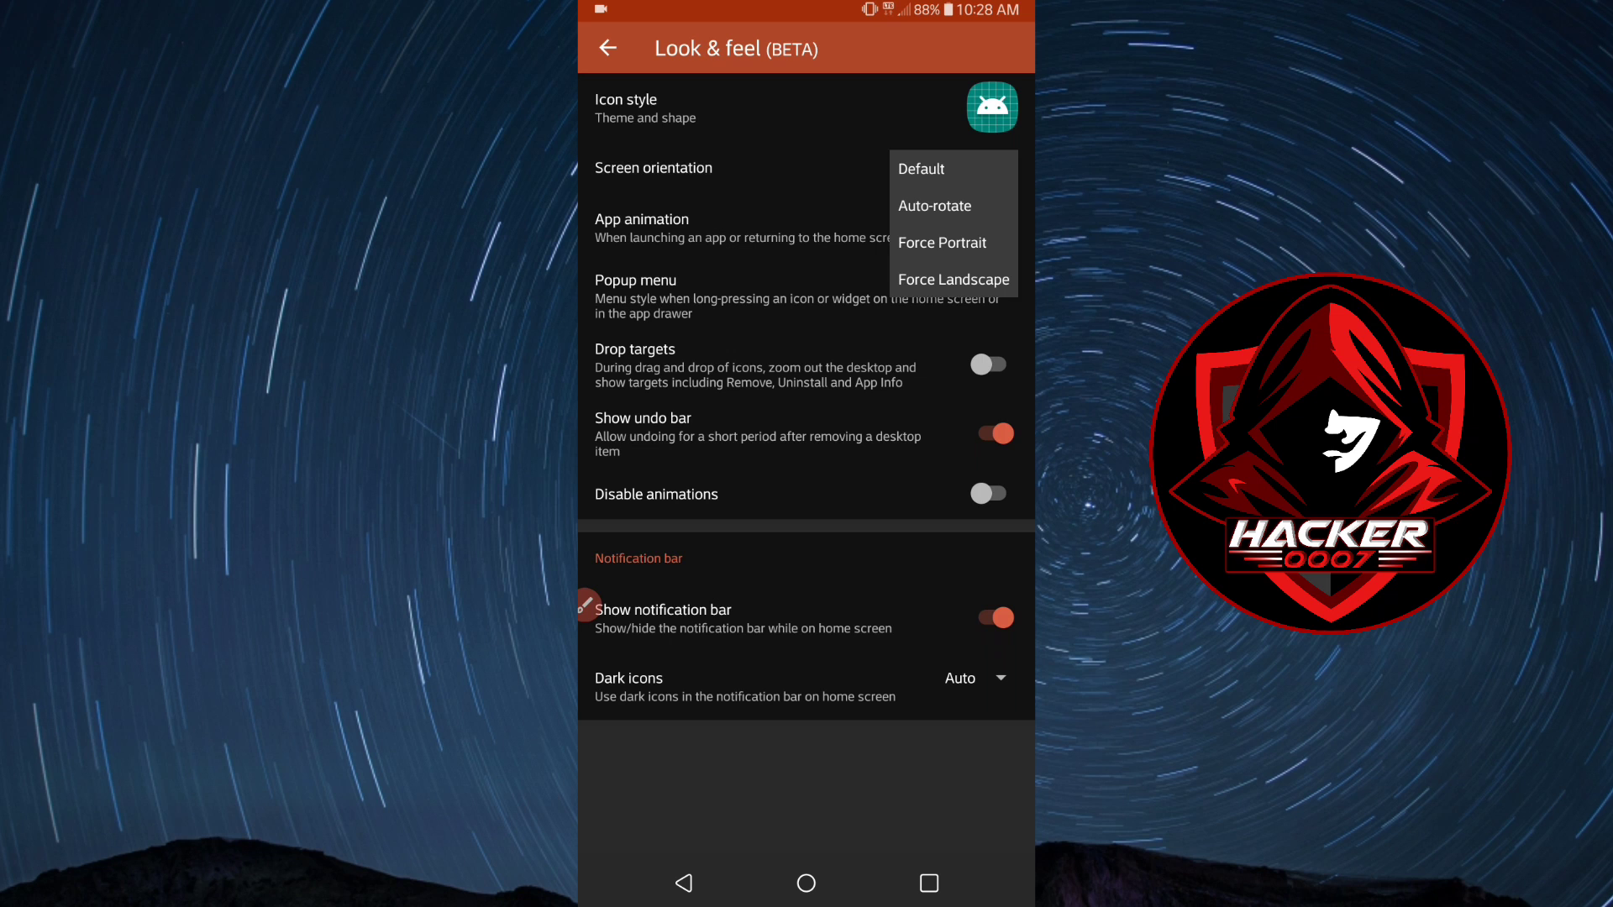
left_click(918, 168)
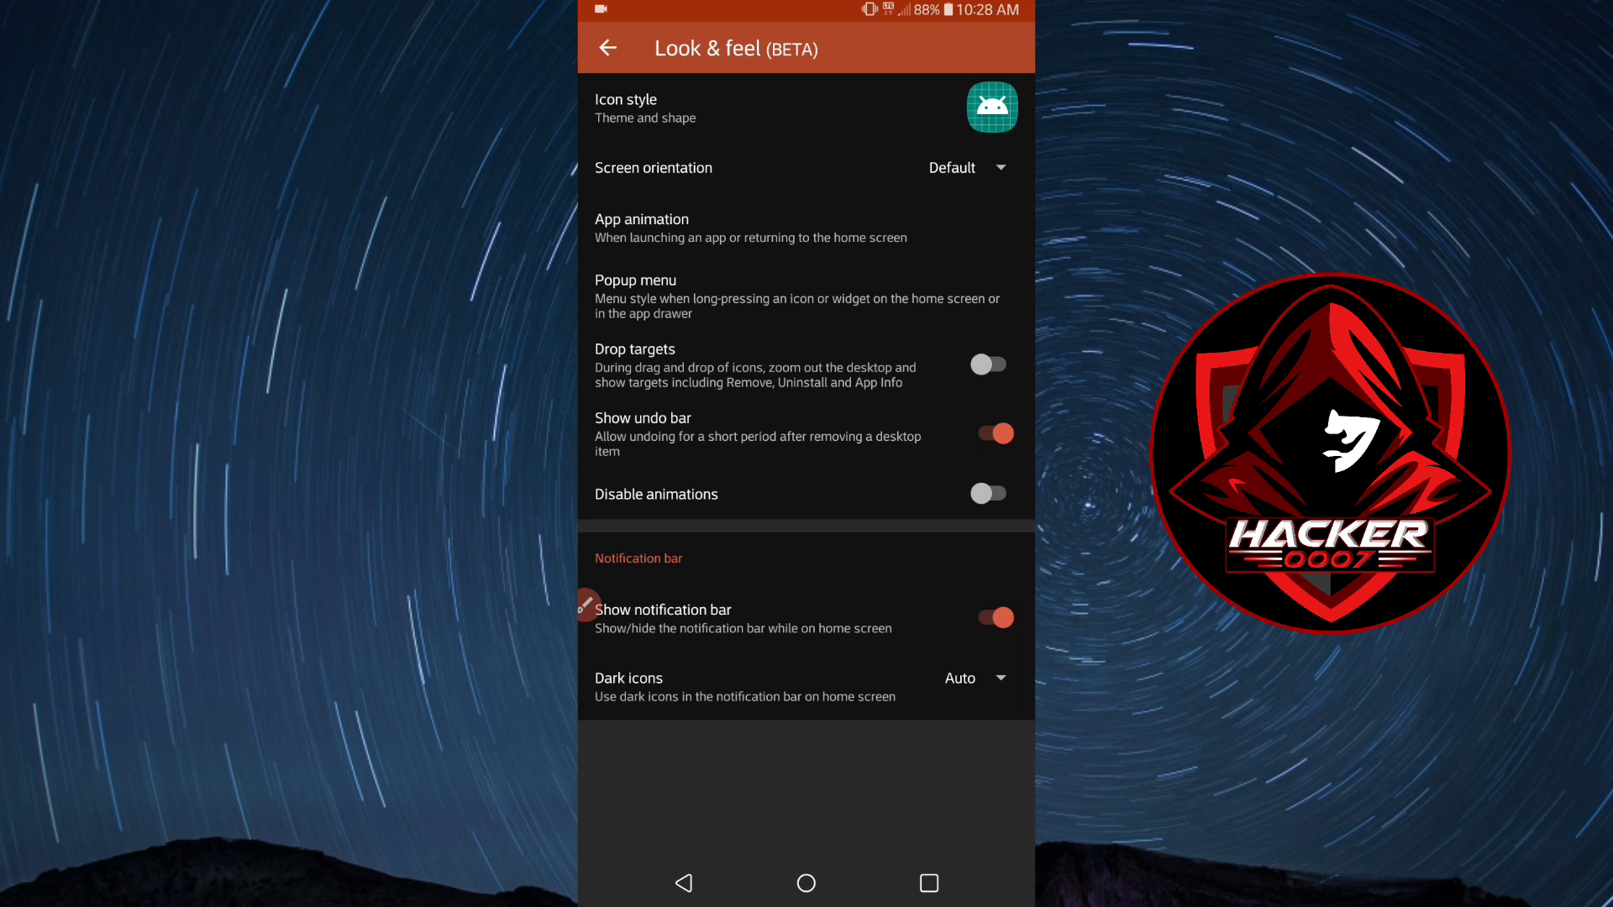
Browse the Night mode, Gestures and Integrations pages and return to the main settings list.
left_click(608, 47)
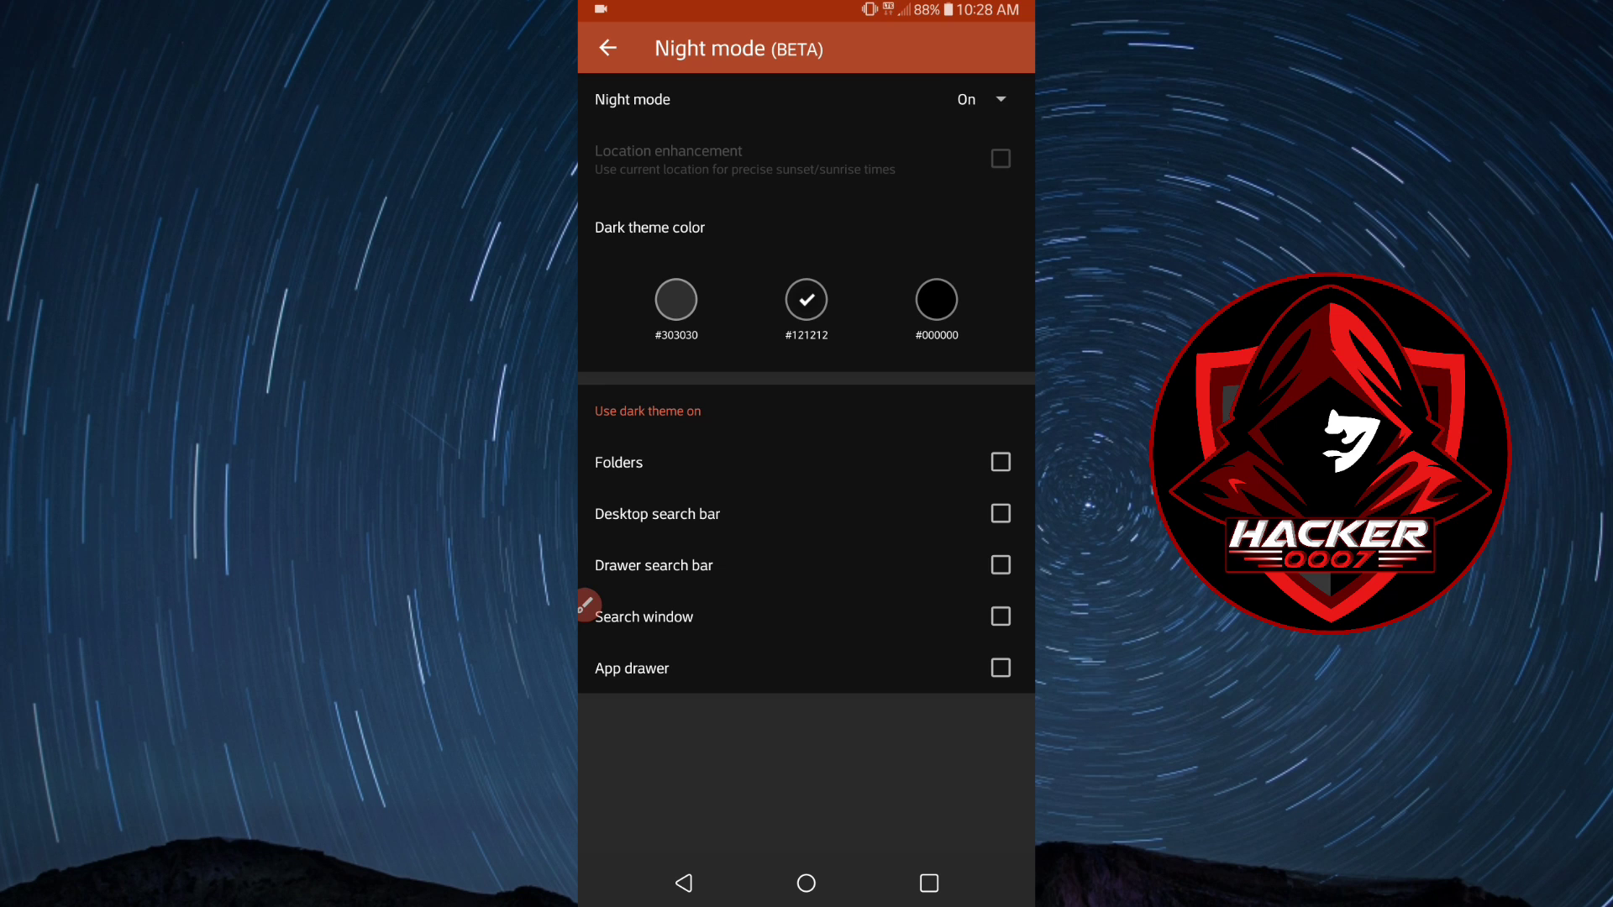
left_click(606, 47)
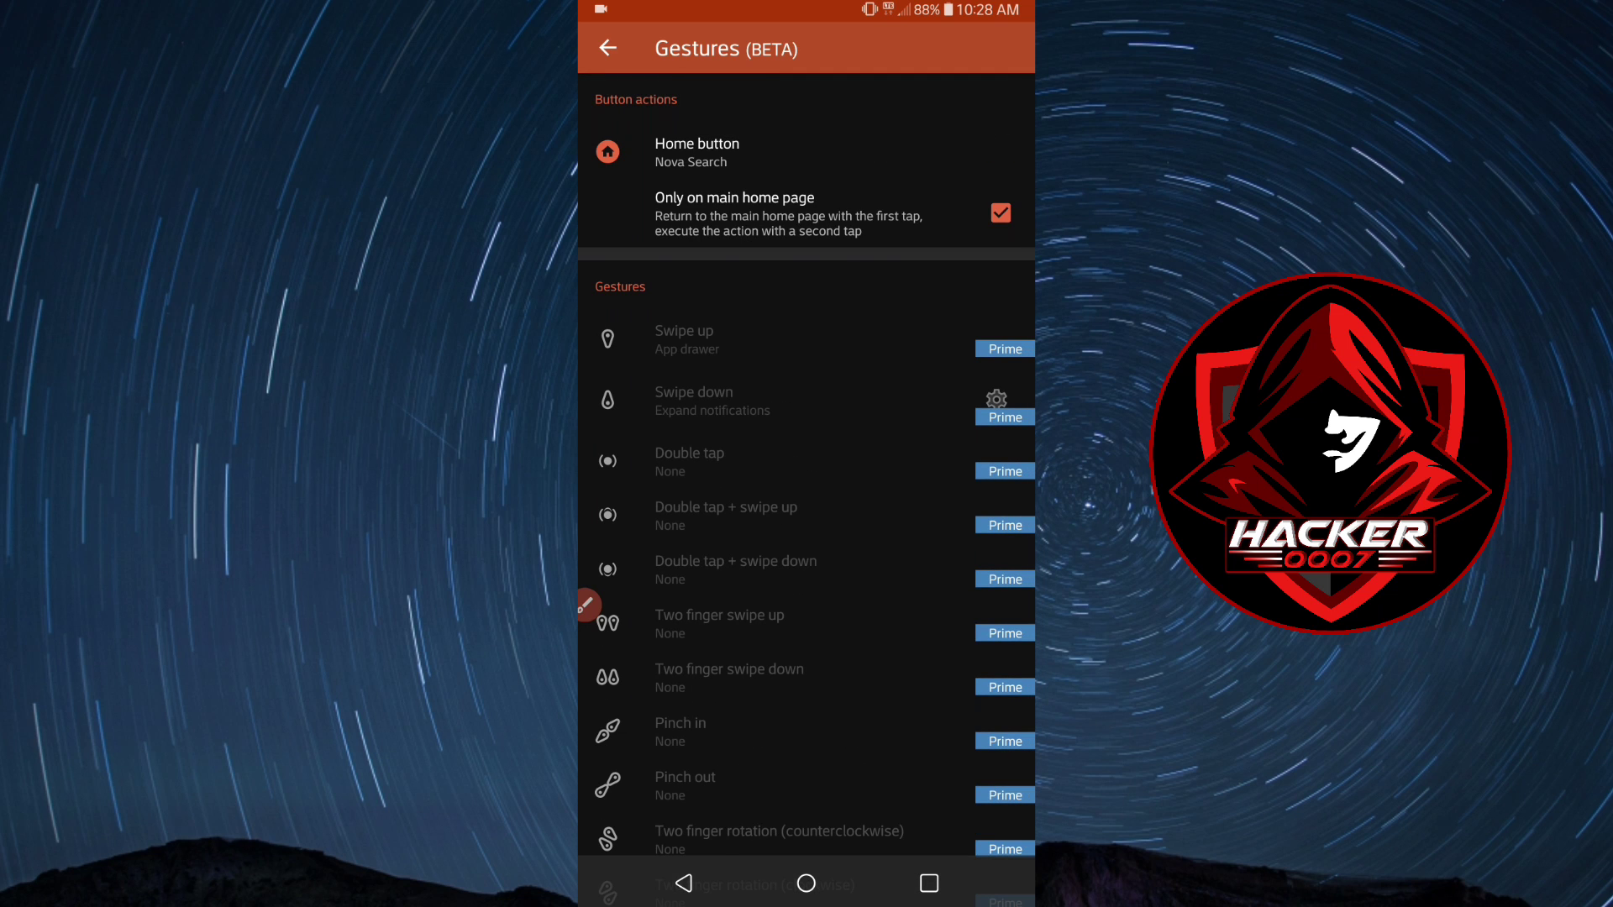
left_click(606, 49)
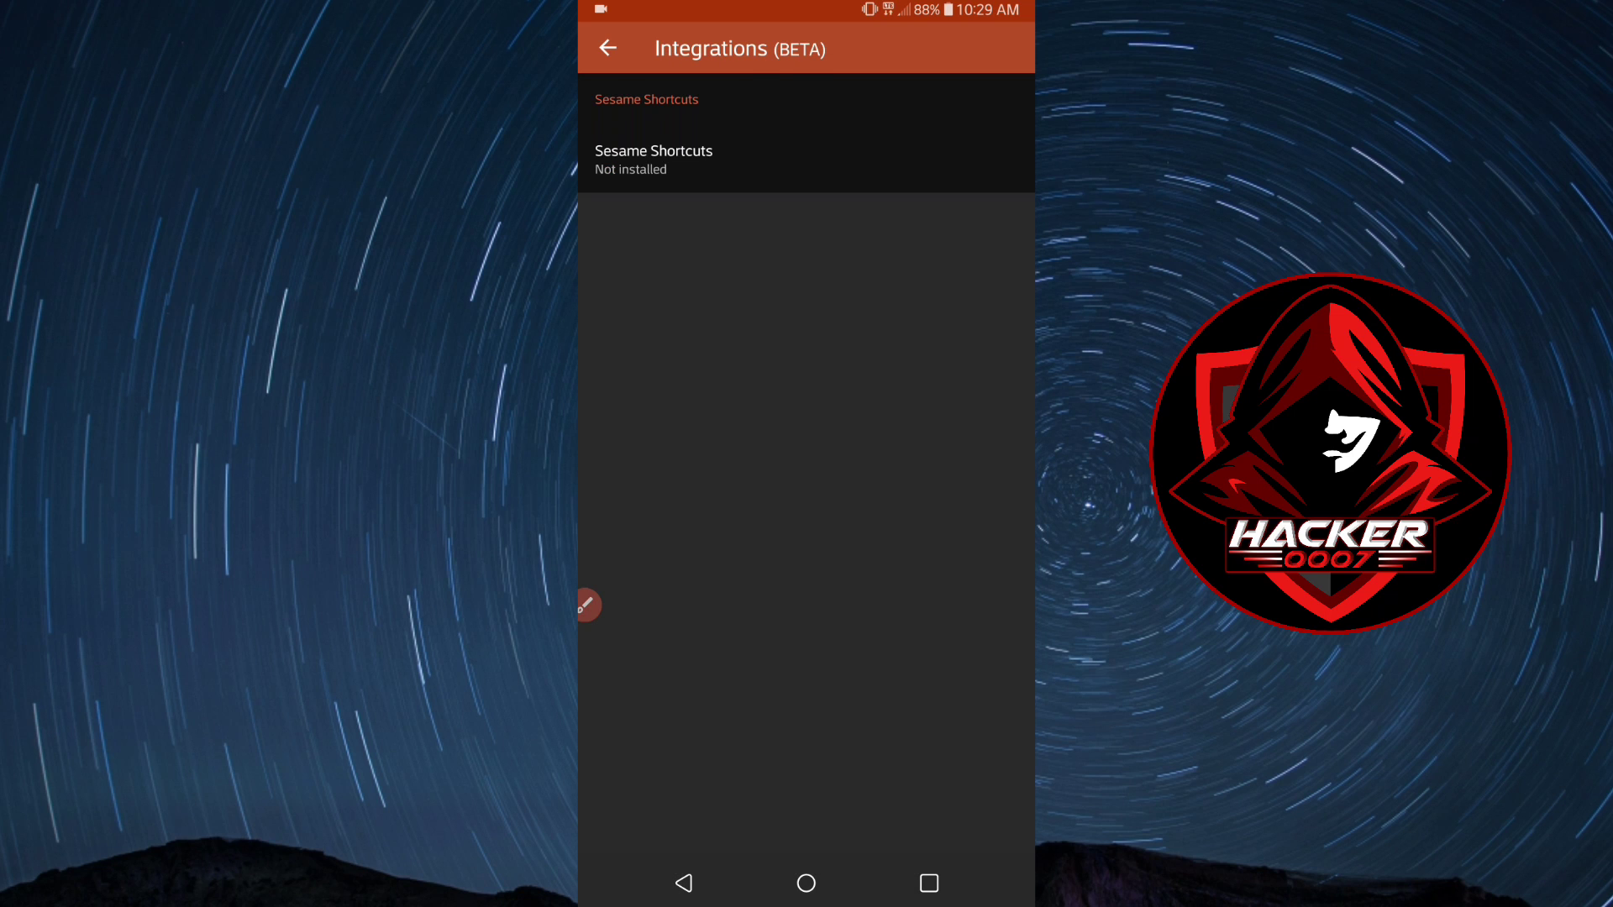
left_click(608, 48)
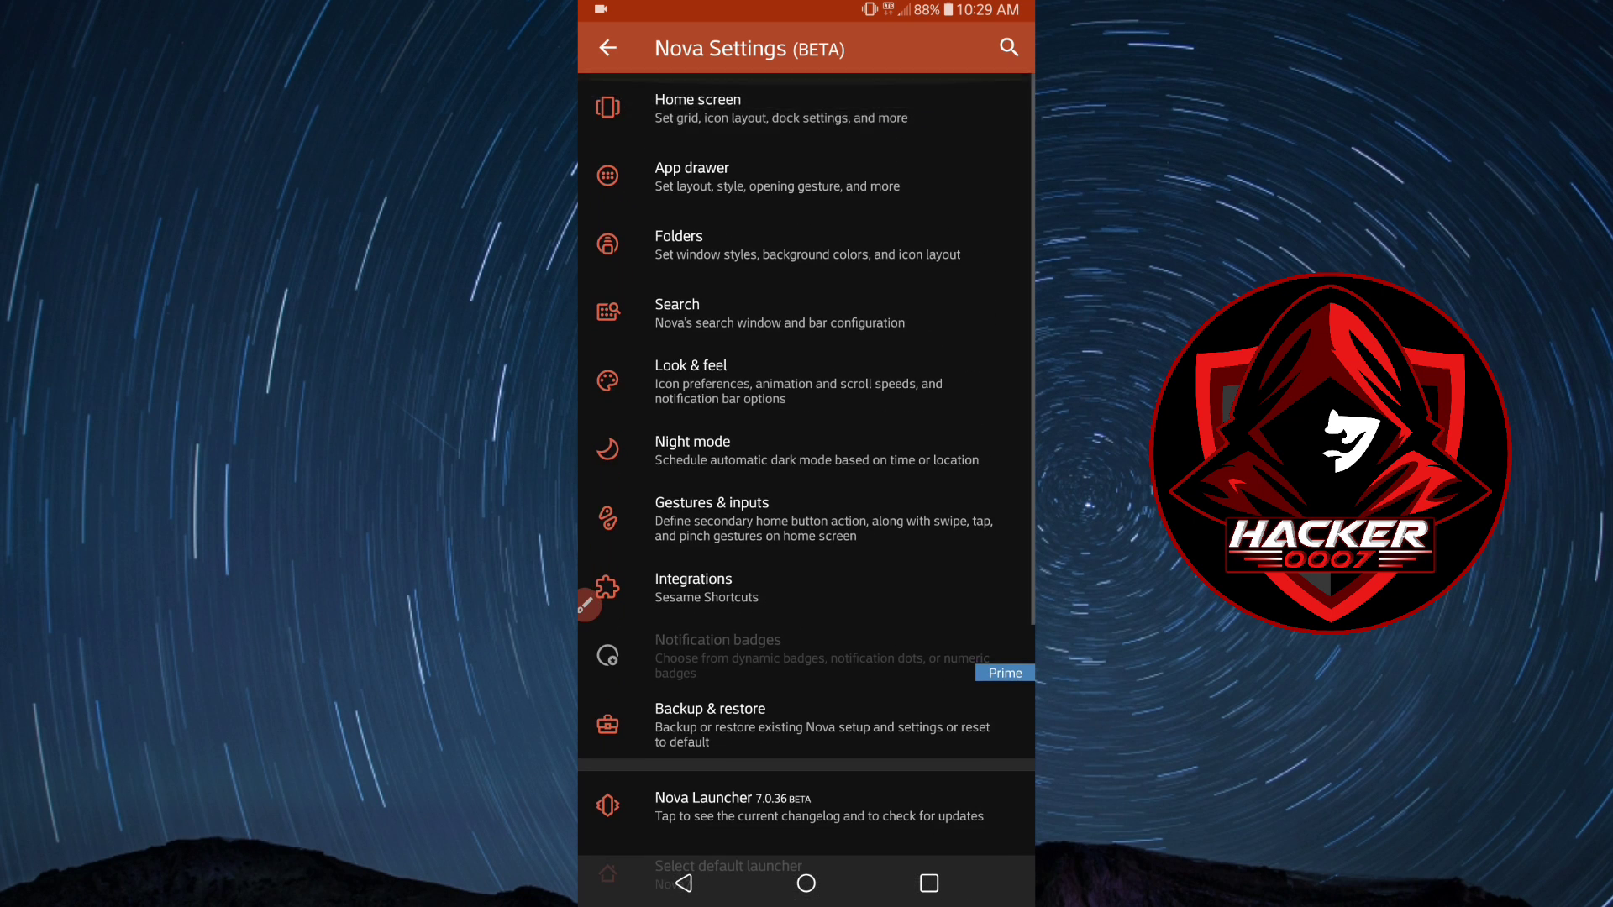
Preview the app drawer from the home screen, then reach the App drawer settings page.
left_click(608, 47)
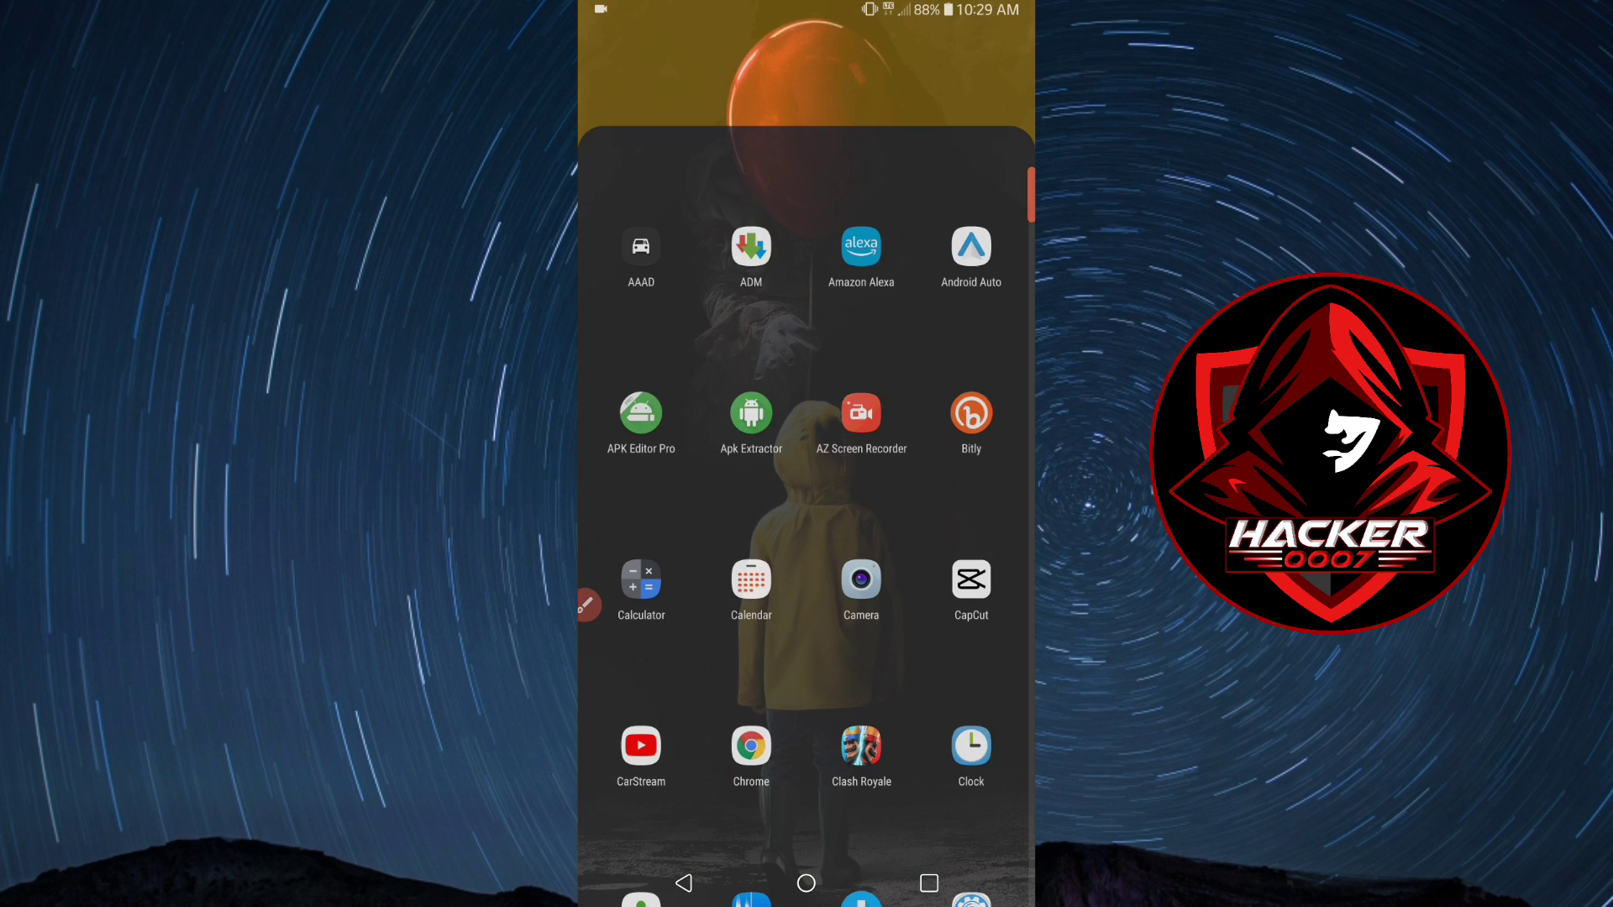
scroll("up", 3)
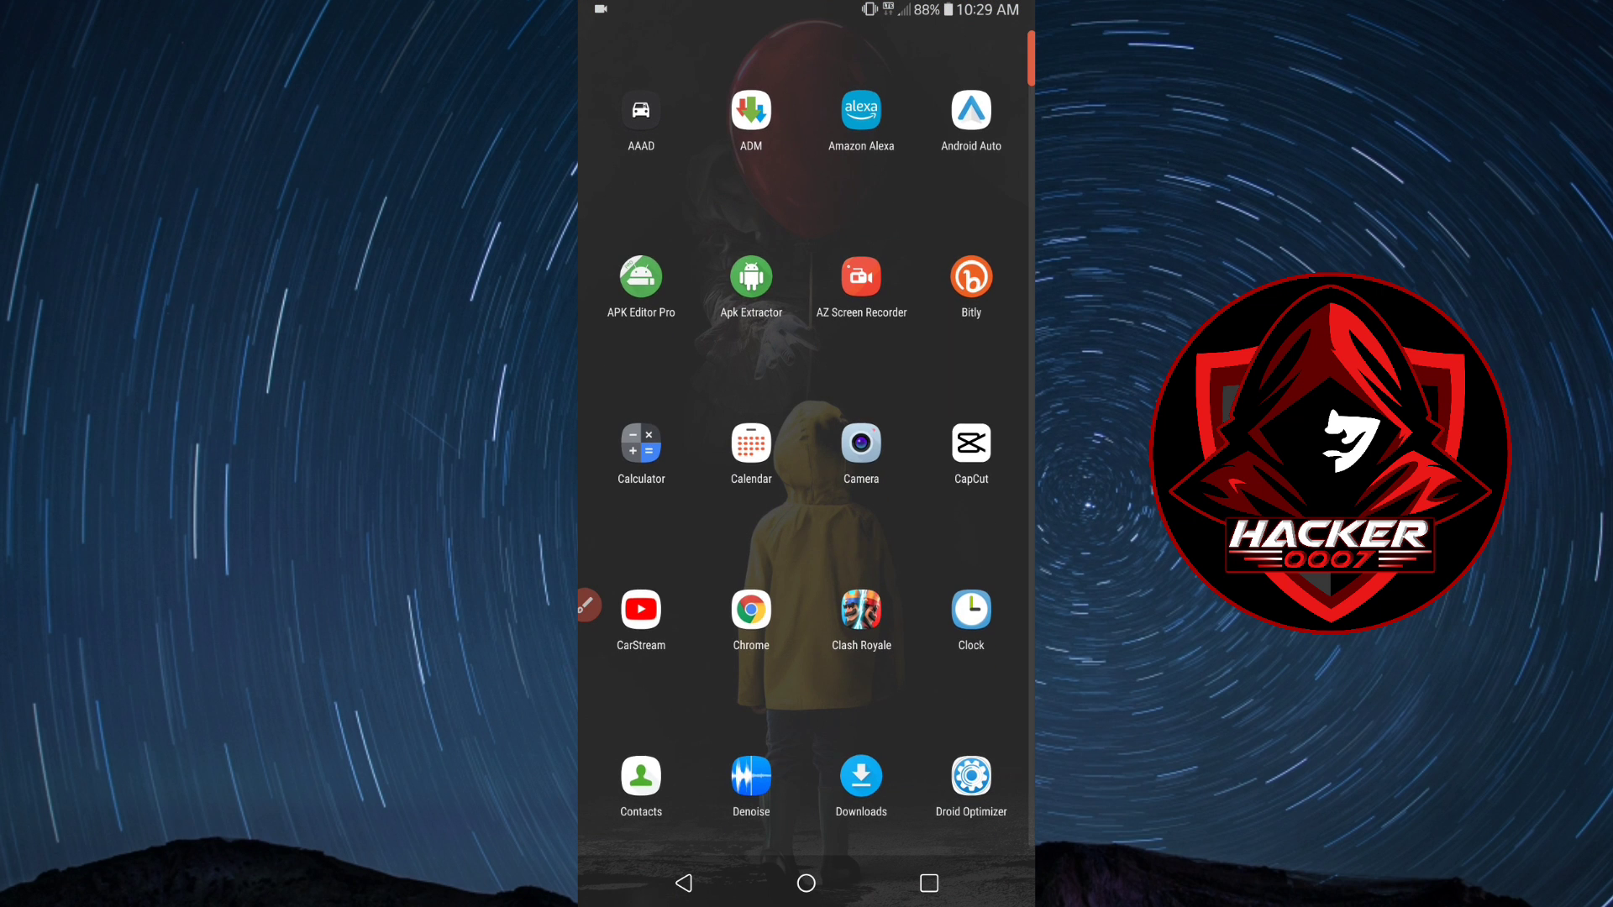
scroll("down", 3)
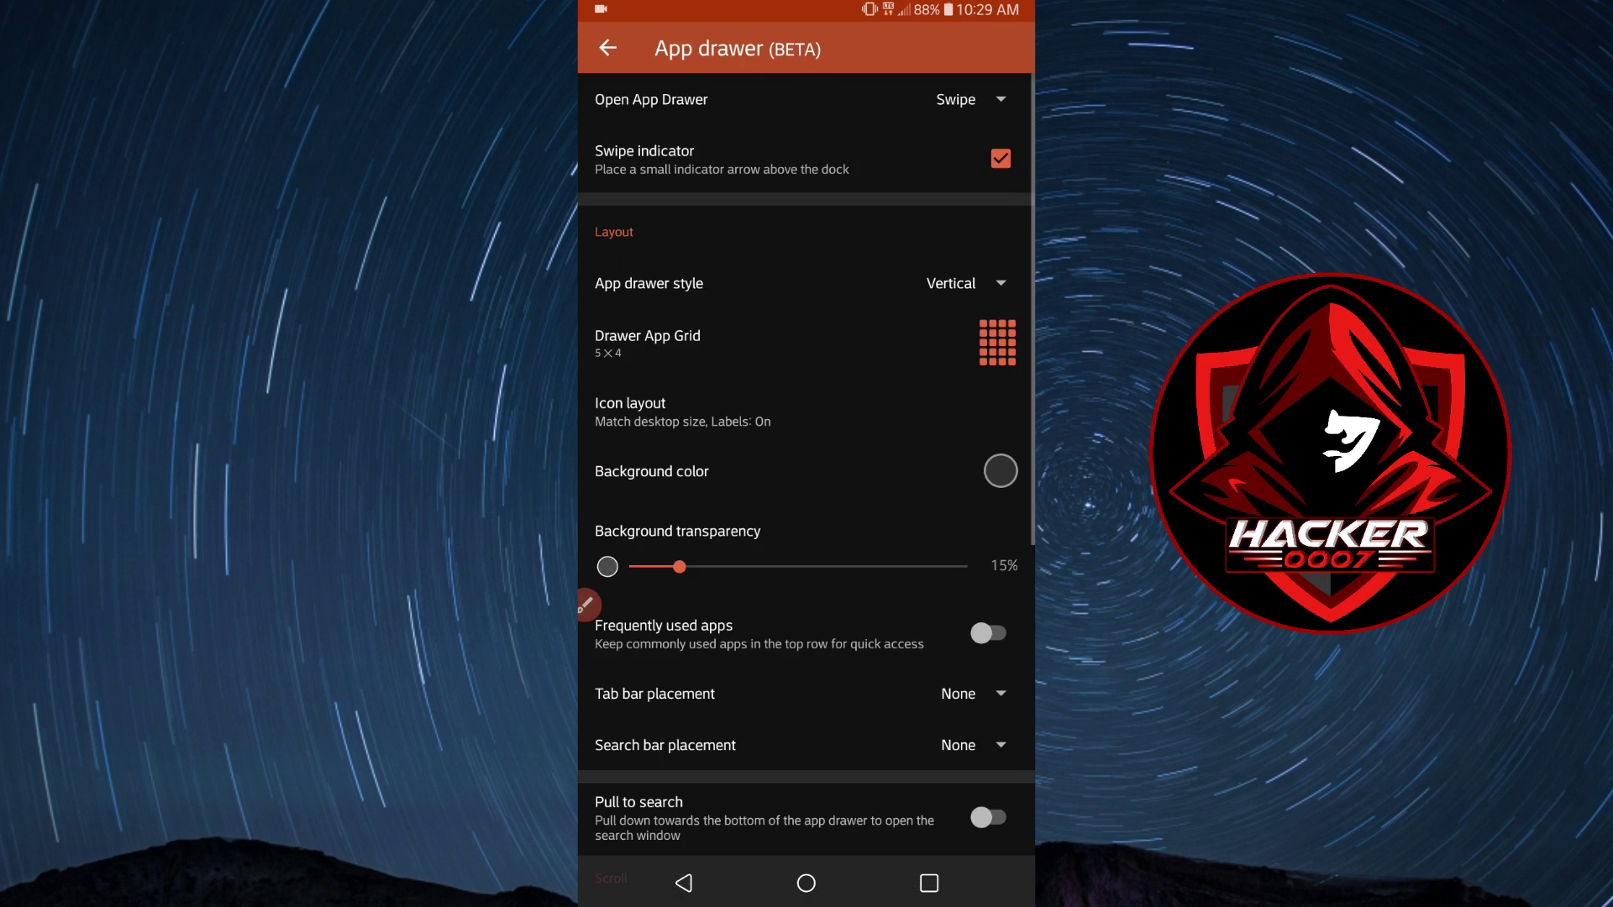
Switch the app drawer style to Horizontal, check Home screen settings, then swipe open the drawer.
left_click(951, 282)
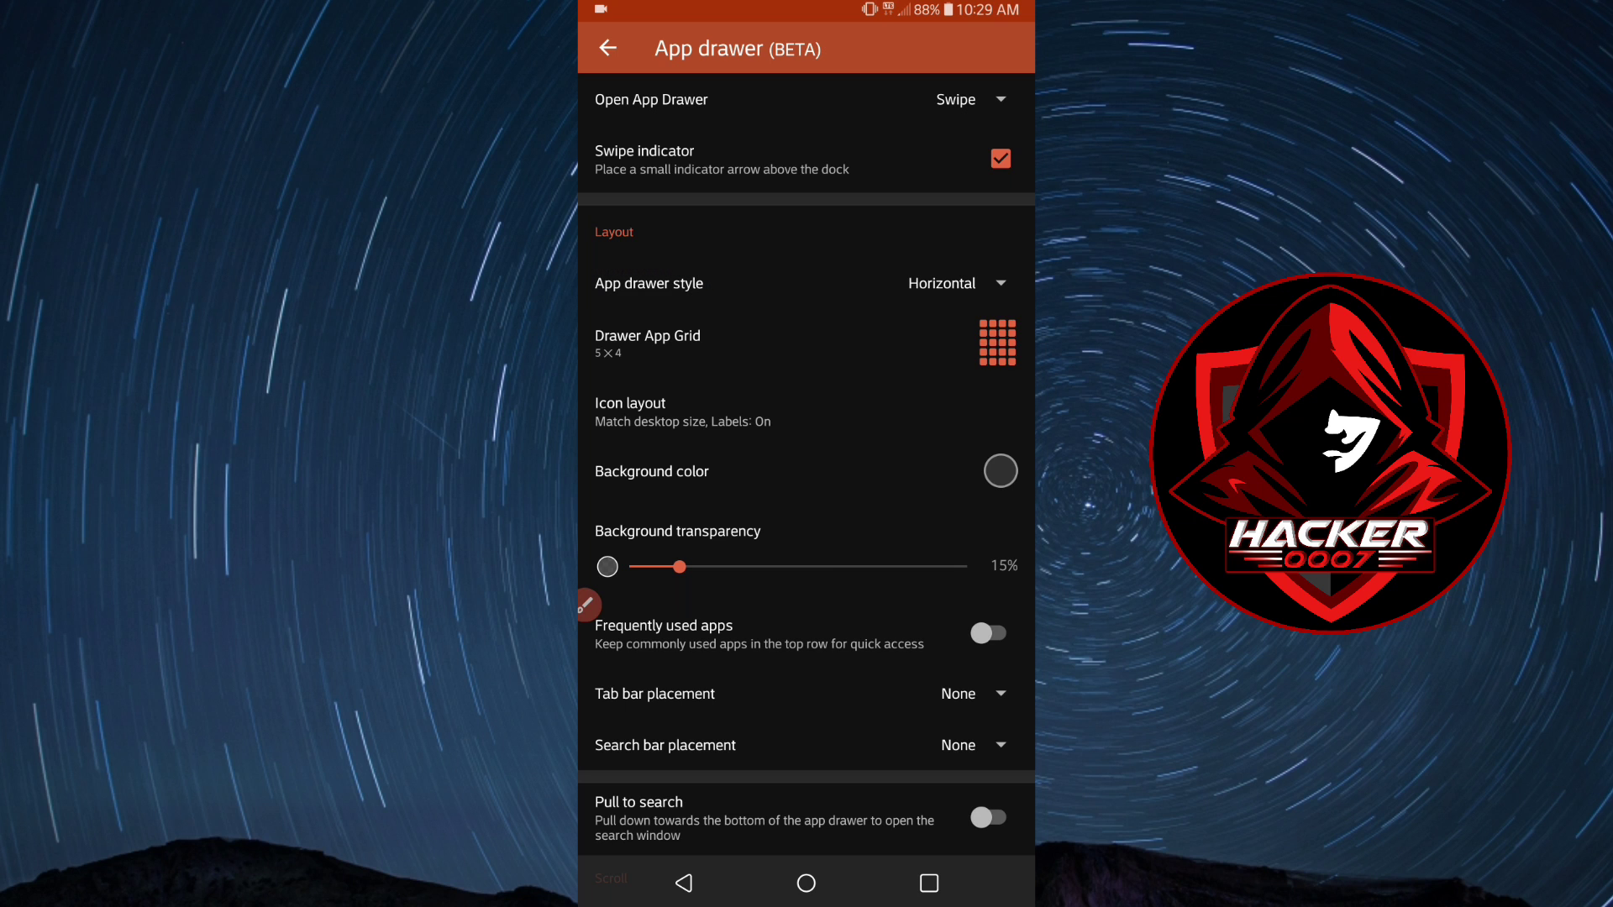
scroll("down", 3)
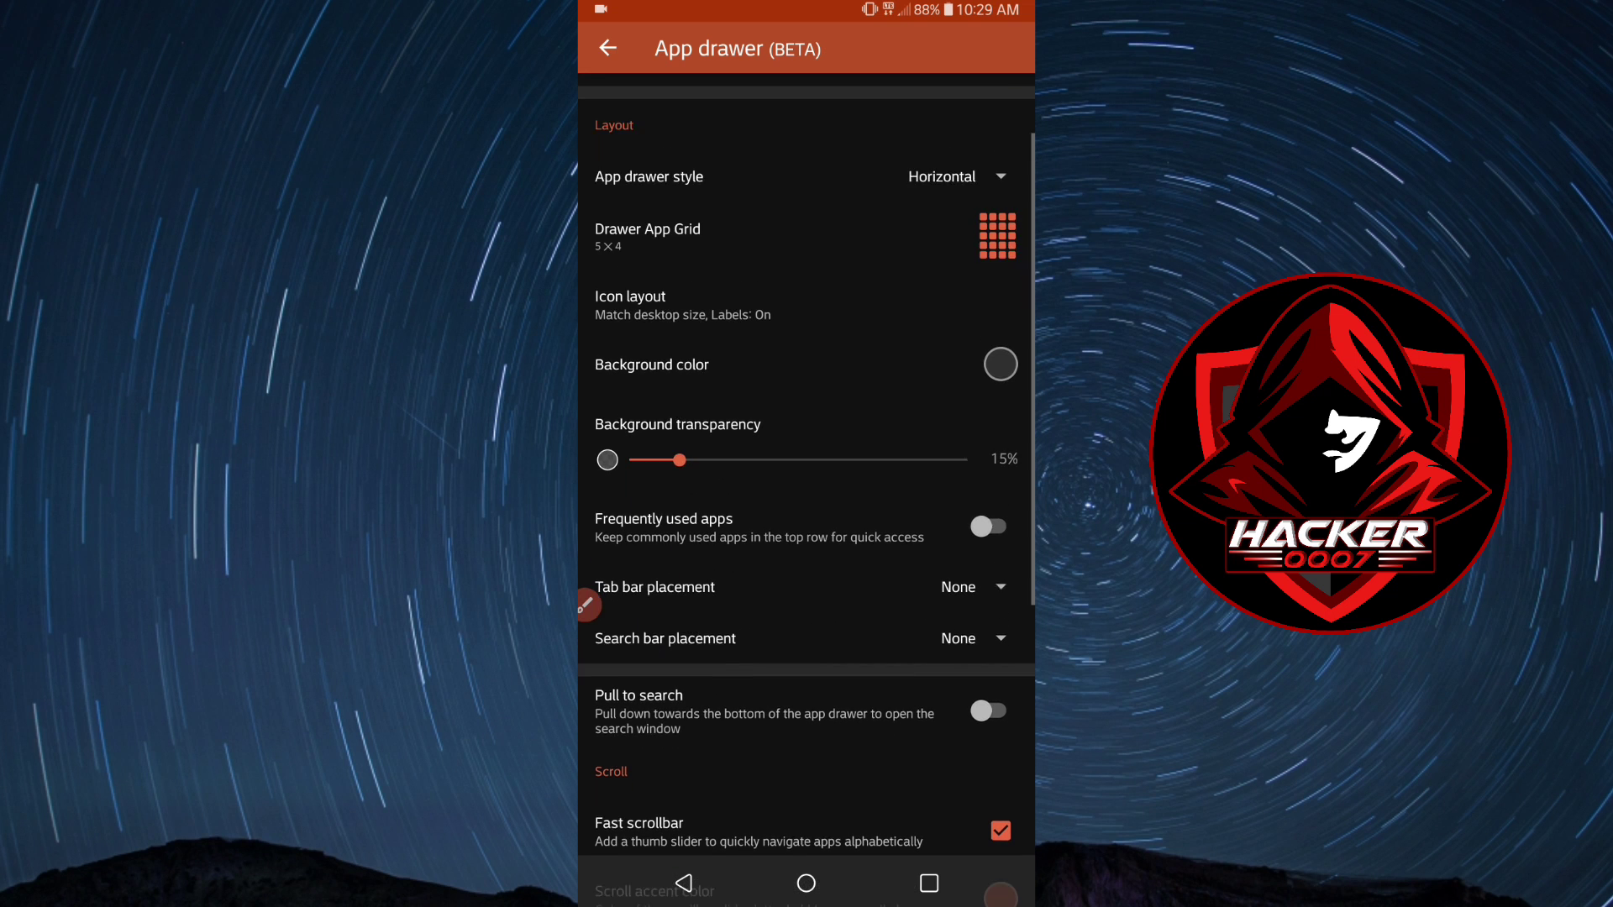
left_click(608, 49)
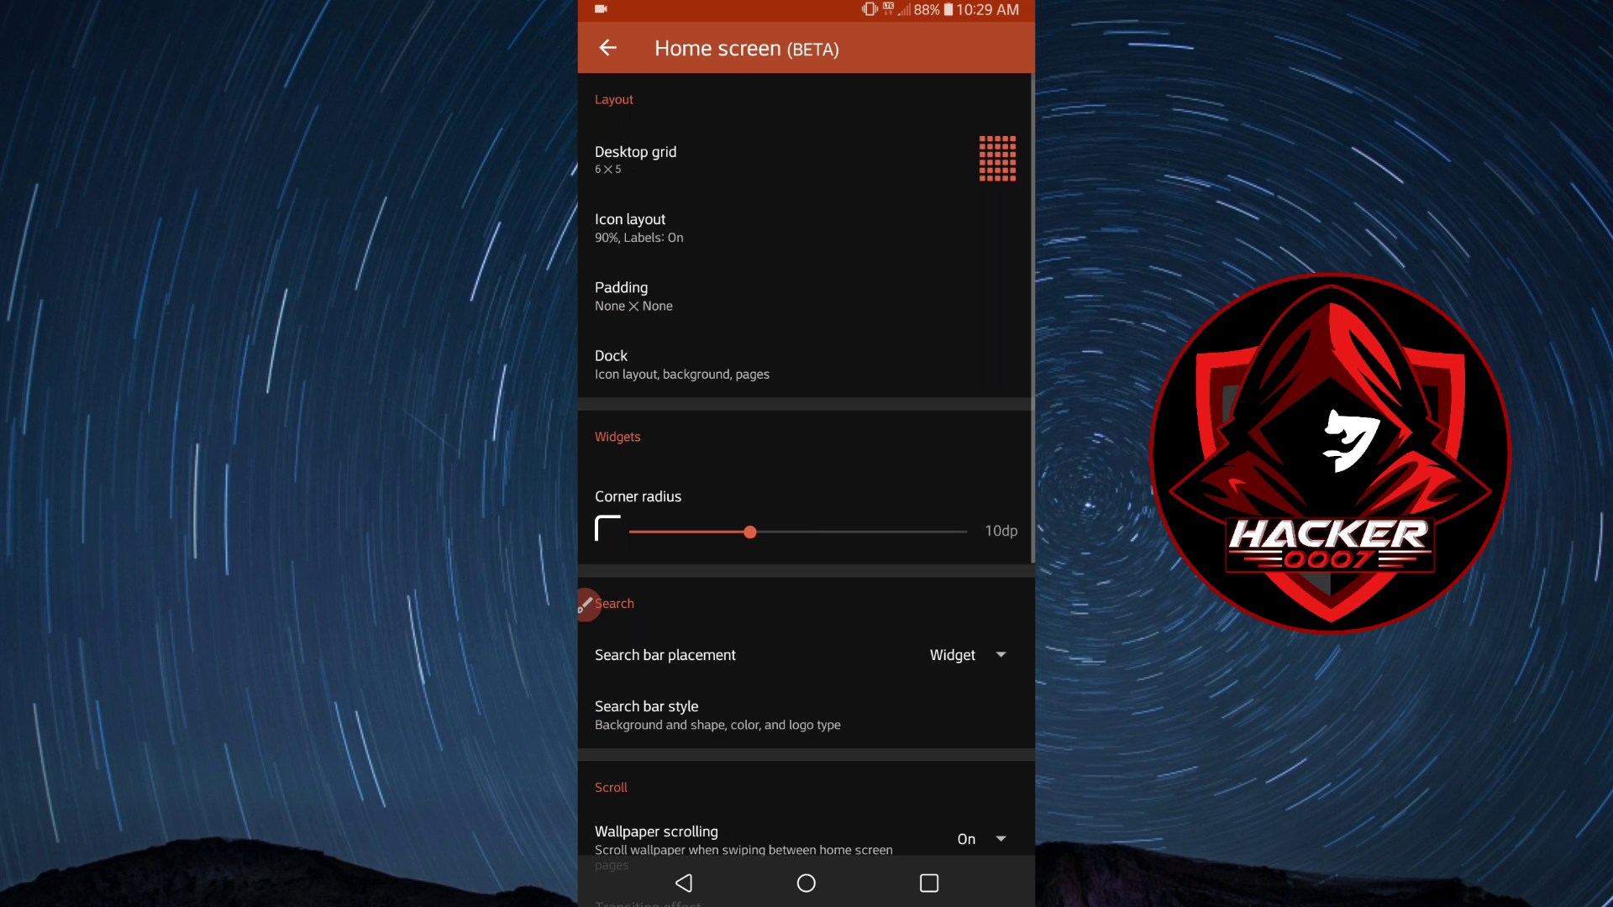
scroll("down", 3)
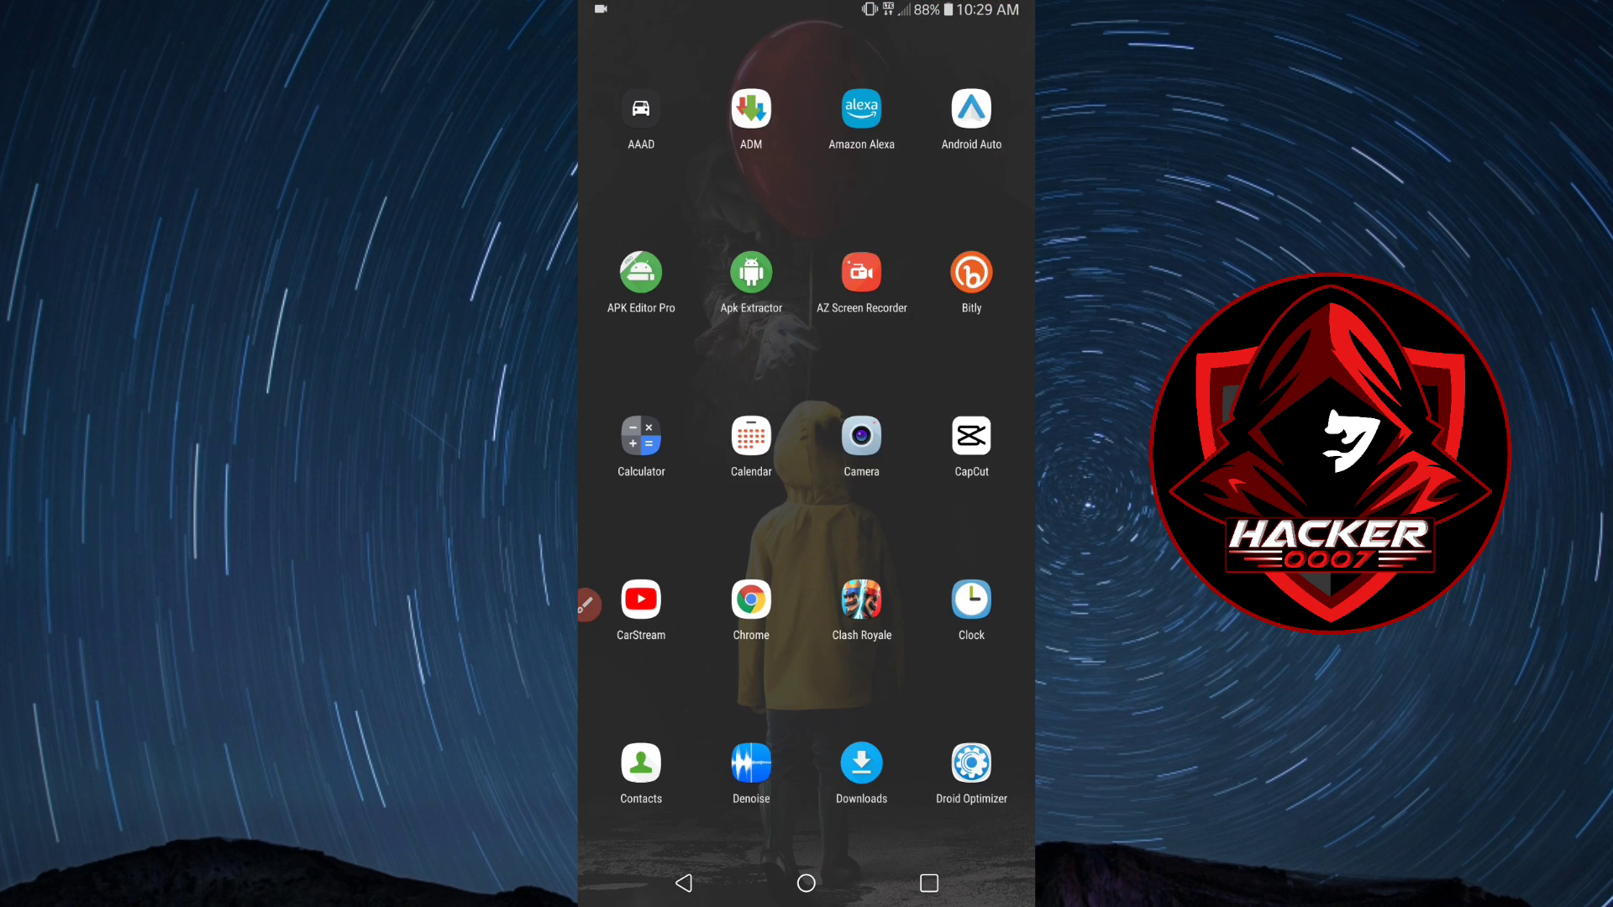
Bring up the widgets panel over the home screen, listing Nova7 and ADM widgets.
scroll("down", 3)
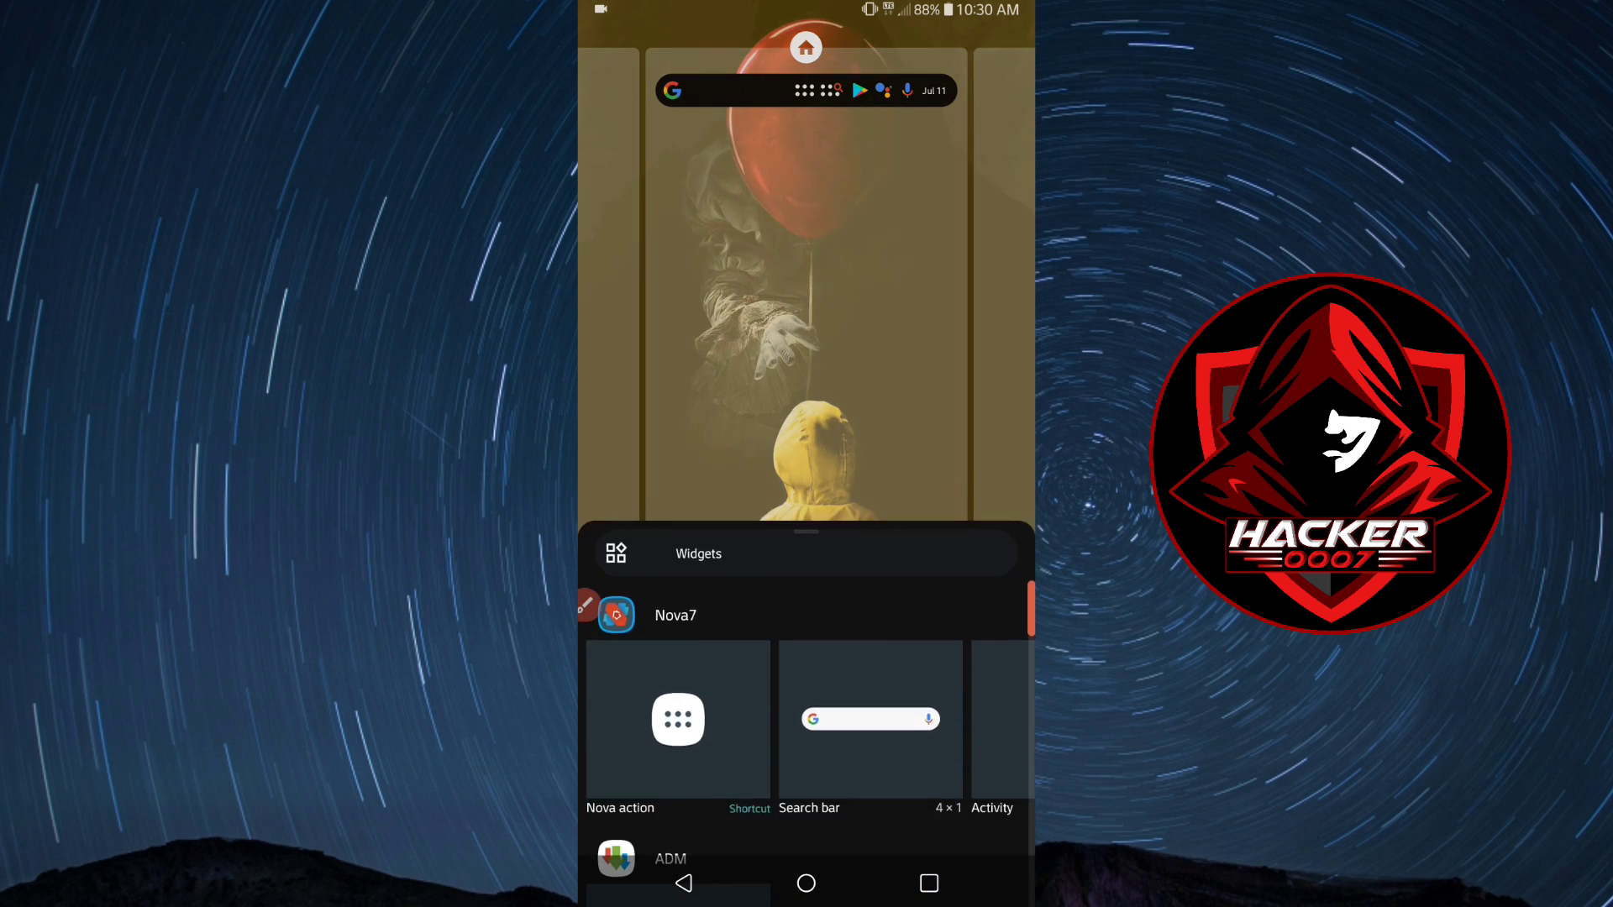
scroll("up", 3)
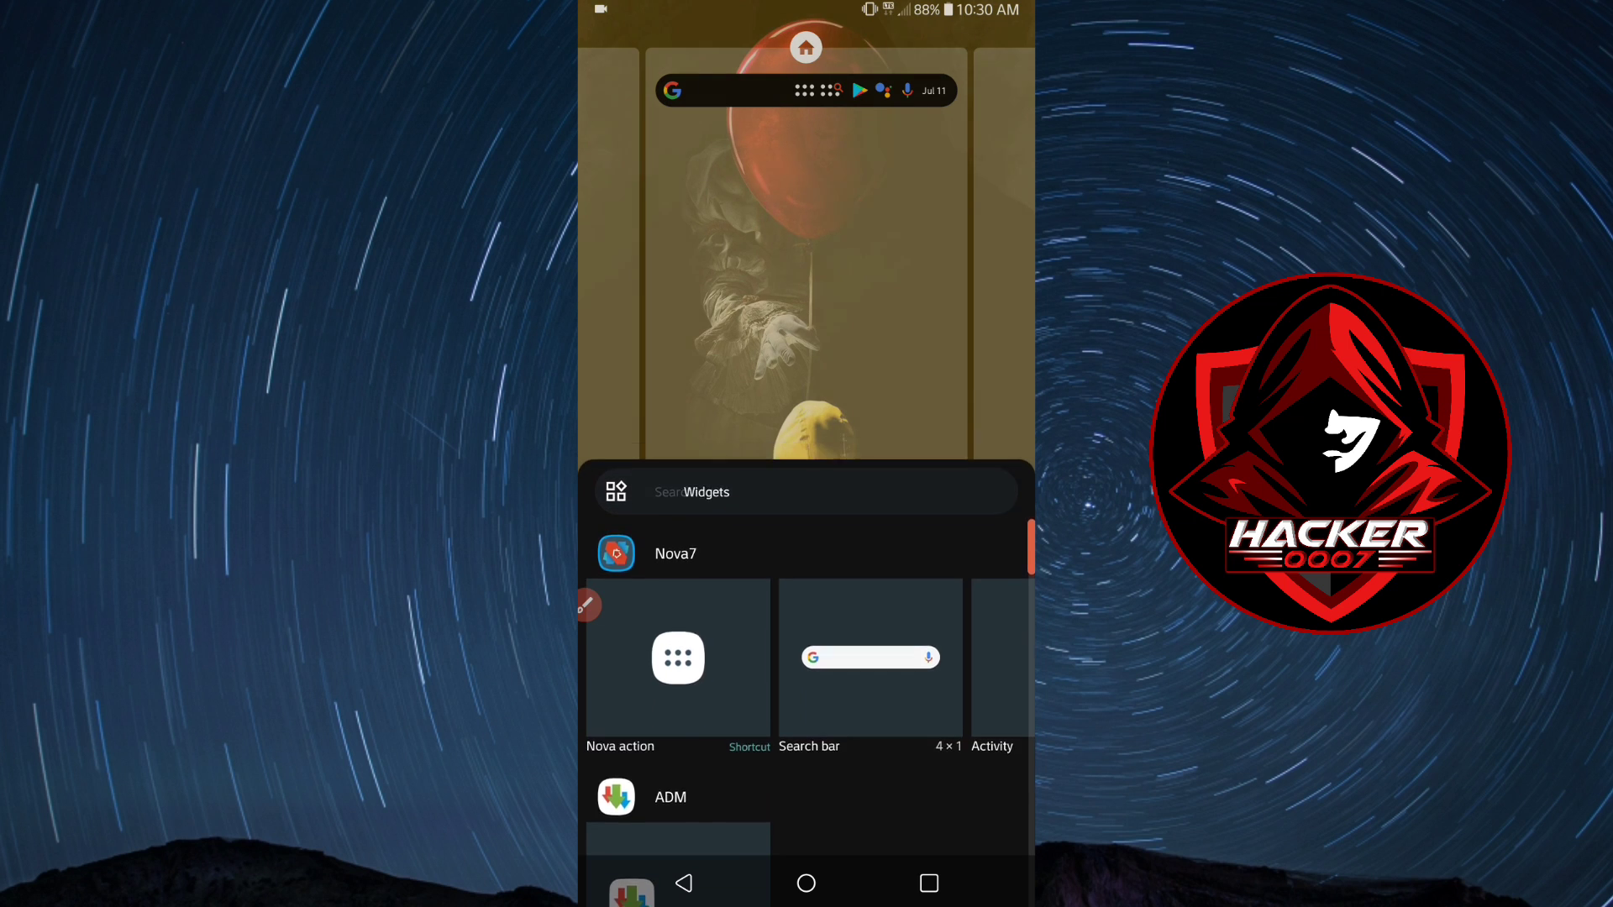